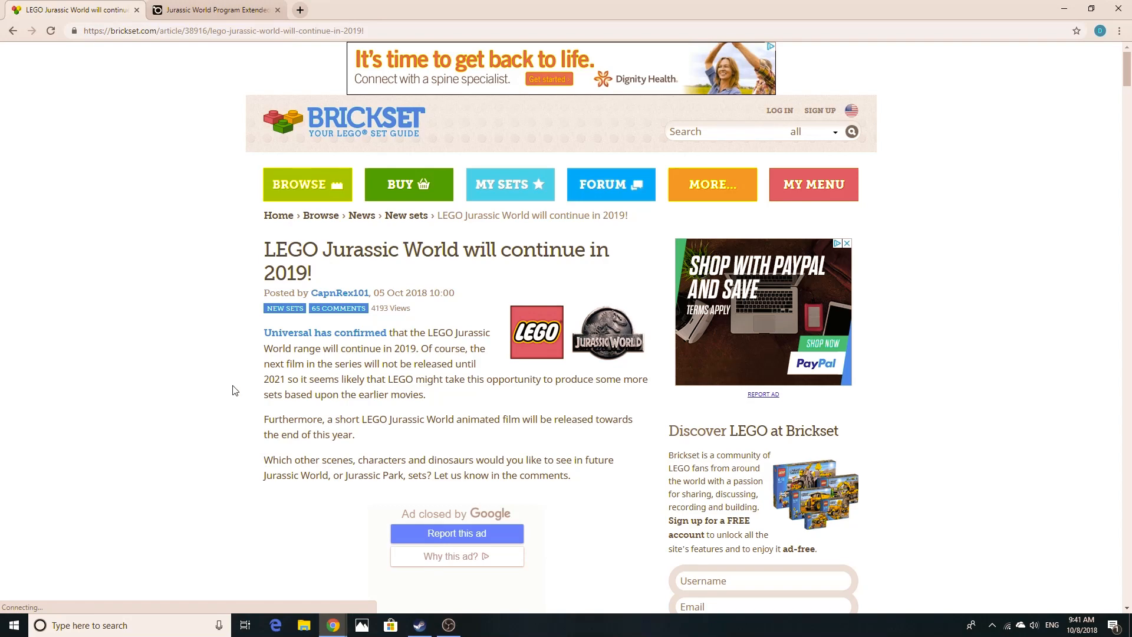
pyautogui.moveTo(253, 390)
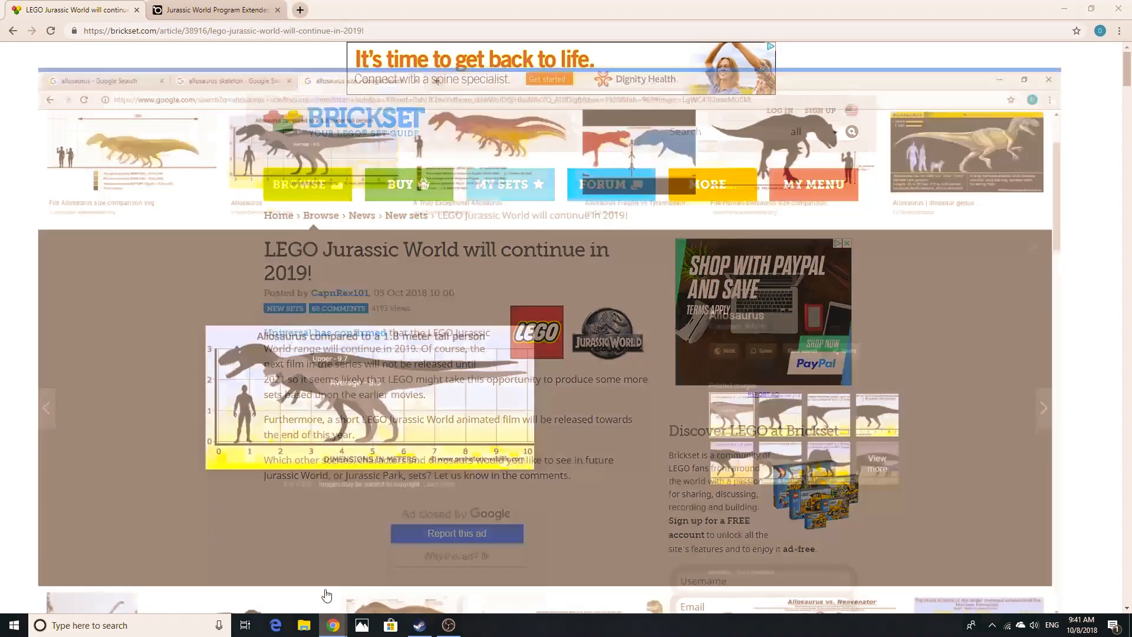
# Step: Switch between the Brickset tab and the Jurassic World Program Extended article, scrolling into the article
pyautogui.click(72, 9)
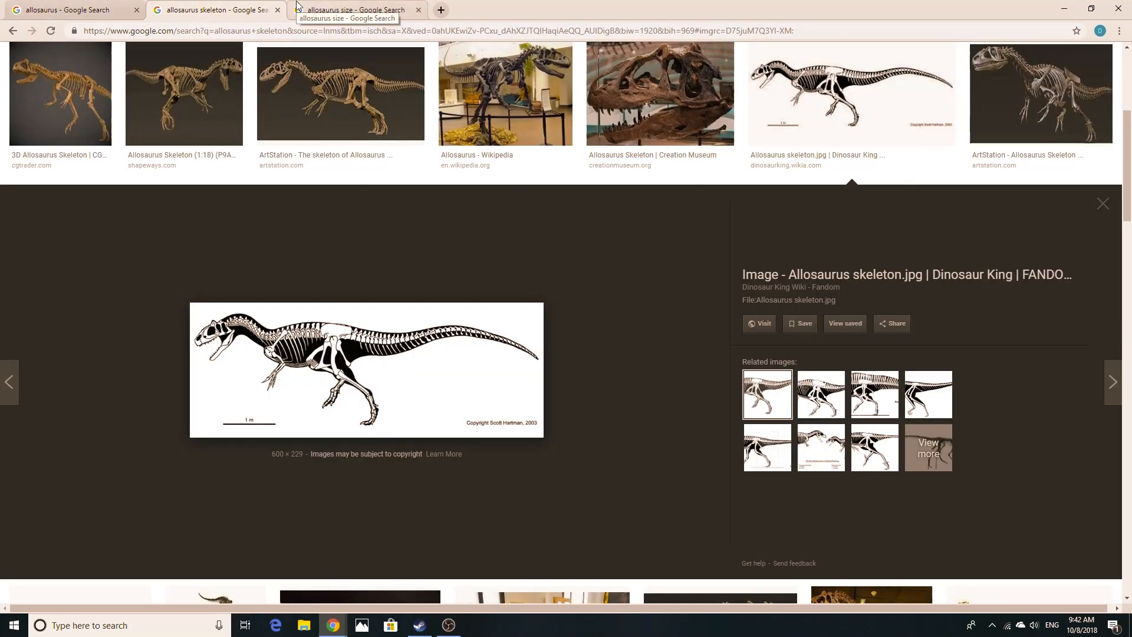
pyautogui.click(354, 10)
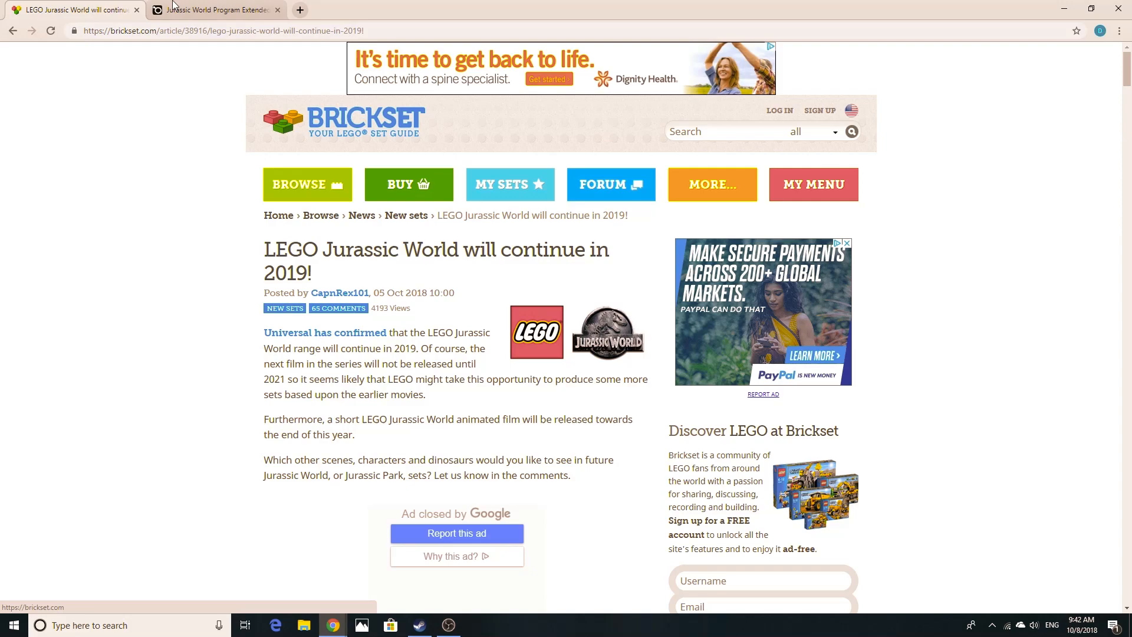
pyautogui.click(213, 10)
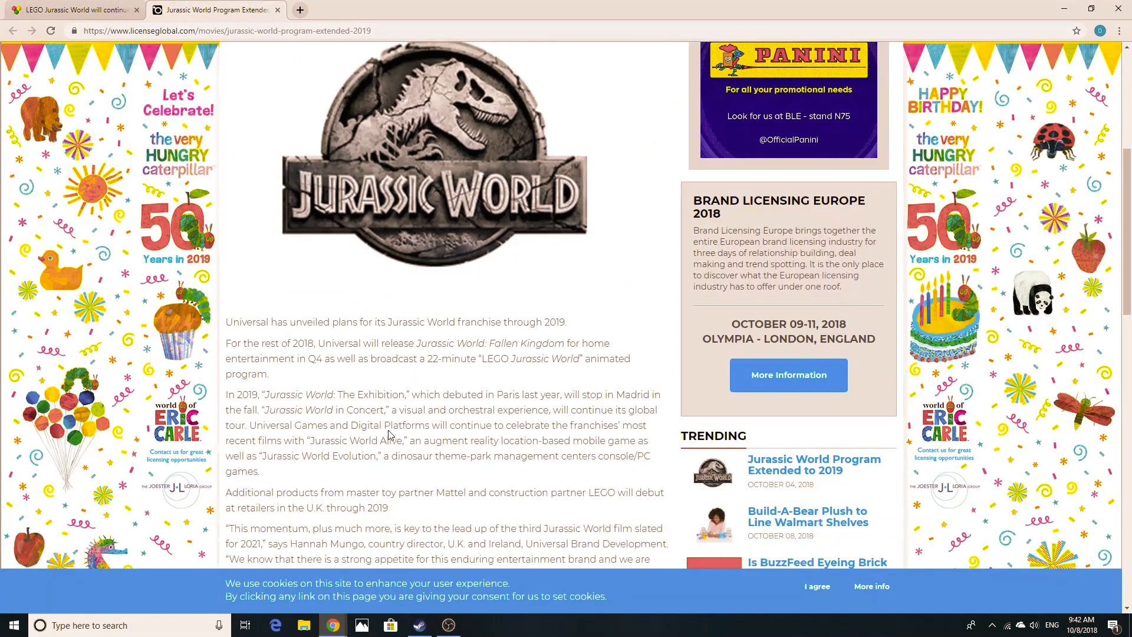
pyautogui.scroll(-3)
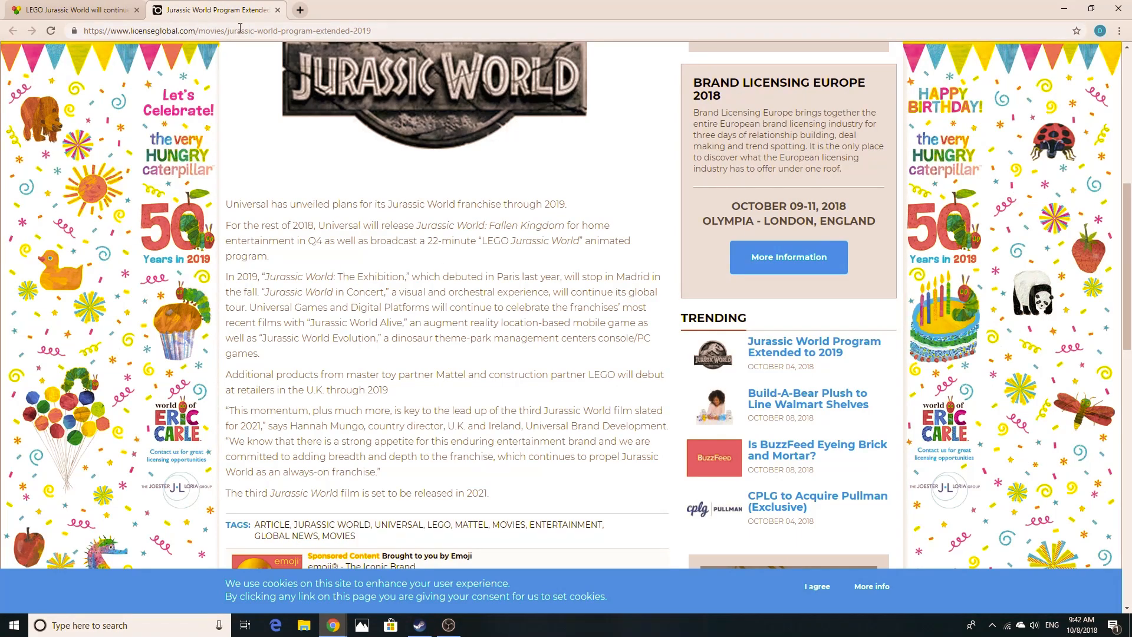
pyautogui.click(72, 10)
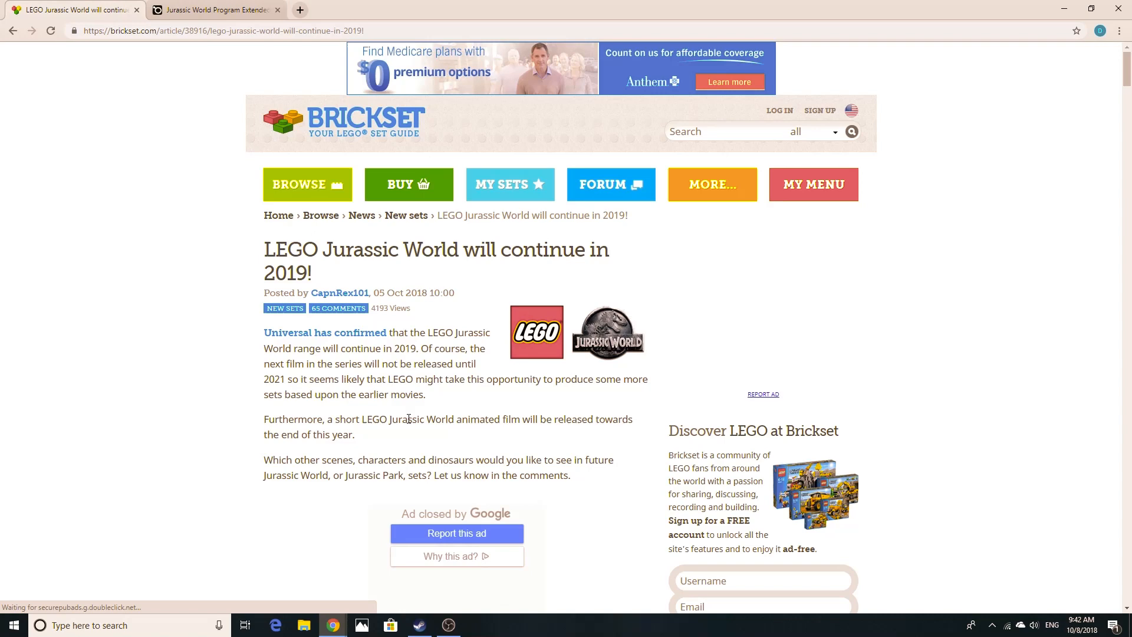
pyautogui.click(213, 10)
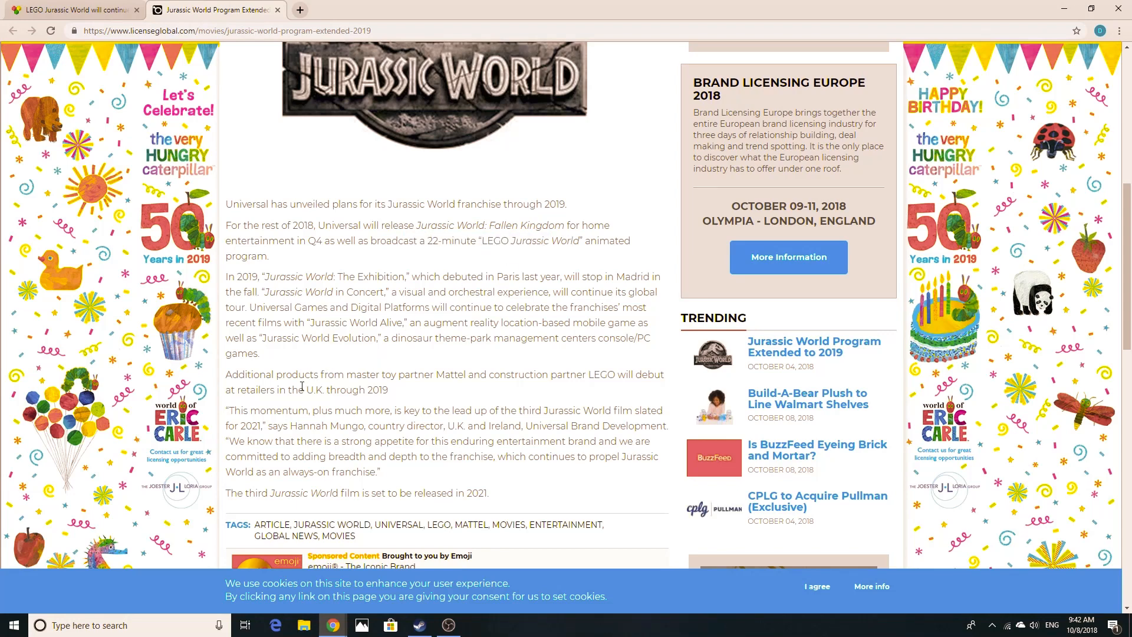
pyautogui.moveTo(343, 262)
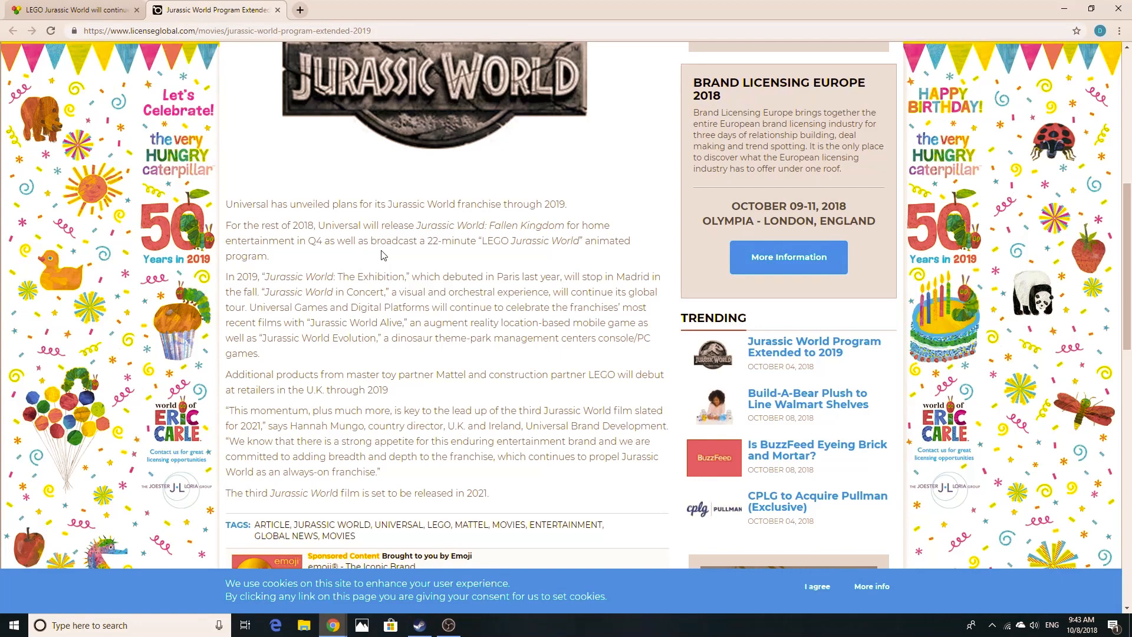
pyautogui.moveTo(377, 253)
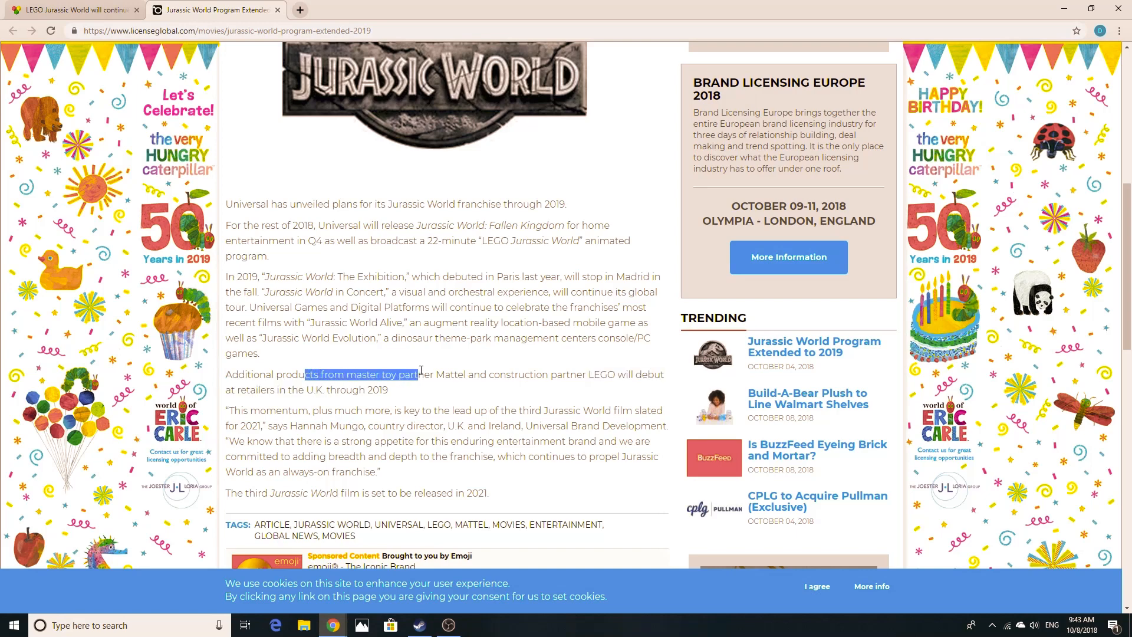
# Step: Highlight the sentence about Mattel and LEGO products in the program extension article
pyautogui.moveTo(418, 374); pyautogui.dragTo(531, 425)
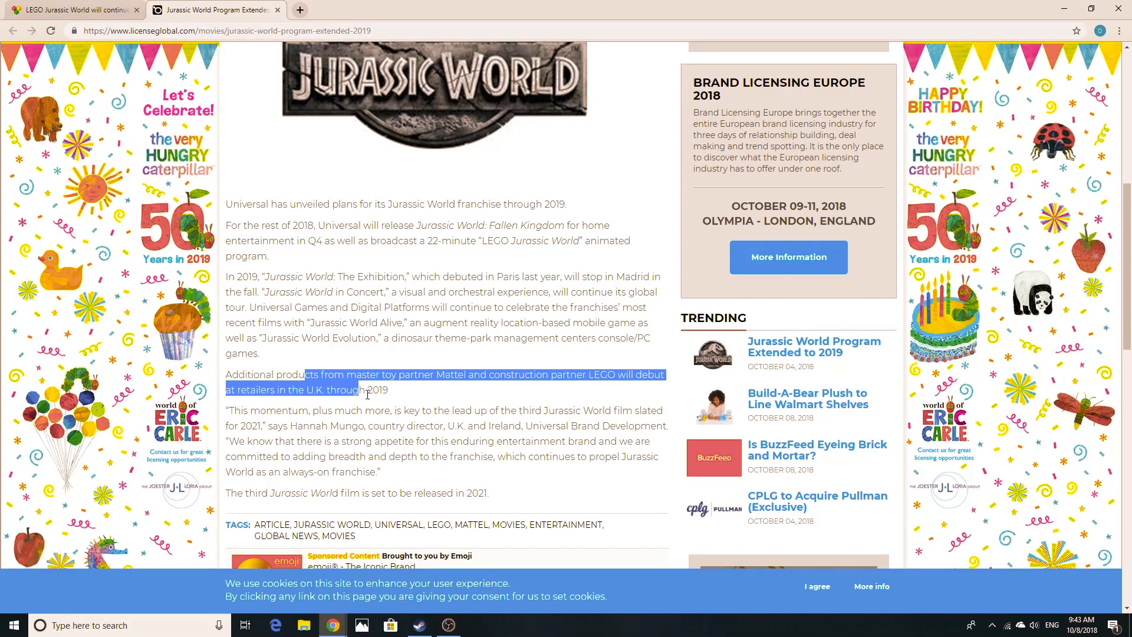
pyautogui.moveTo(367, 391); pyautogui.dragTo(387, 390)
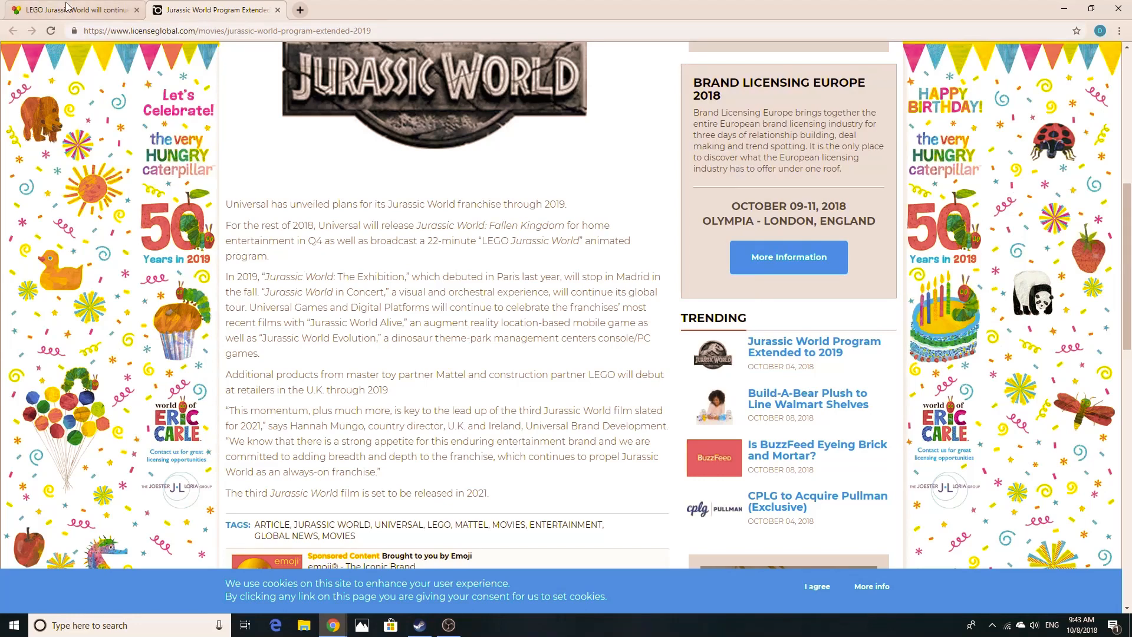
# Step: Return to the Brickset LEGO Jurassic World article tab
pyautogui.click(72, 10)
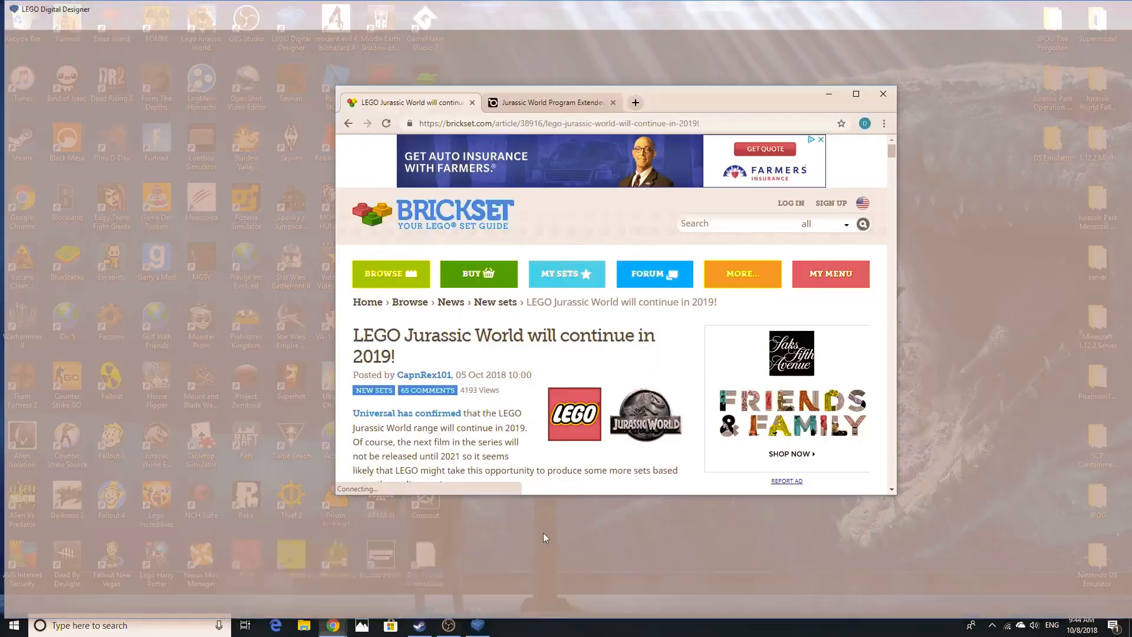
# Step: Open the 'Baryonyx (with Jurassic World Trailer Scene)' saved model
pyautogui.click(855, 94)
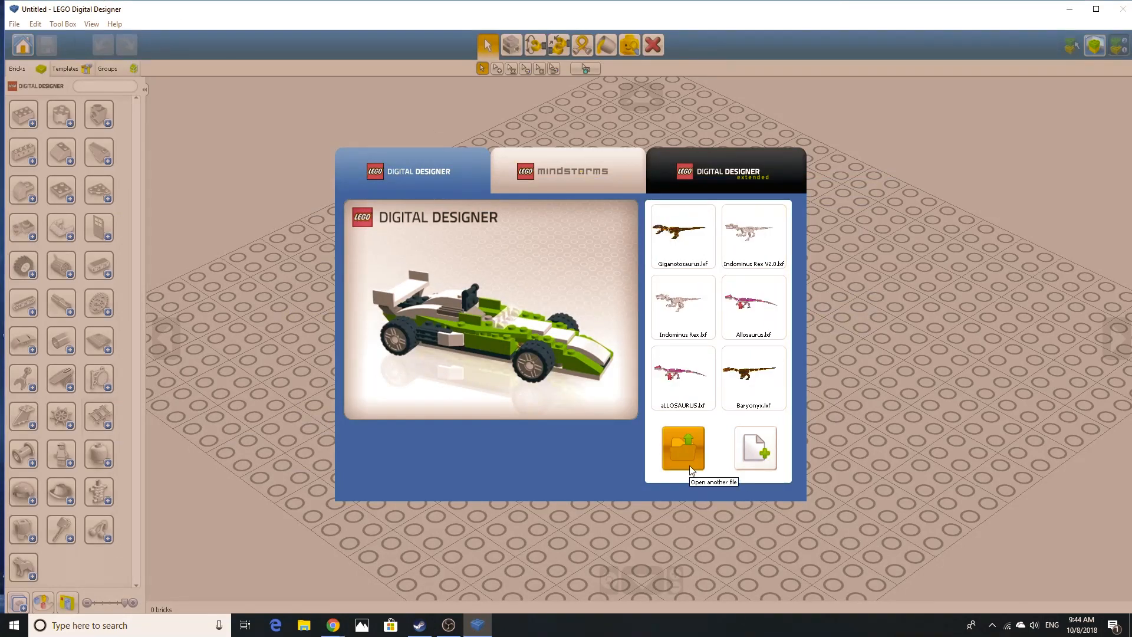
pyautogui.click(682, 448)
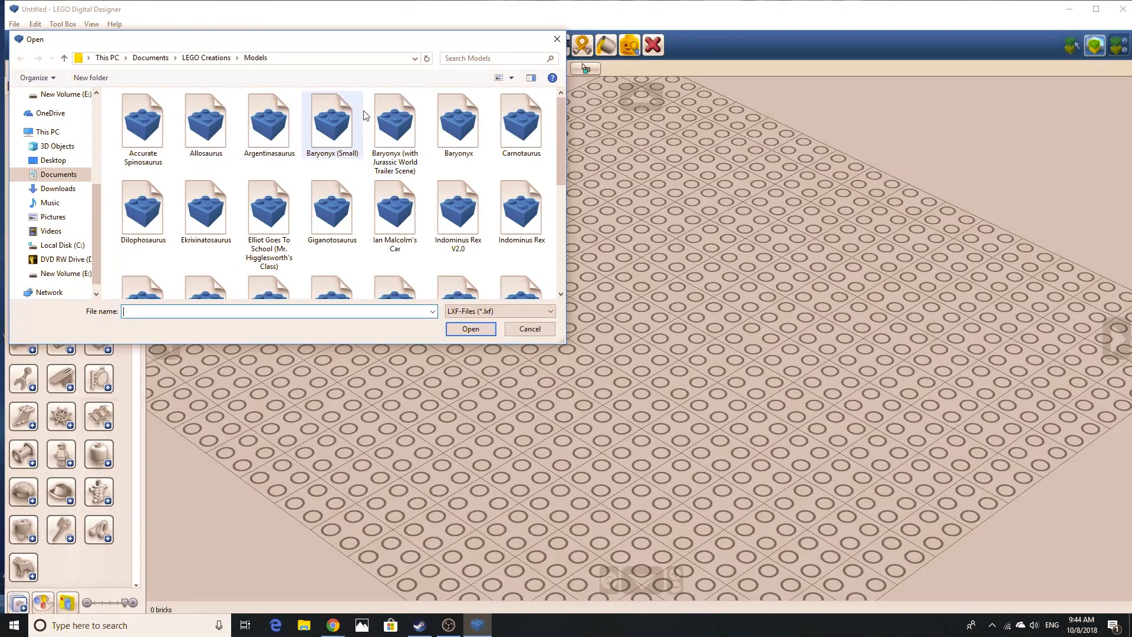
pyautogui.click(529, 329)
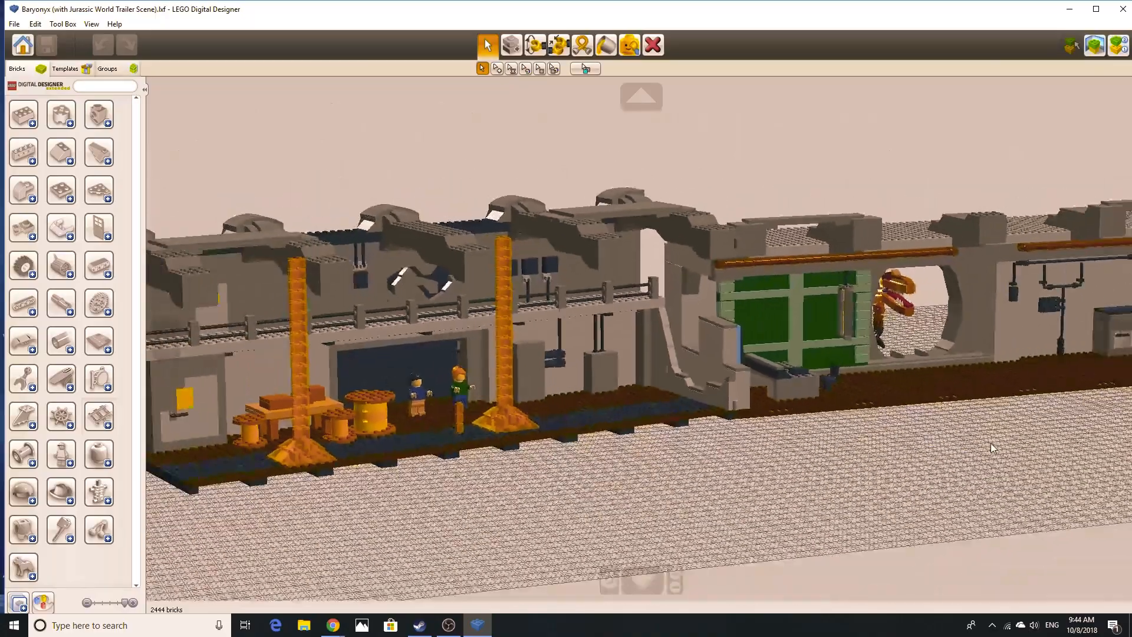
# Step: Orbit the camera to view the facility scene straight on and from an angled overhead view
pyautogui.moveTo(993, 448); pyautogui.dragTo(776, 483)
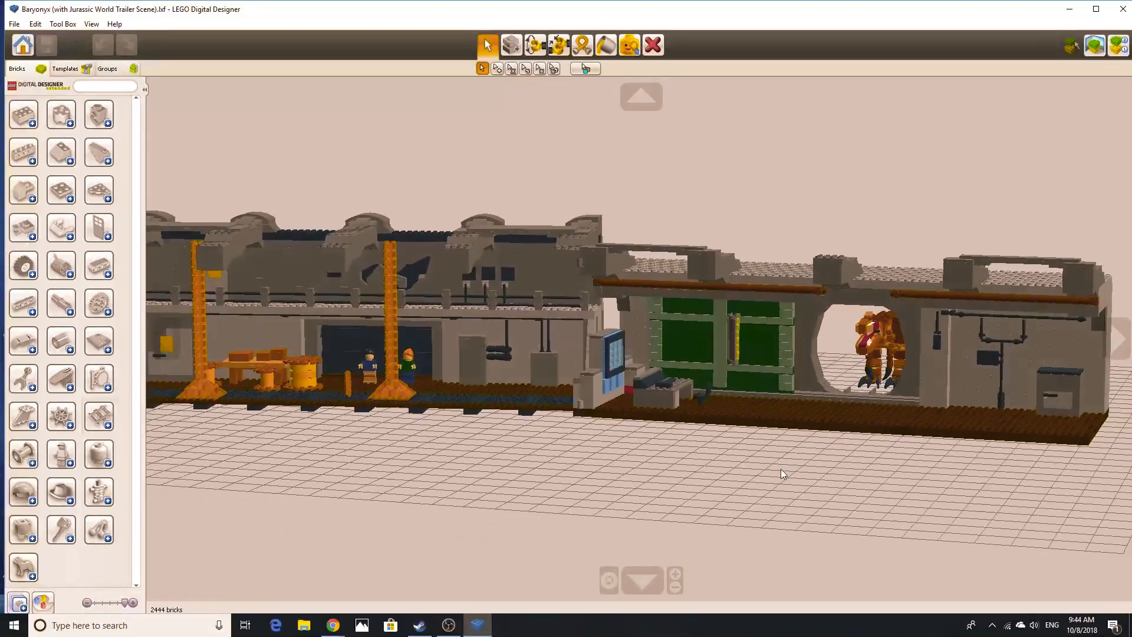
pyautogui.moveTo(779, 470); pyautogui.dragTo(729, 491)
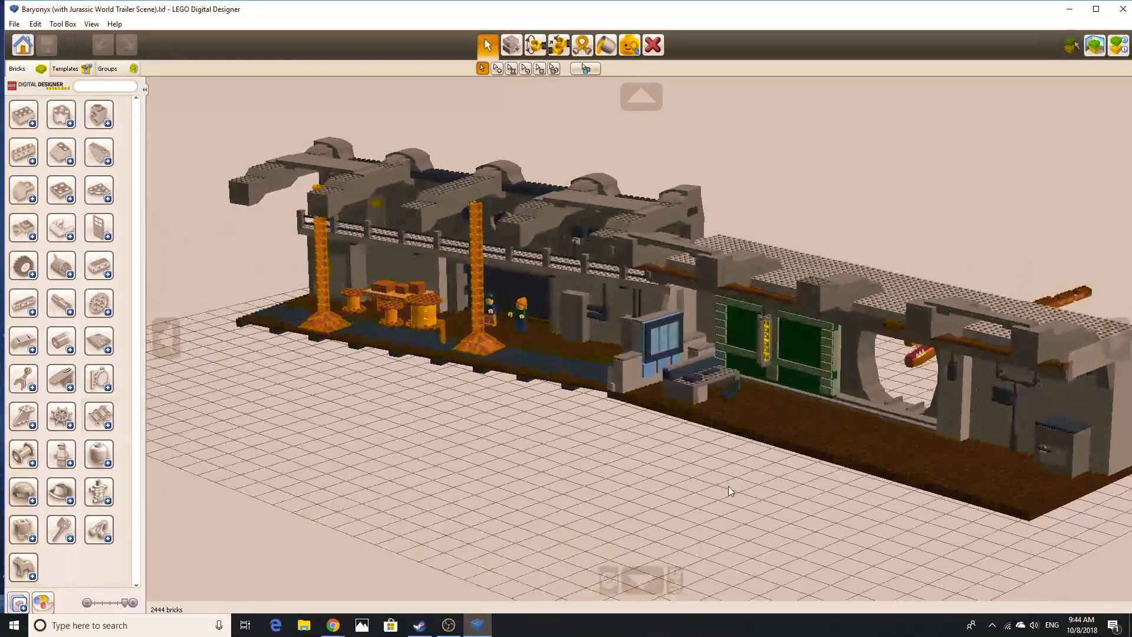
pyautogui.moveTo(728, 491); pyautogui.dragTo(683, 458)
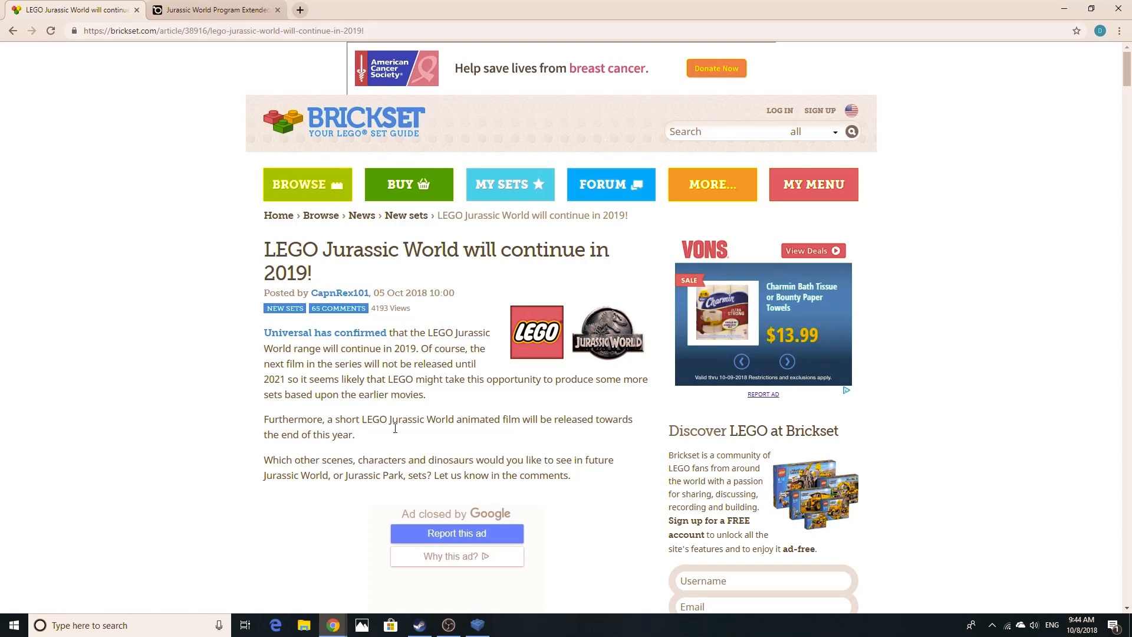
pyautogui.moveTo(259, 433)
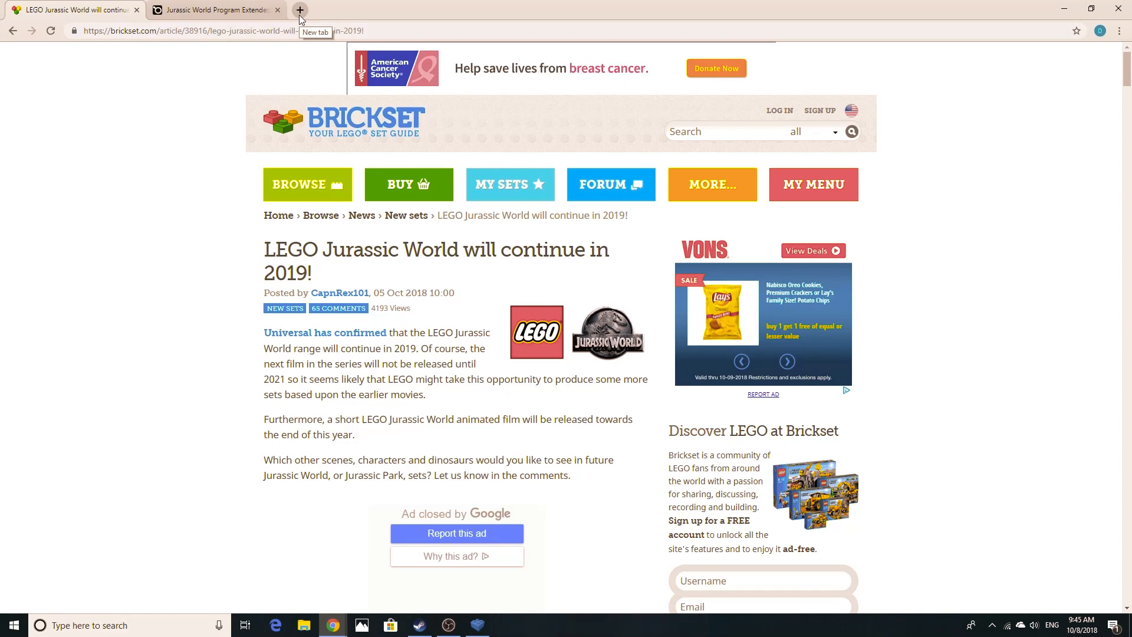
# Step: Search 'lego jurassic park visitor center' in a new tab and show the image results
pyautogui.click(298, 10)
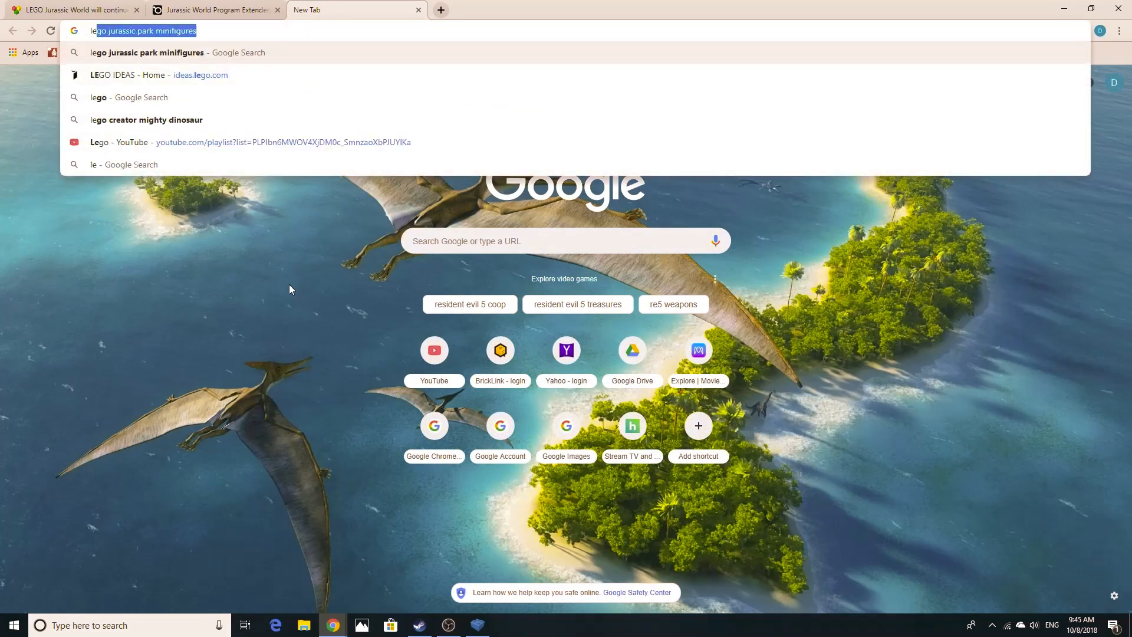
pyautogui.write('lego vistior')
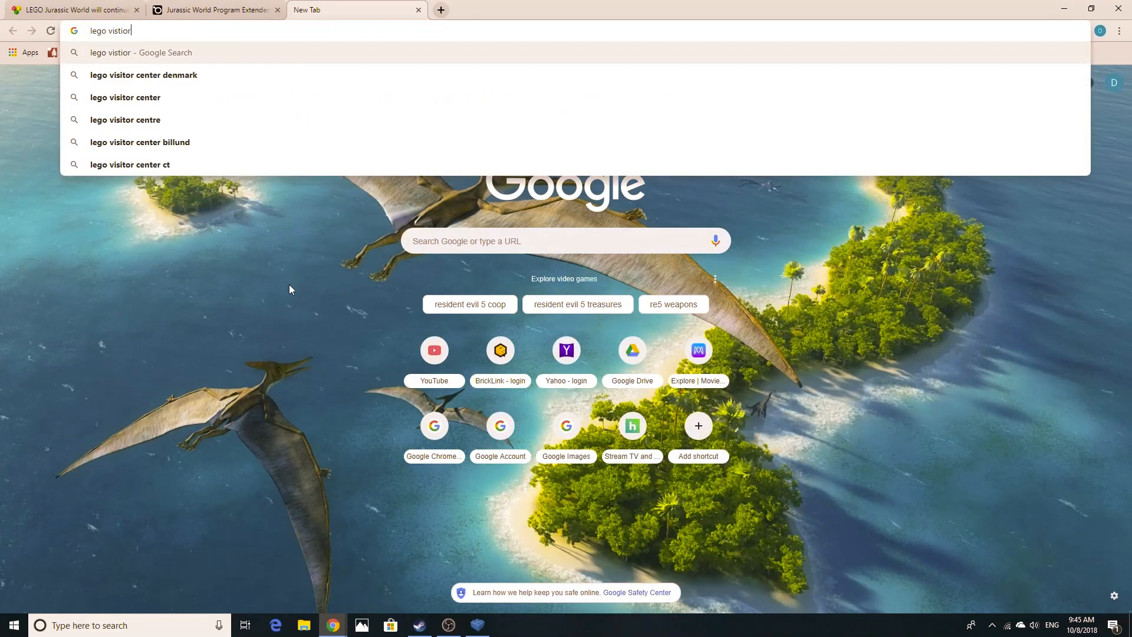
pyautogui.moveTo(301, 195)
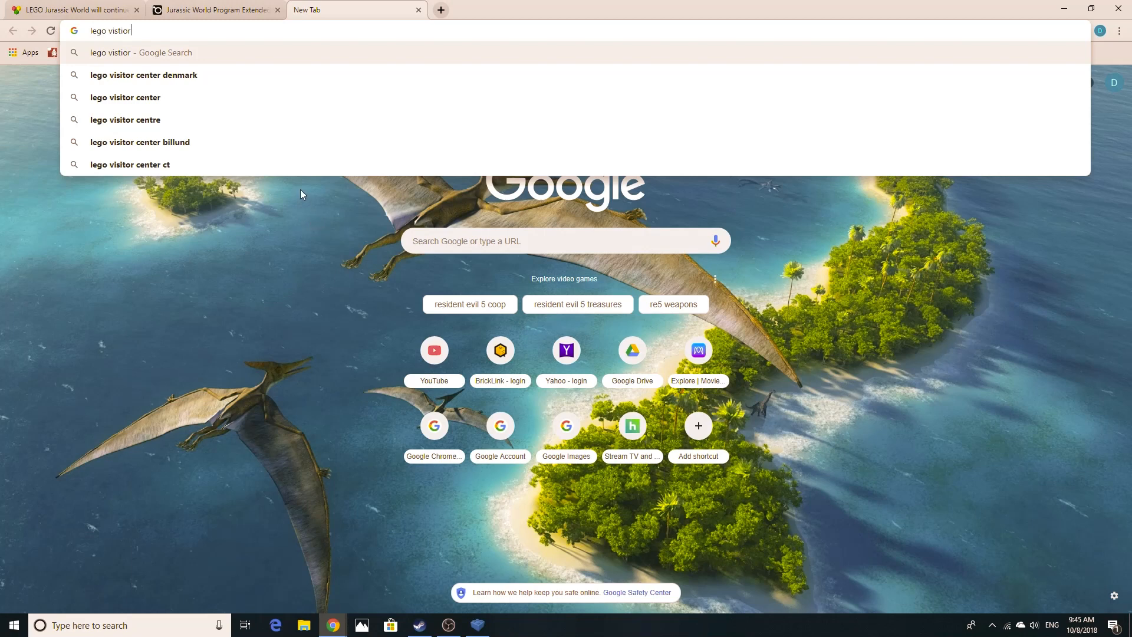
pyautogui.press('BackSpace')
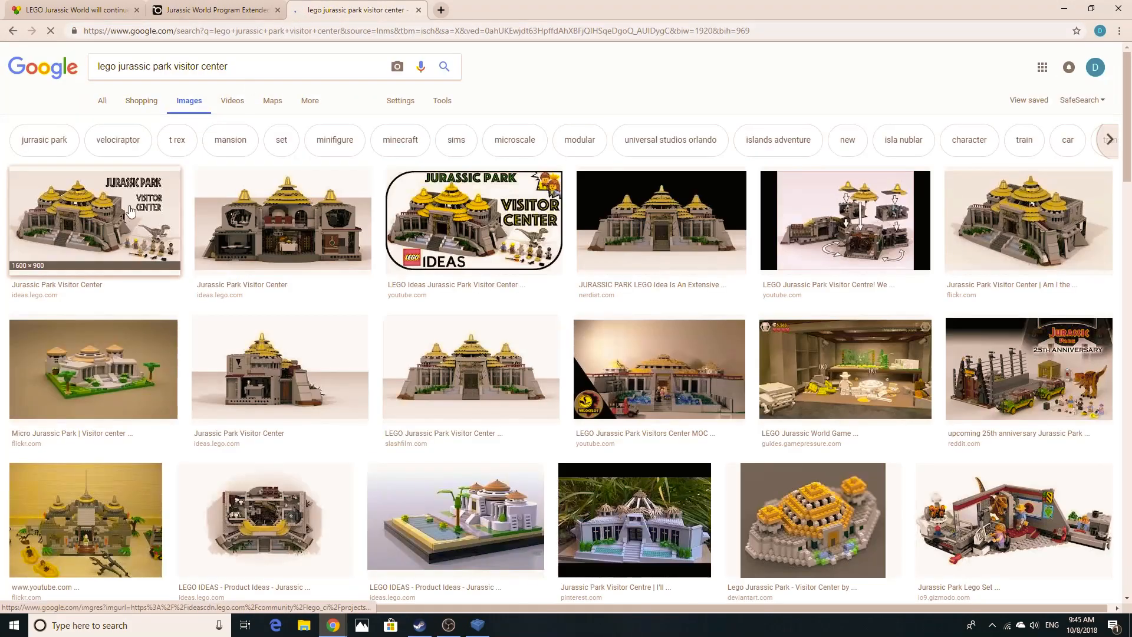
# Step: Preview the first Visitor Center image and open its LEGO IDEAS project page
pyautogui.click(95, 221)
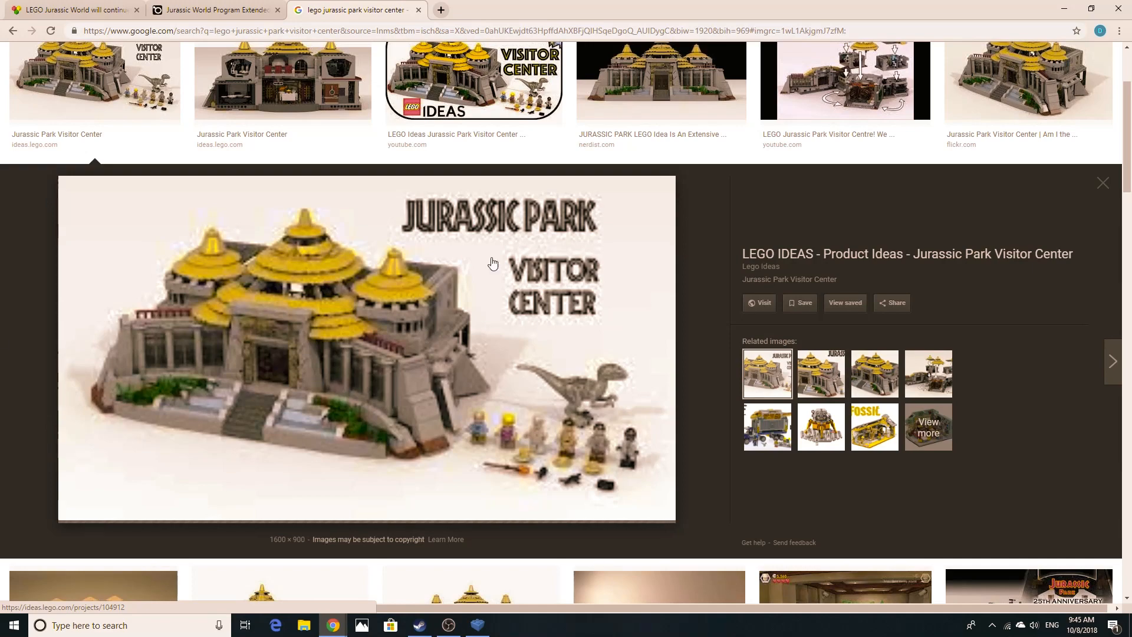
pyautogui.moveTo(444, 282)
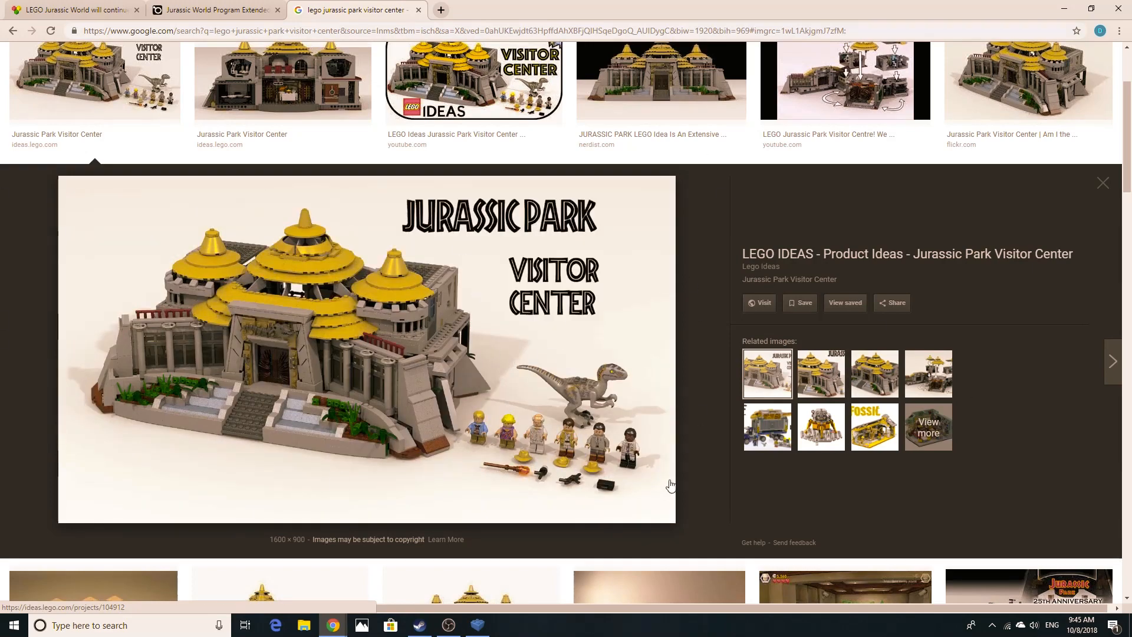
pyautogui.moveTo(838, 258)
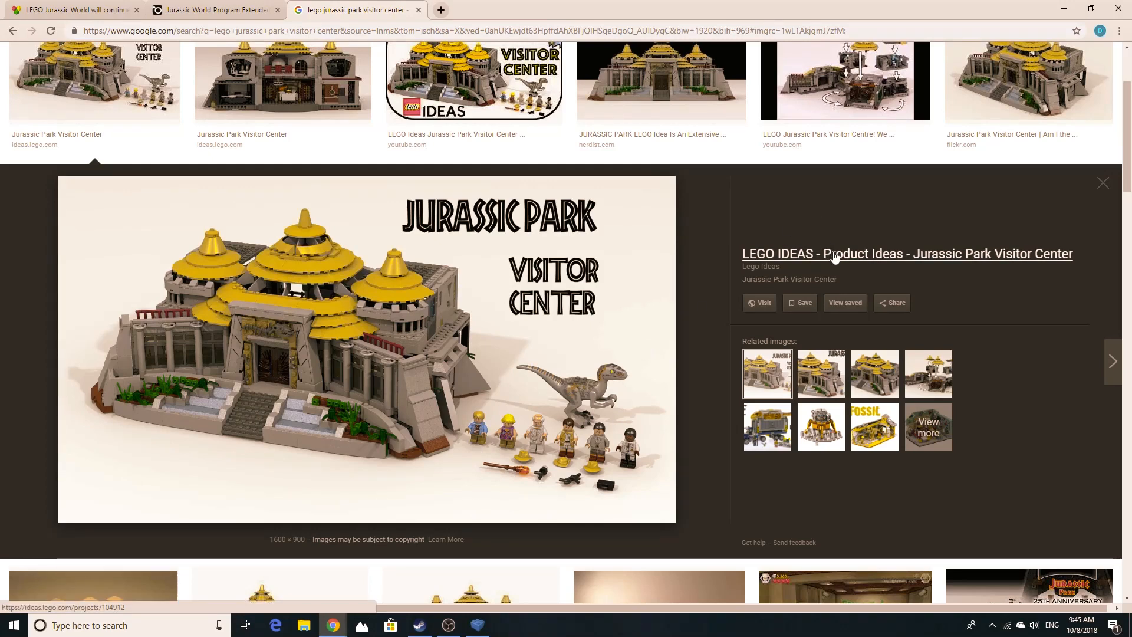
pyautogui.scroll(-3)
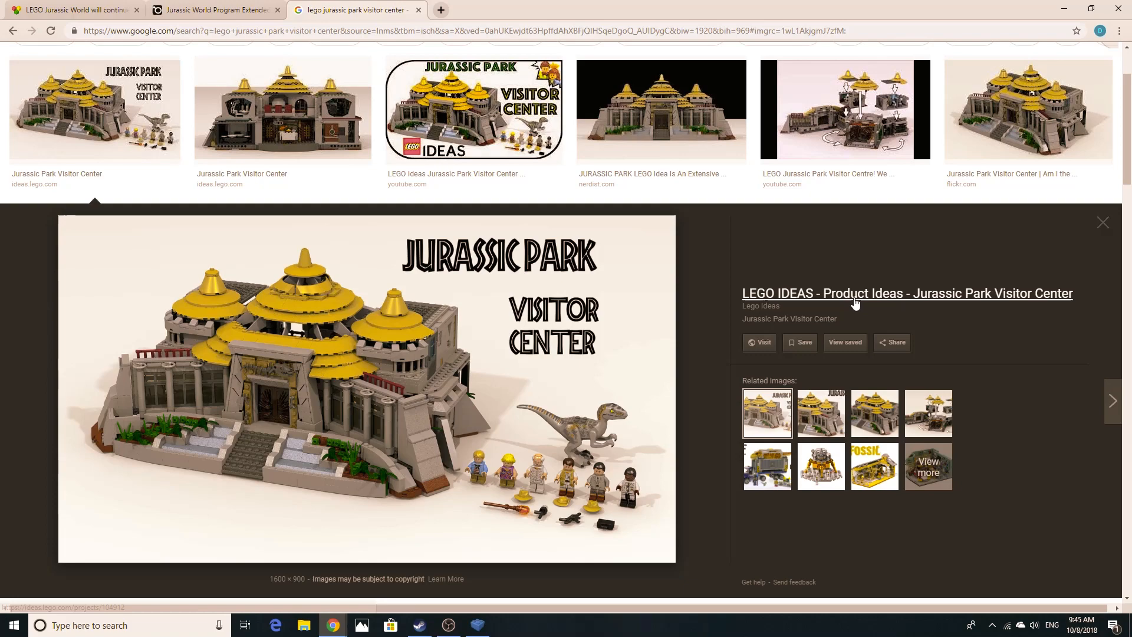
pyautogui.click(907, 294)
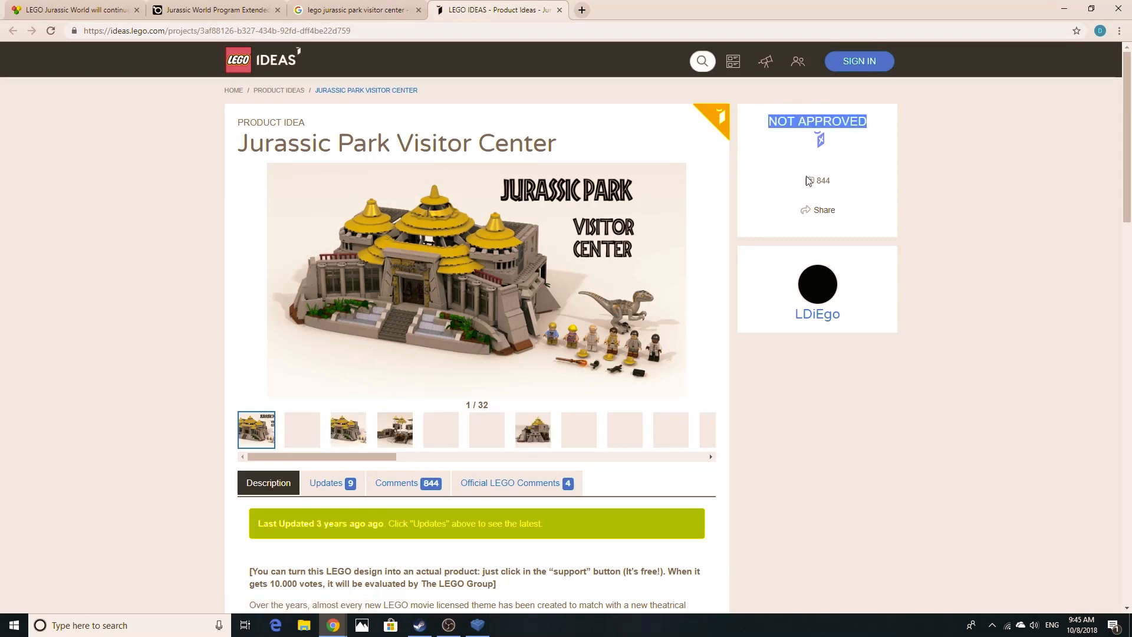
# Step: Browse the gallery through the lab coat minifigure and raptor skeleton photos, then return to Brickset
pyautogui.click(340, 430)
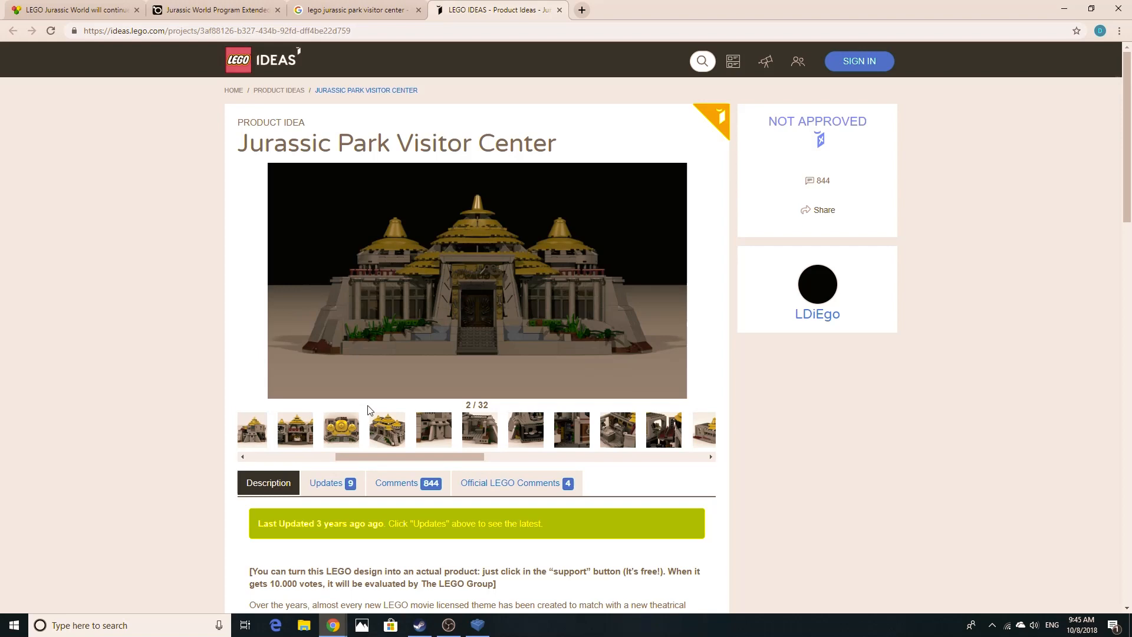
pyautogui.click(387, 430)
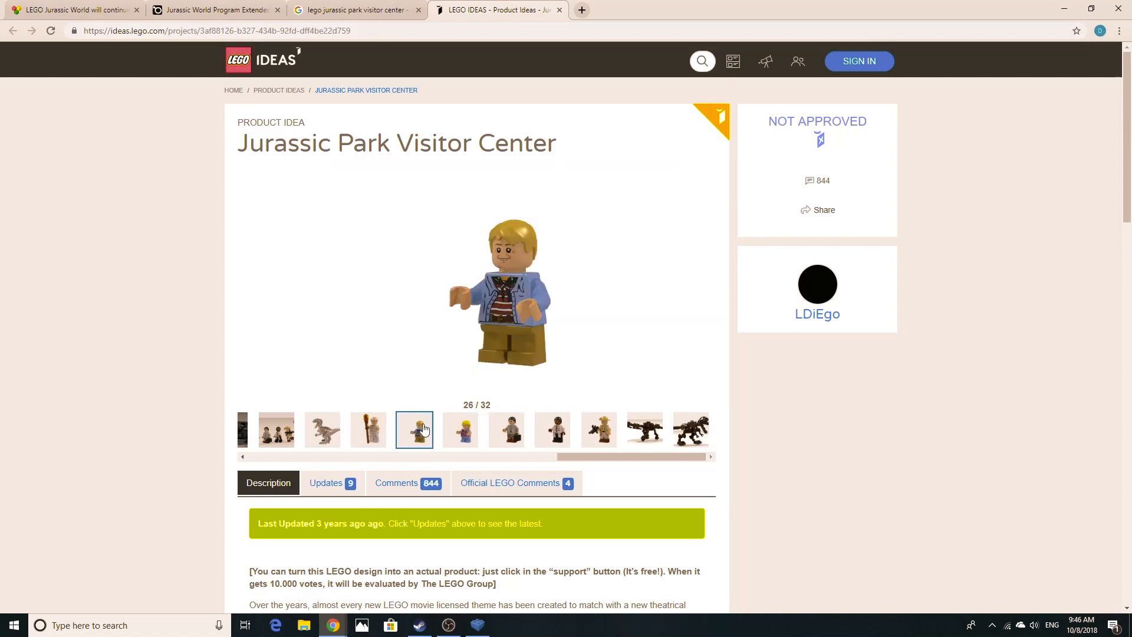
pyautogui.click(599, 429)
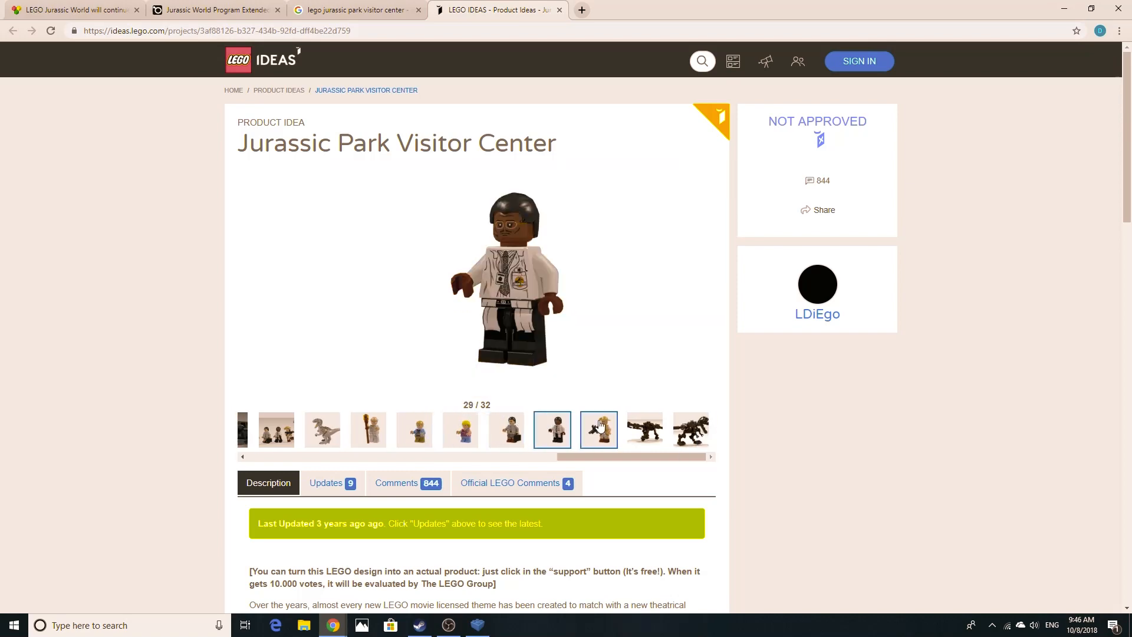
pyautogui.click(690, 430)
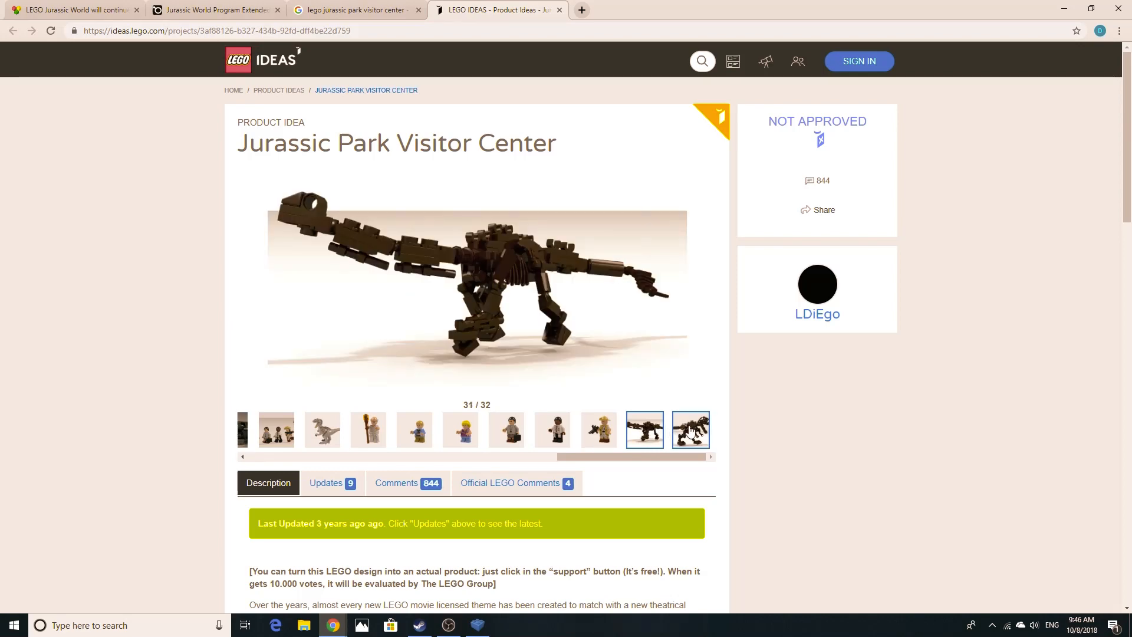
pyautogui.click(690, 429)
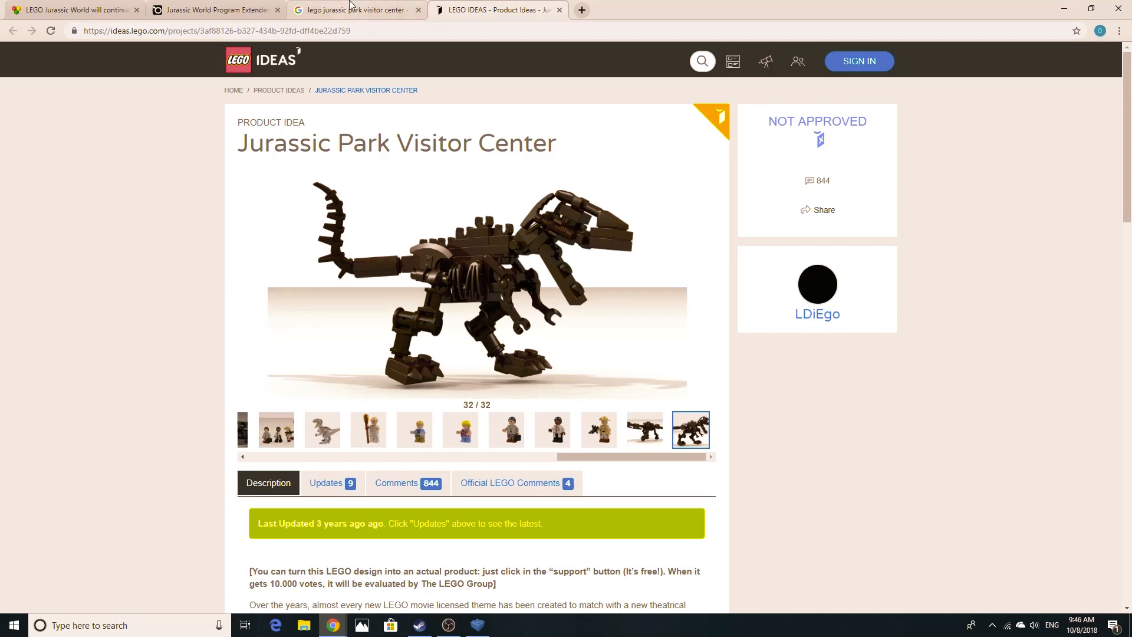
pyautogui.click(72, 9)
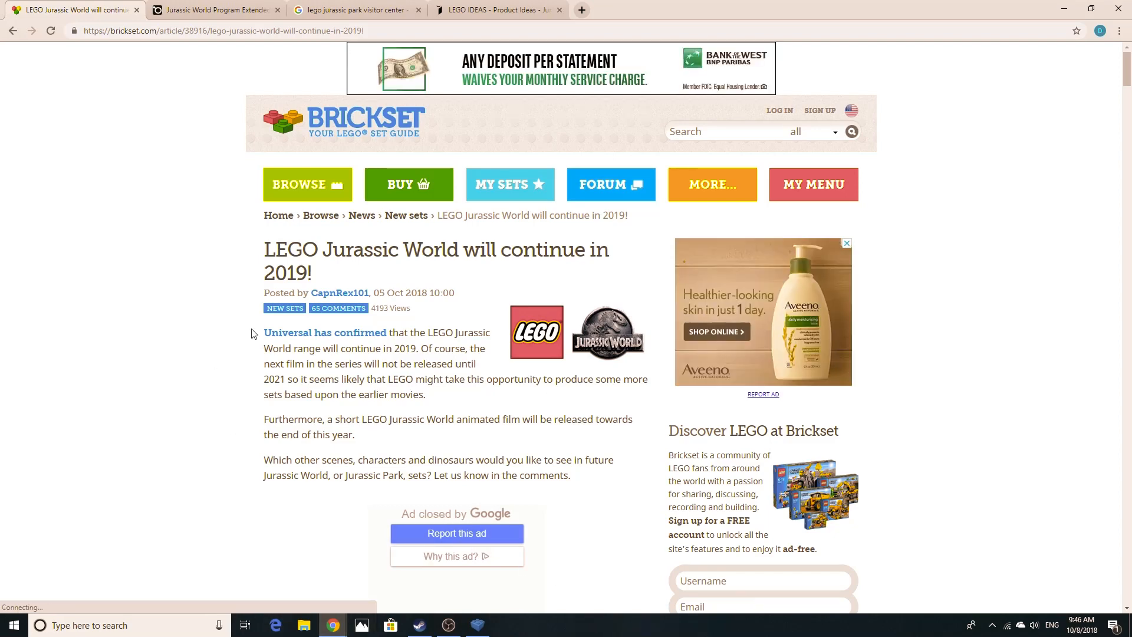
# Step: Read the animated-film paragraphs, revisit the License Global article, and start typing a 'jurassic' search
pyautogui.moveTo(390, 418); pyautogui.dragTo(571, 475)
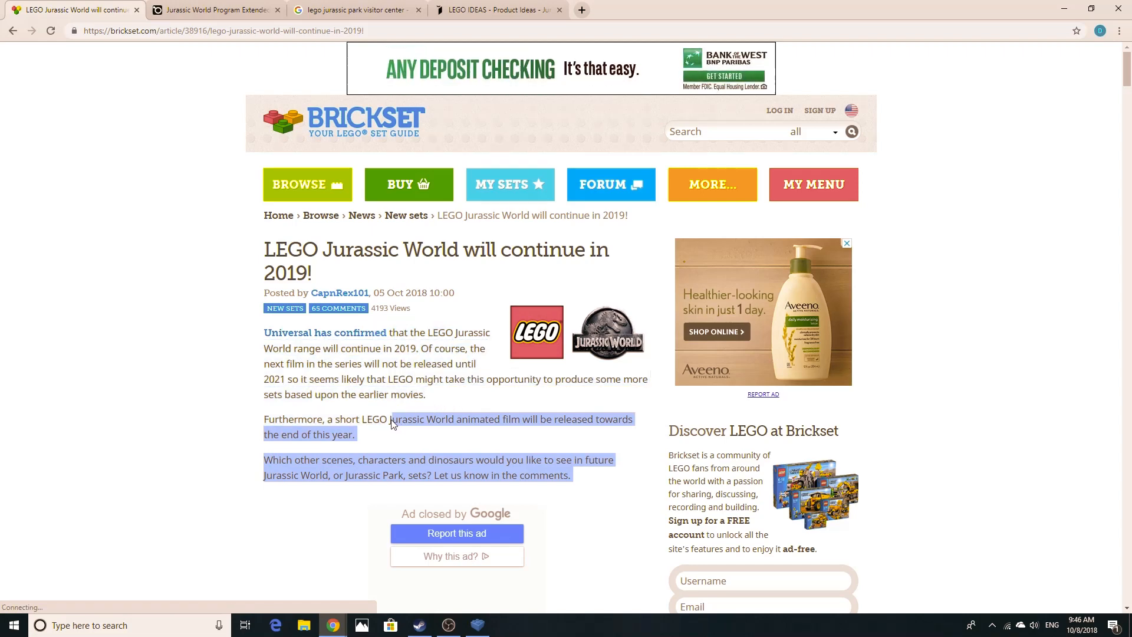
pyautogui.click(445, 427)
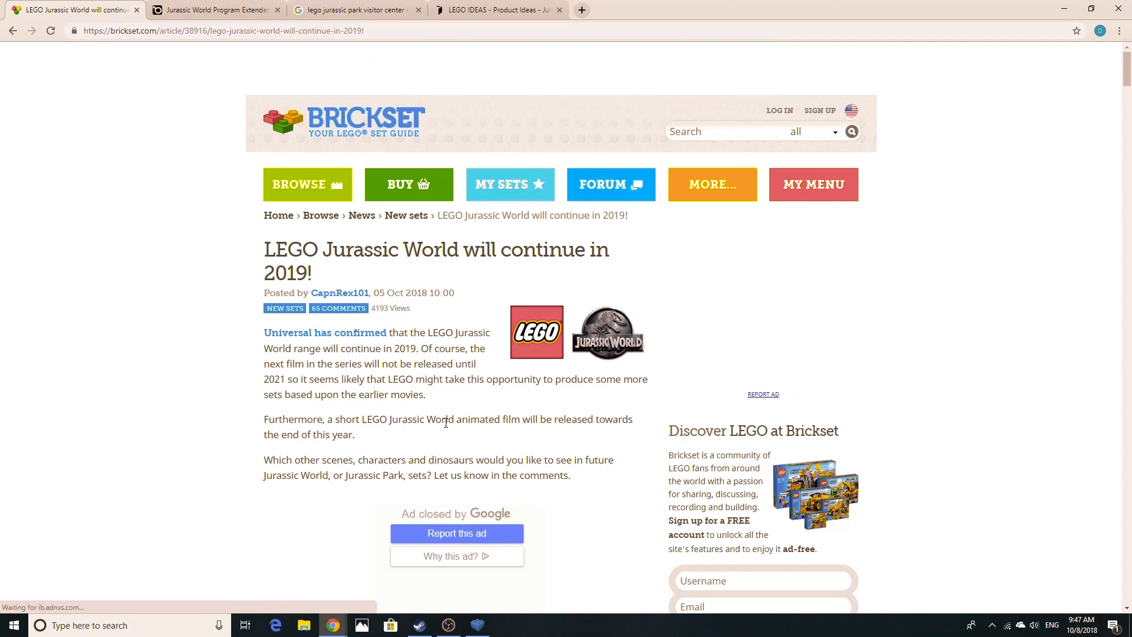
pyautogui.click(214, 9)
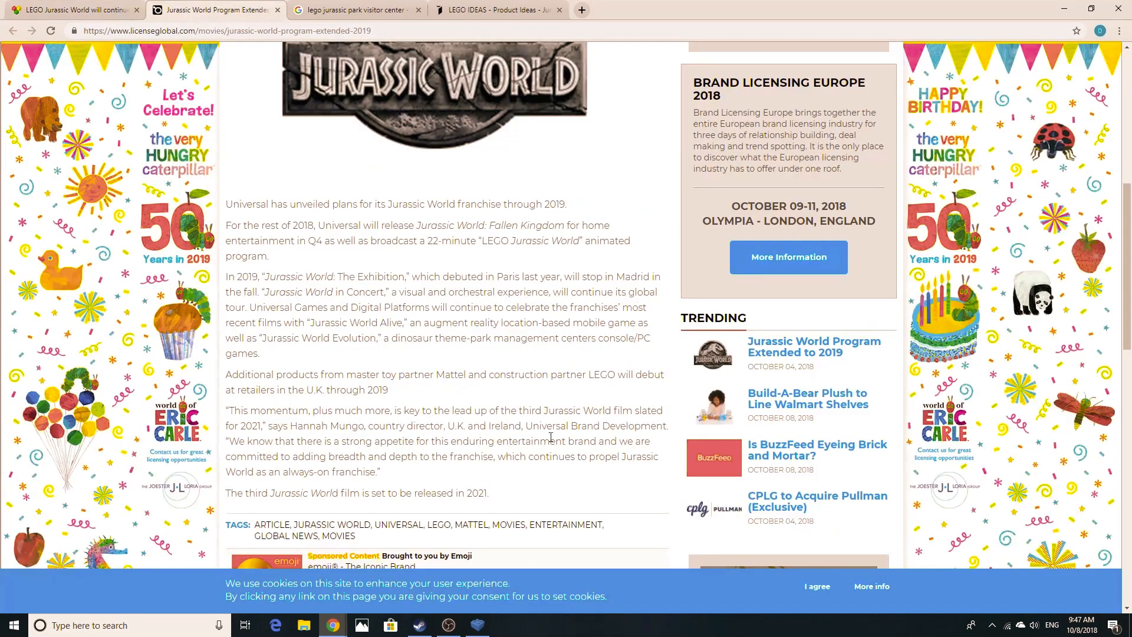
pyautogui.scroll(3)
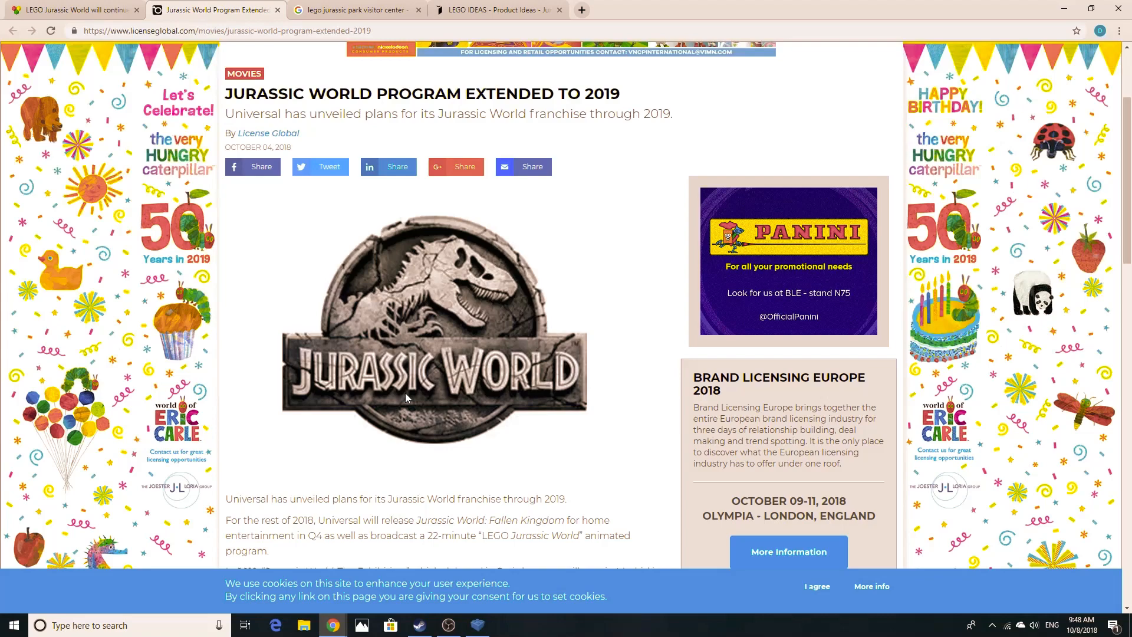
pyautogui.write('jurassic world the game v')
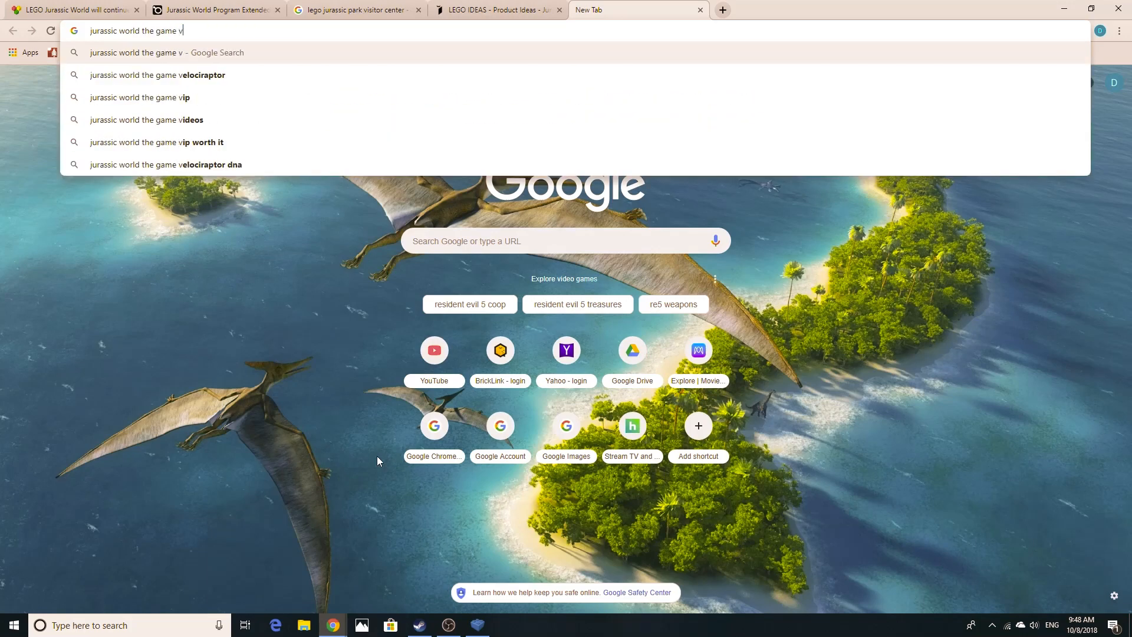
# Step: Search 'lego jurassic world the game velociraptor' and show image results
pyautogui.click(157, 75)
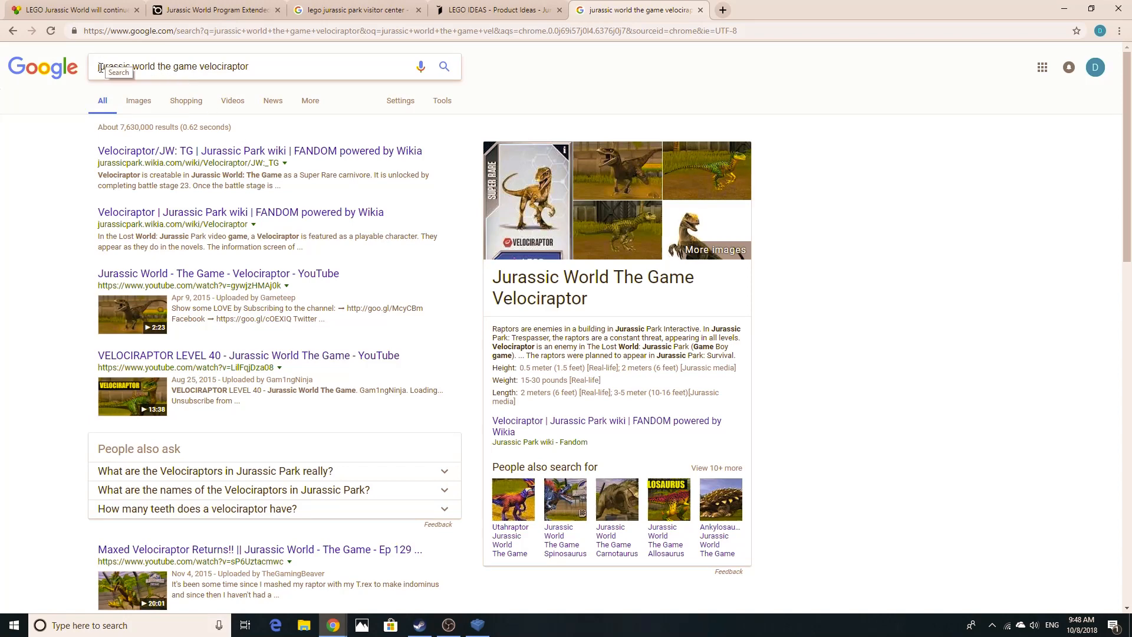
pyautogui.click(217, 66)
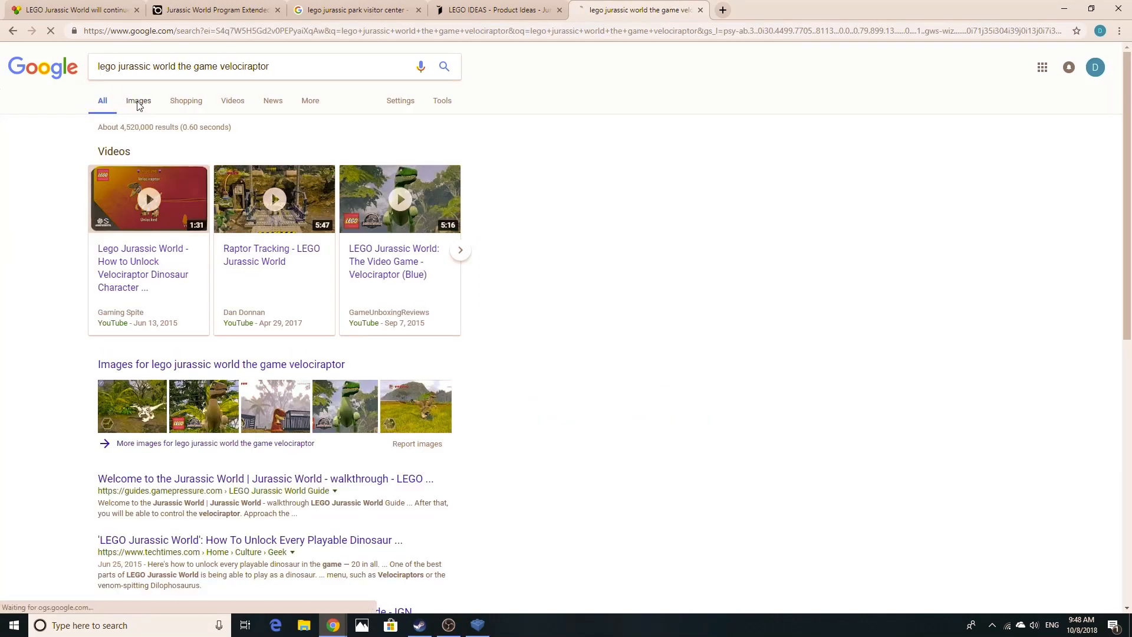
pyautogui.click(138, 100)
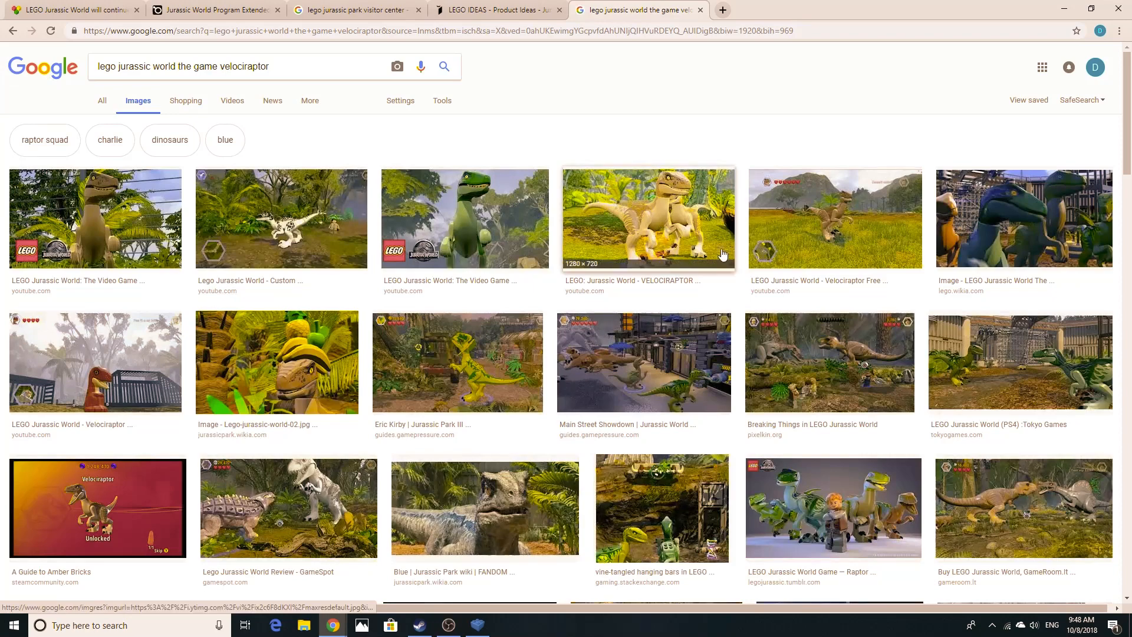
# Step: Enlarge the tan velociraptor gameplay image and scroll through more results
pyautogui.click(647, 219)
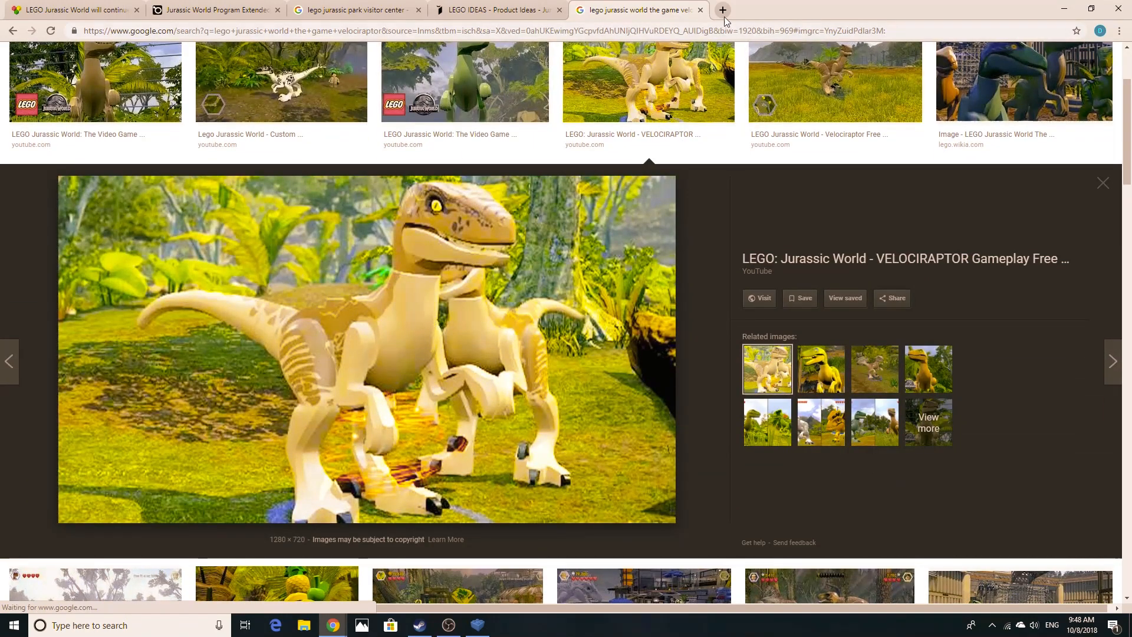
pyautogui.scroll(-3)
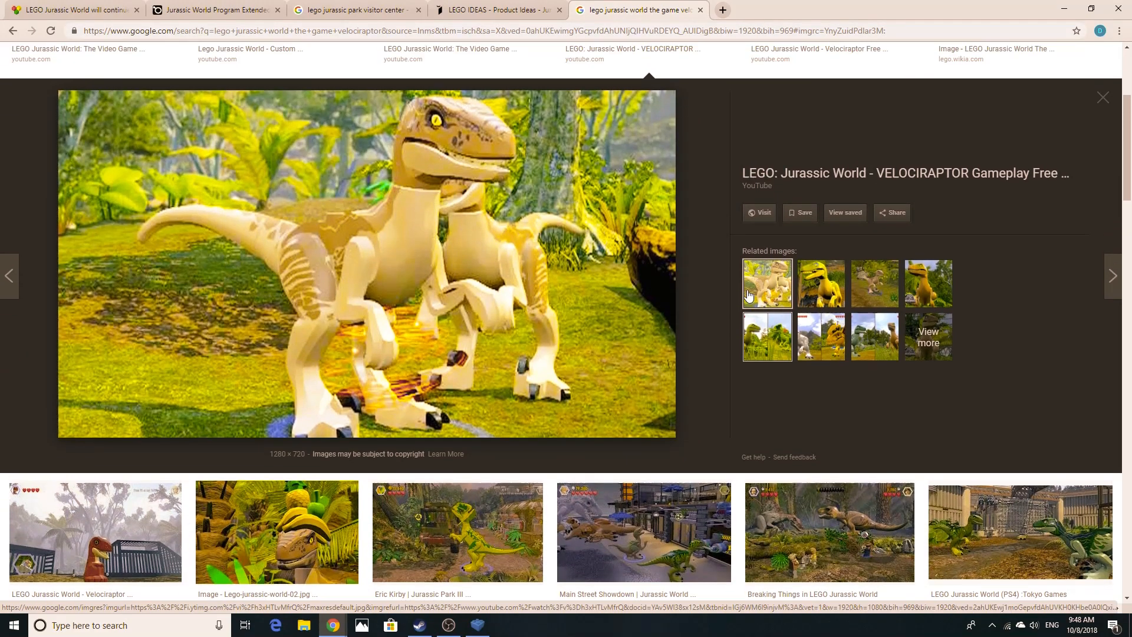
pyautogui.scroll(-3)
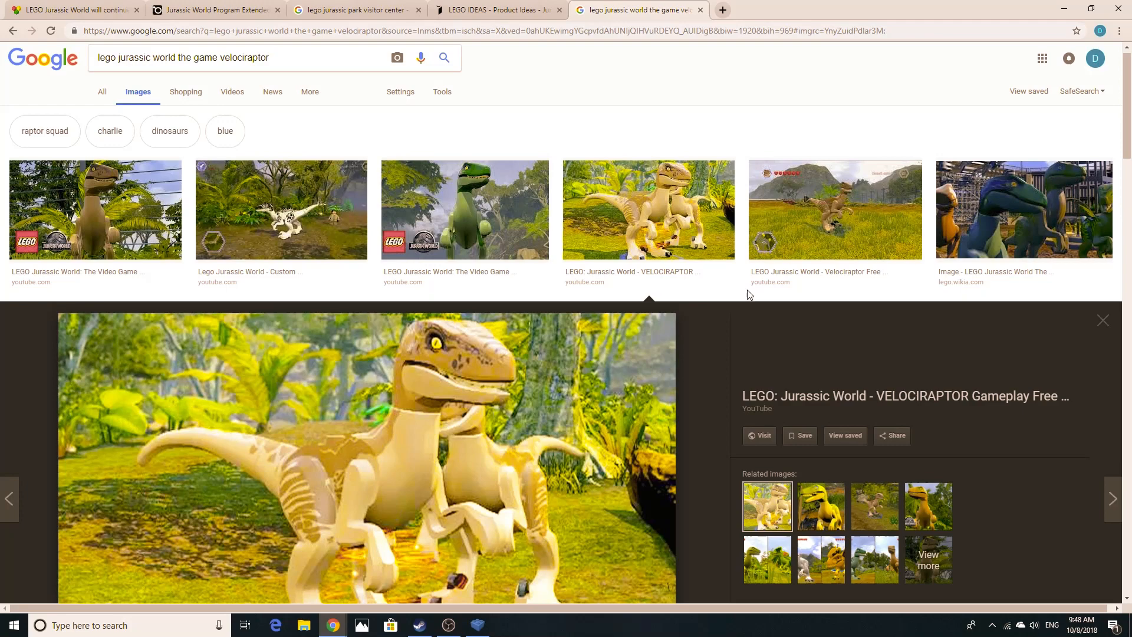
pyautogui.scroll(-3)
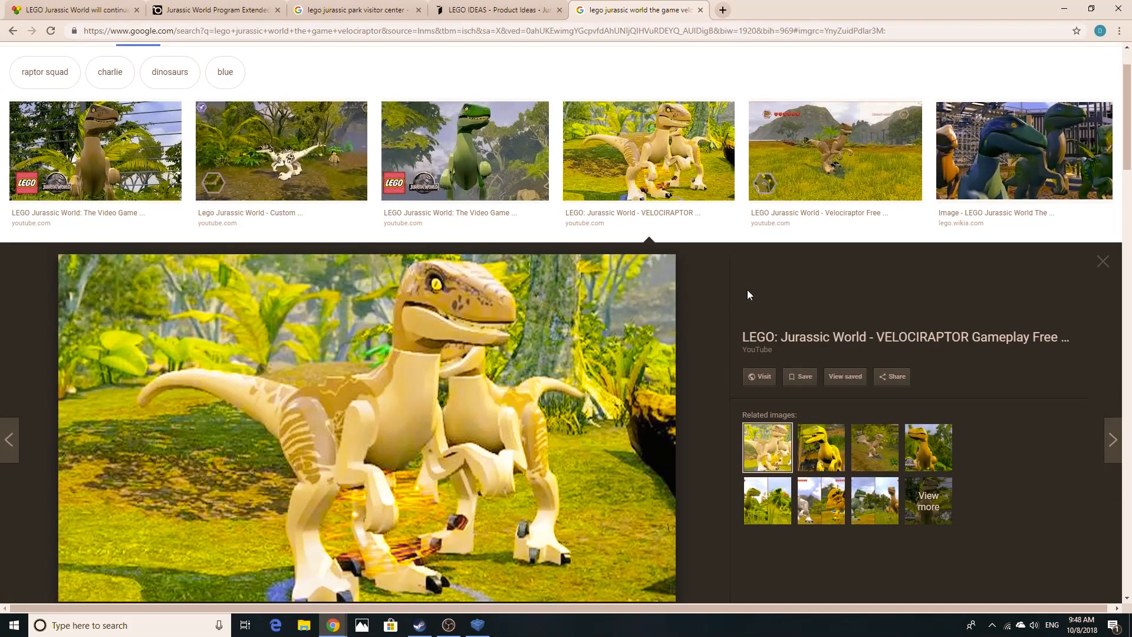
pyautogui.moveTo(763, 325)
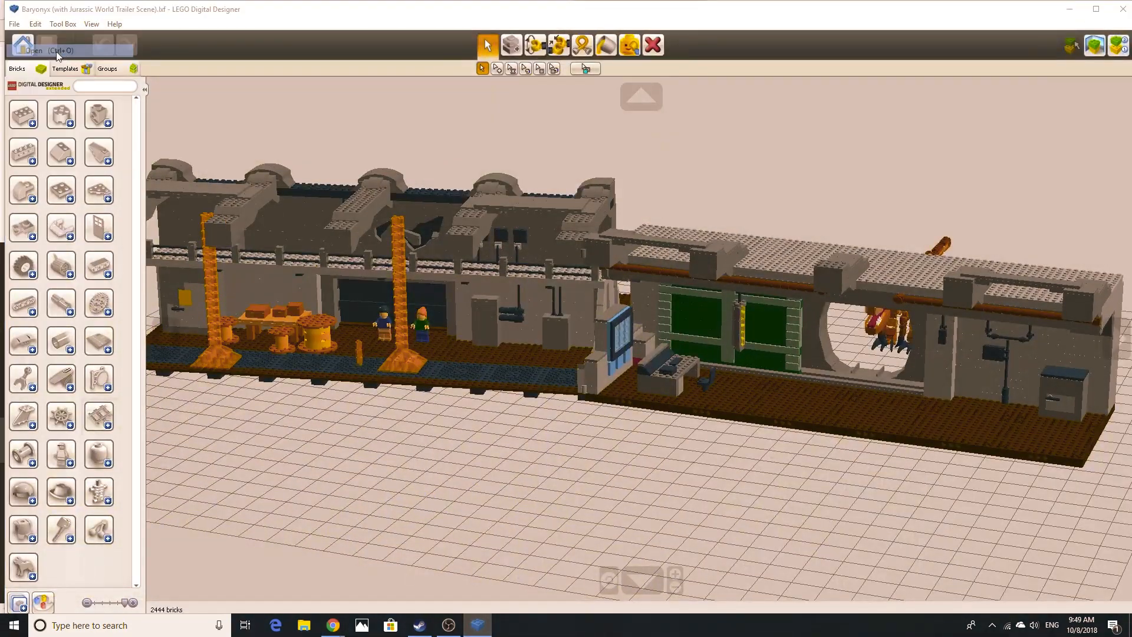
# Step: Load The Lost World Mobile Lab model, dismissing the removed-brick warning
pyautogui.click(24, 45)
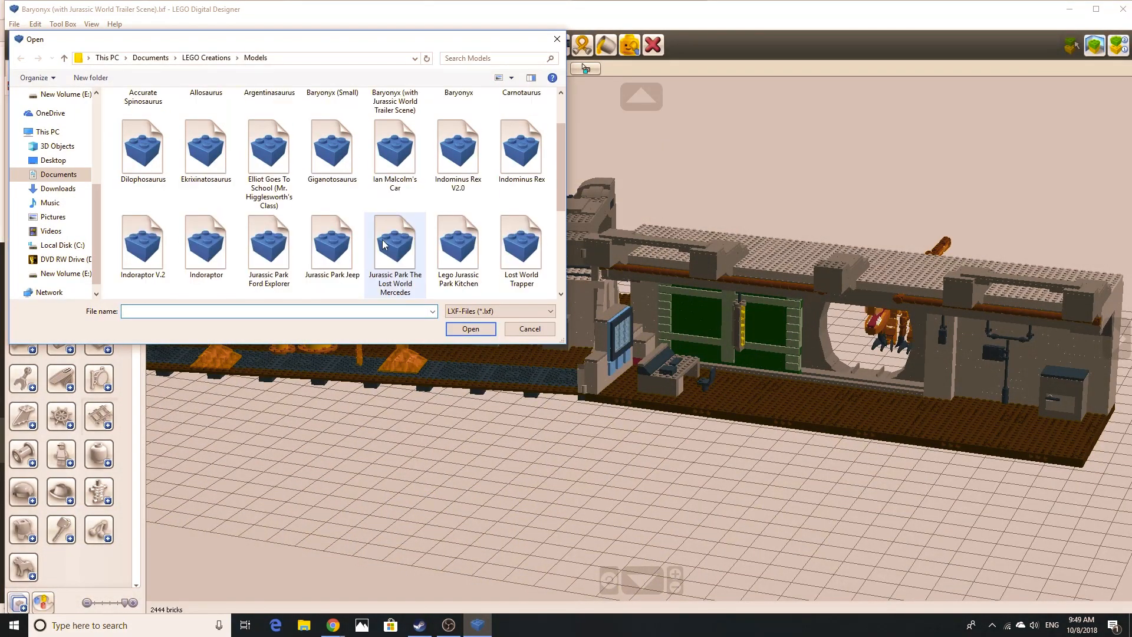
pyautogui.scroll(-3)
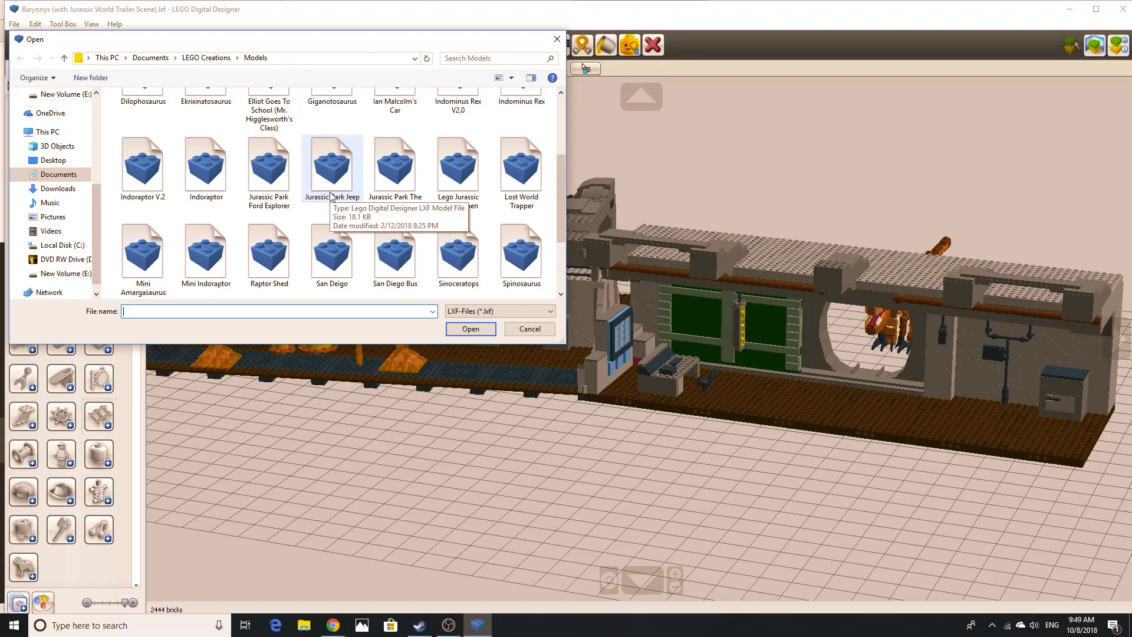
pyautogui.scroll(-3)
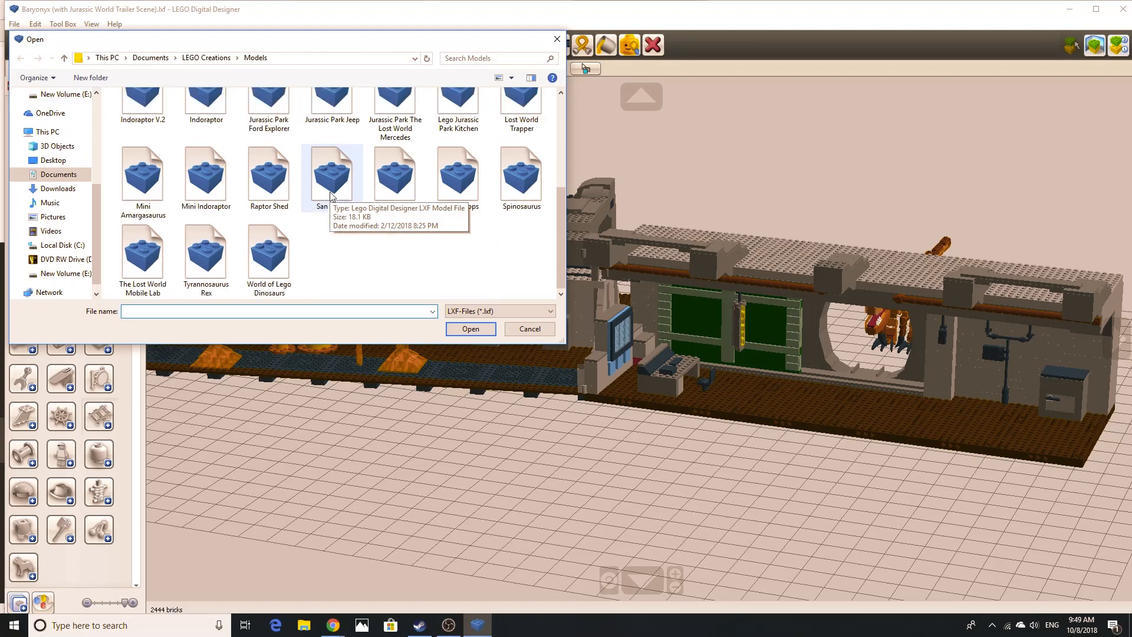
pyautogui.click(142, 253)
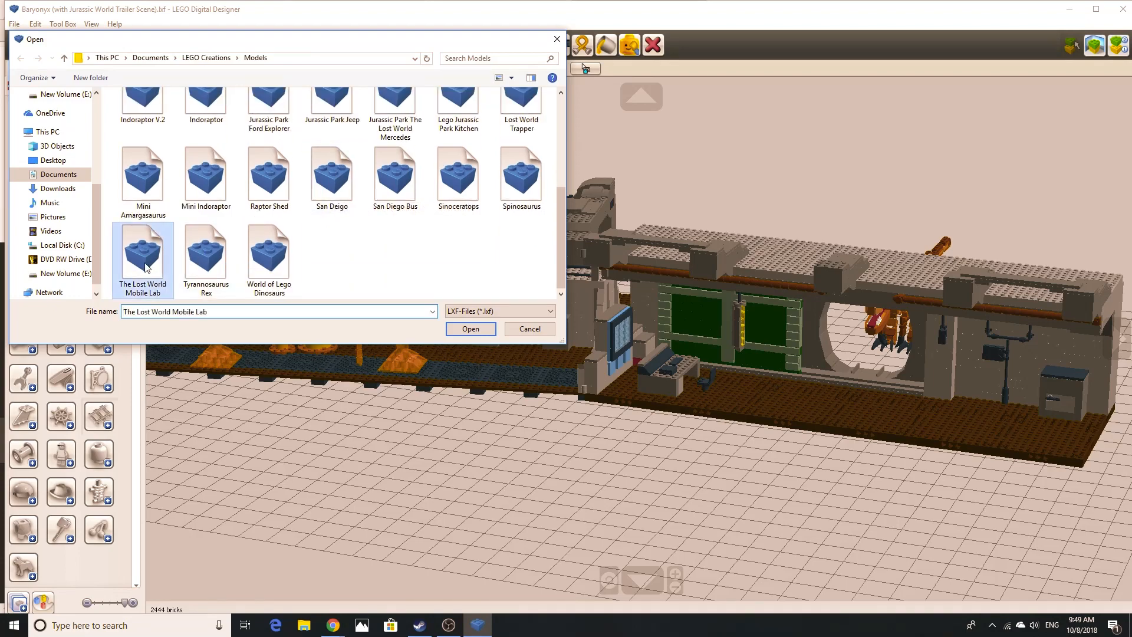
pyautogui.click(470, 329)
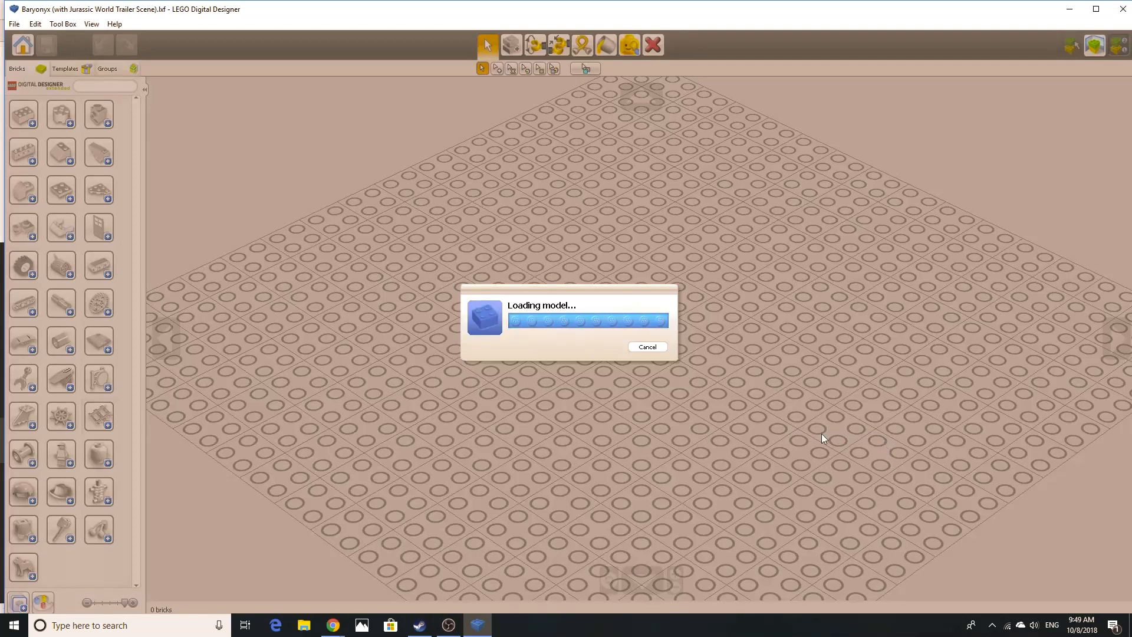
pyautogui.moveTo(683, 395)
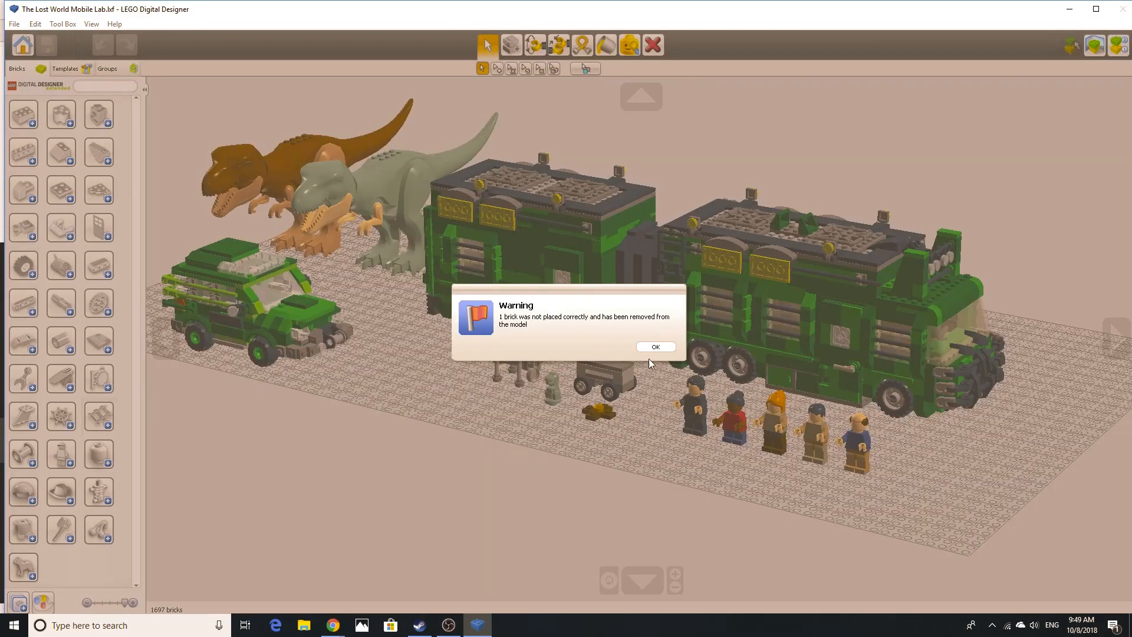
pyautogui.click(655, 347)
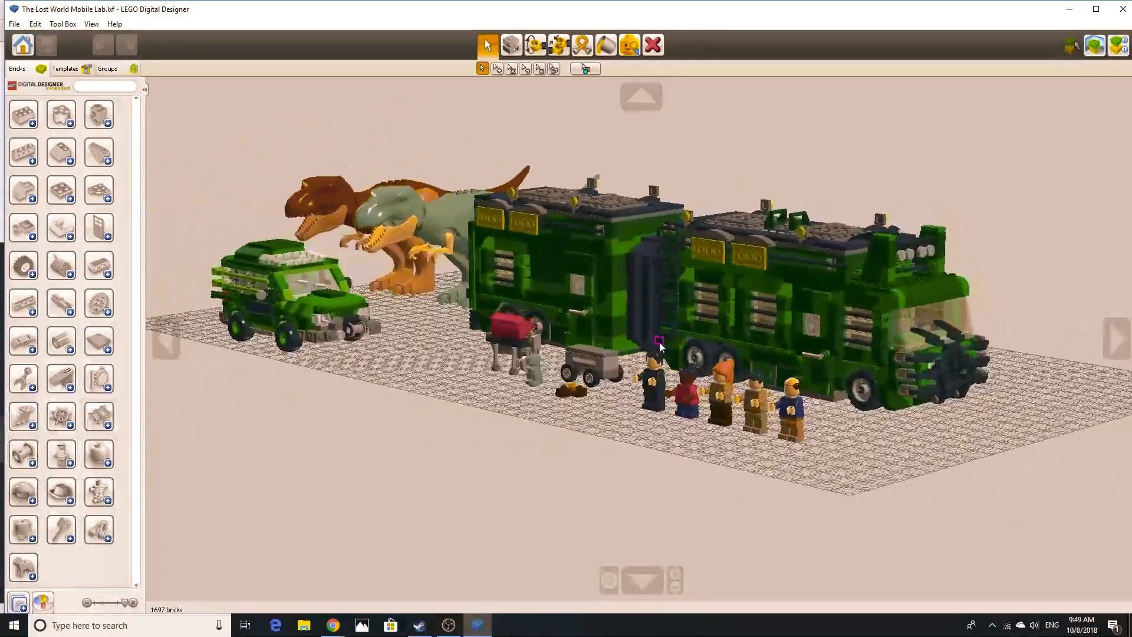
# Step: Orbit the camera around the mobile lab scene
pyautogui.moveTo(657, 339); pyautogui.dragTo(422, 339)
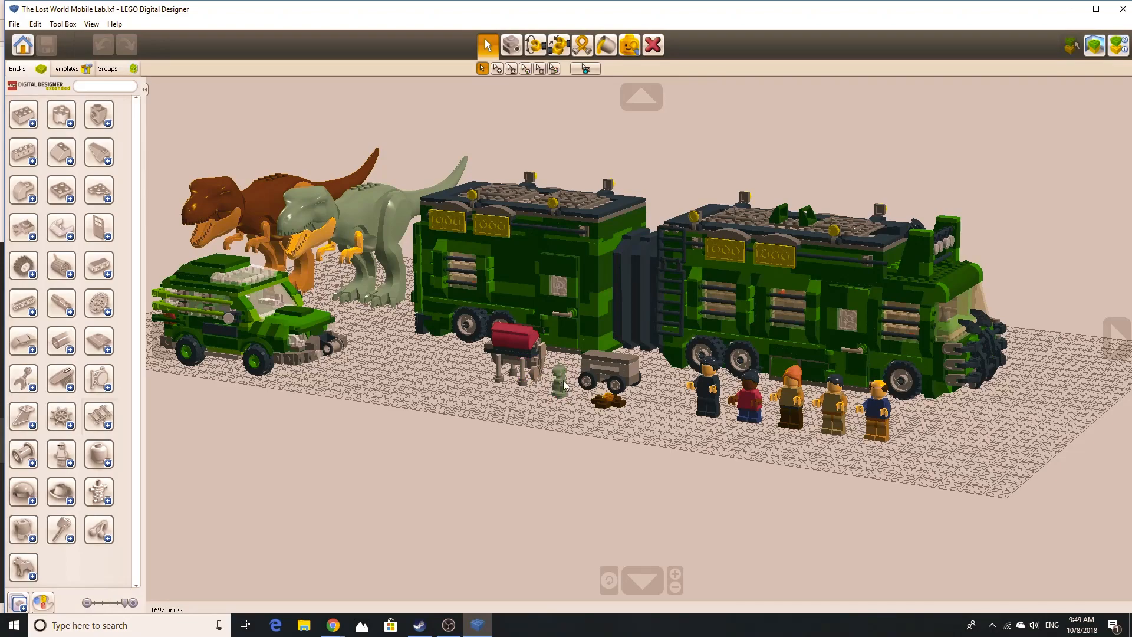
pyautogui.moveTo(656, 387)
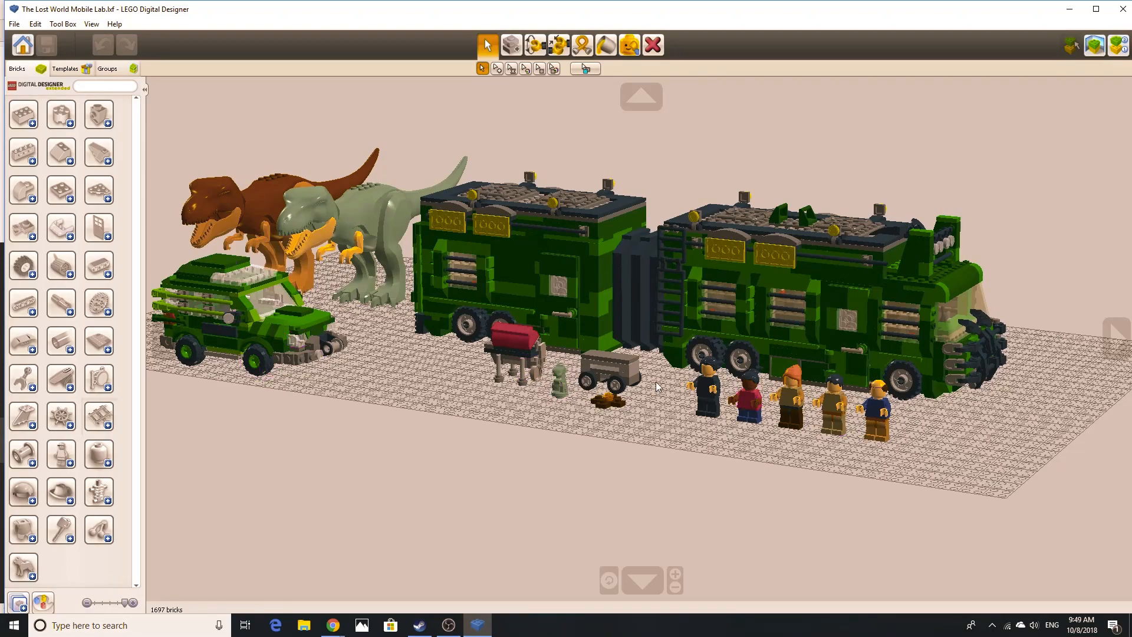
pyautogui.moveTo(657, 387); pyautogui.dragTo(996, 452)
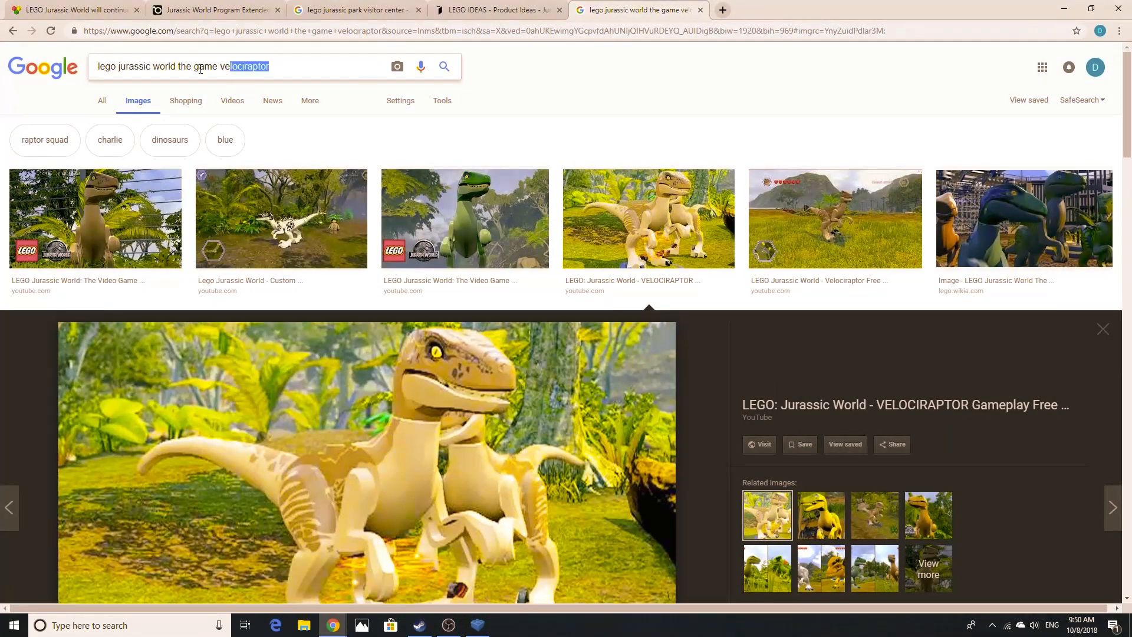
pyautogui.moveTo(251, 255)
pyautogui.write('lego lost world rt')
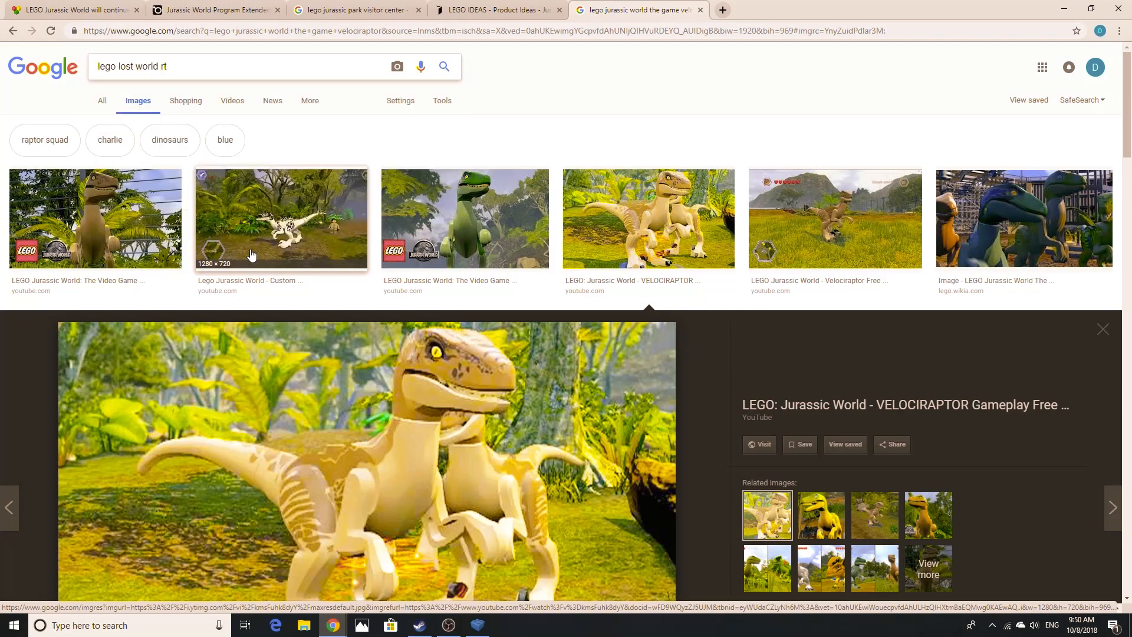
# Step: Browse 'lego lost world raptors' image results, then go back toward the previous results
pyautogui.write('aptors')
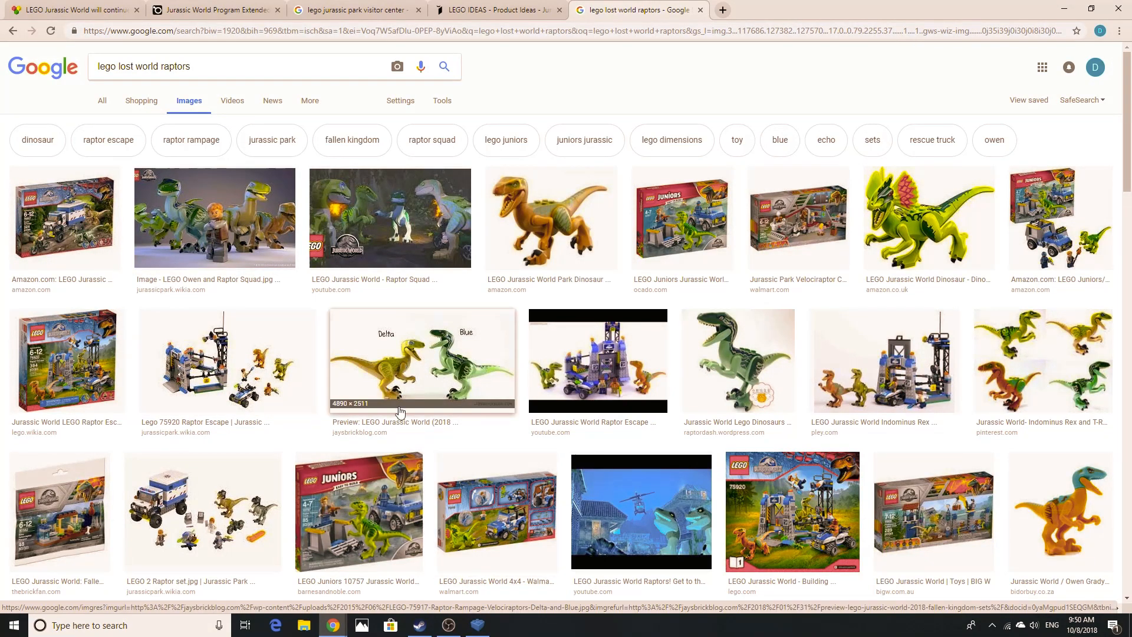
pyautogui.scroll(-3)
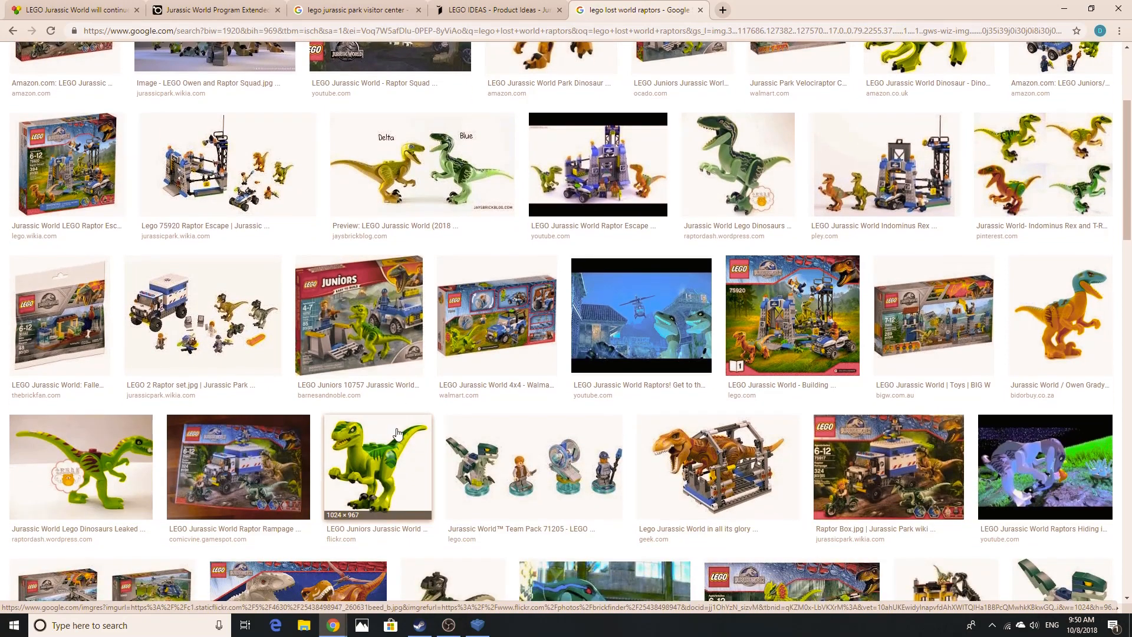
pyautogui.scroll(-3)
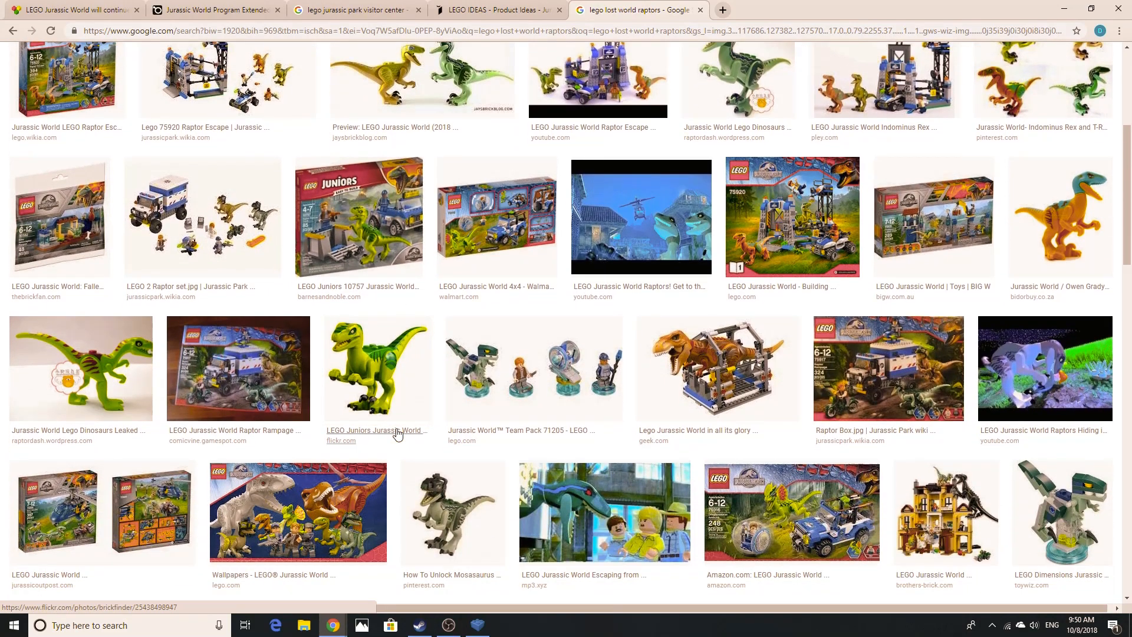
pyautogui.scroll(-3)
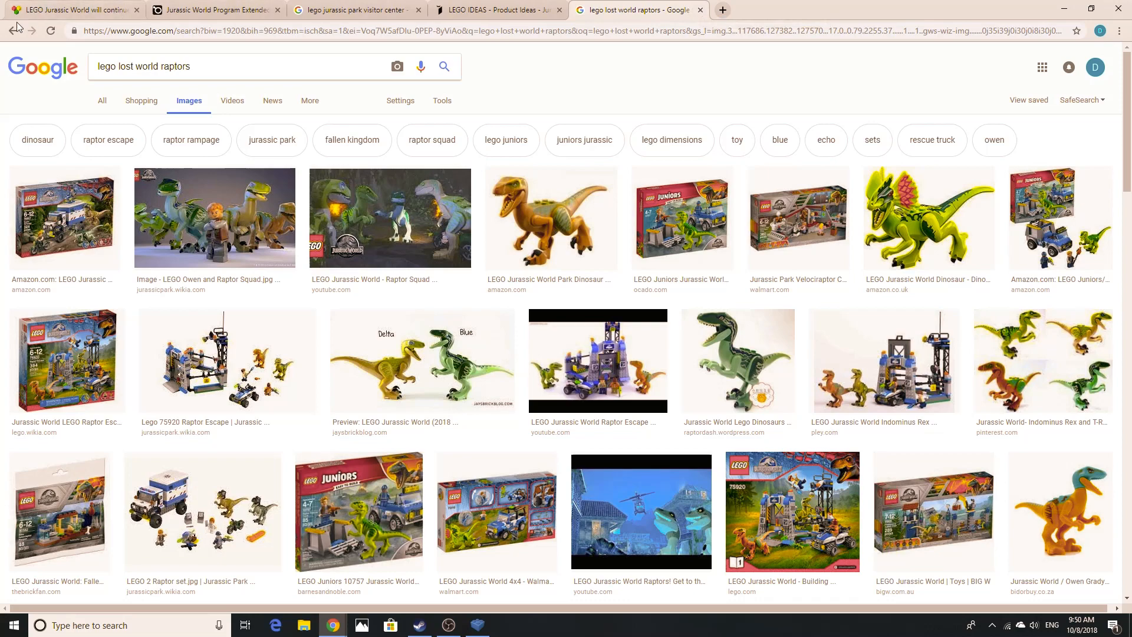
pyautogui.click(497, 10)
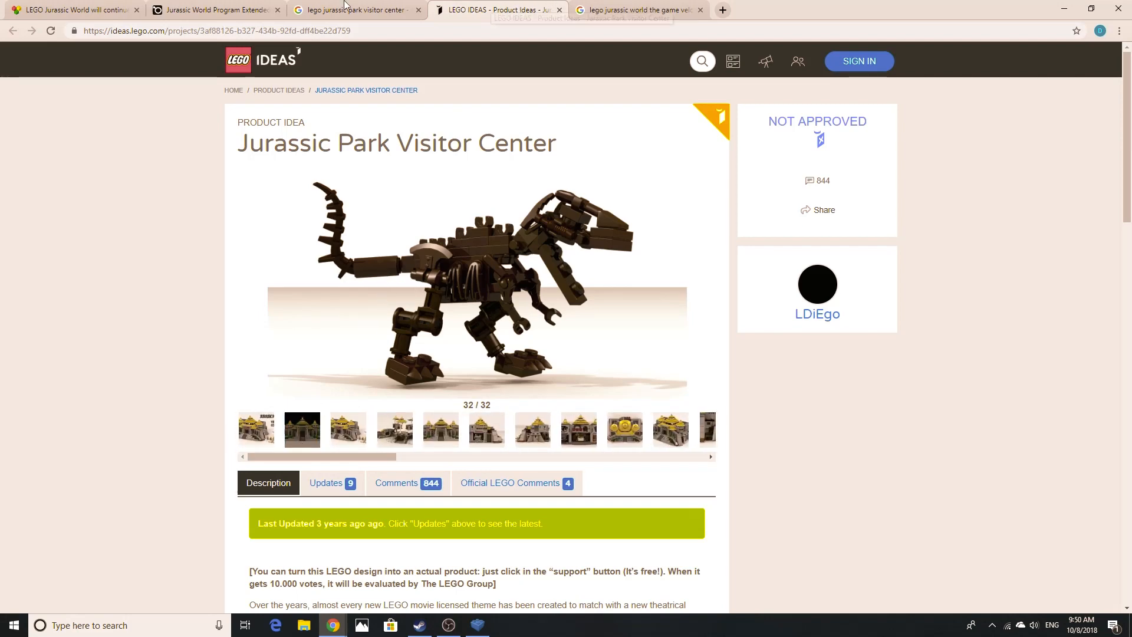
# Step: Switch to the 'lego jurassic park visitor center' image results showing the LEGO Ideas Visitor Center preview
pyautogui.click(354, 10)
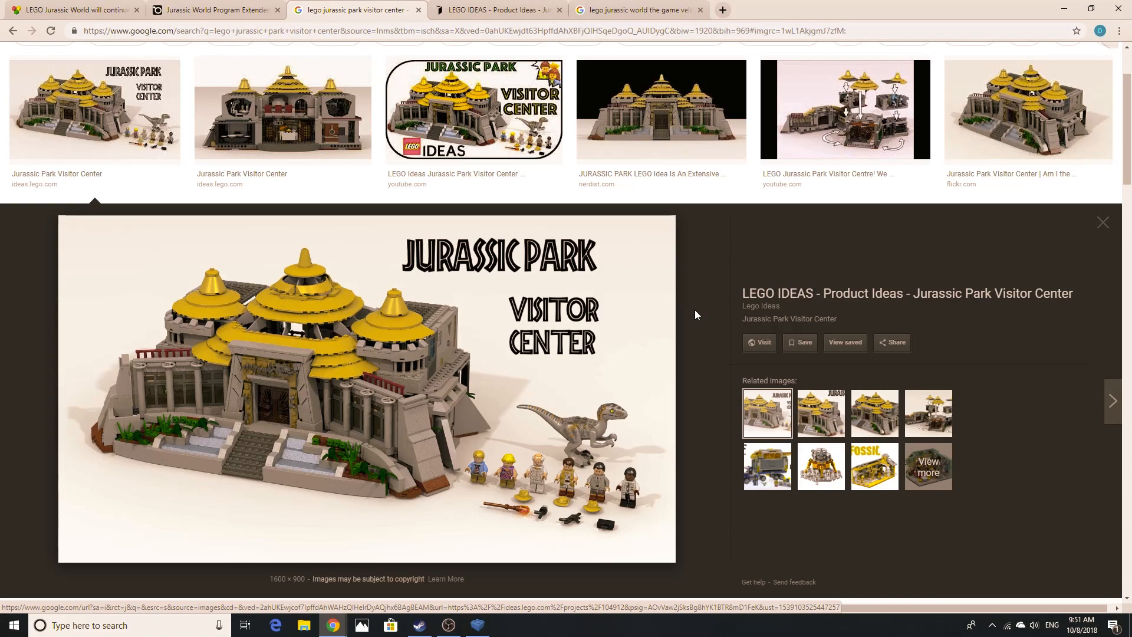
# Step: Switch to the velociraptor game image search and preview the Spinosaurus versus T. rex screenshot
pyautogui.click(638, 9)
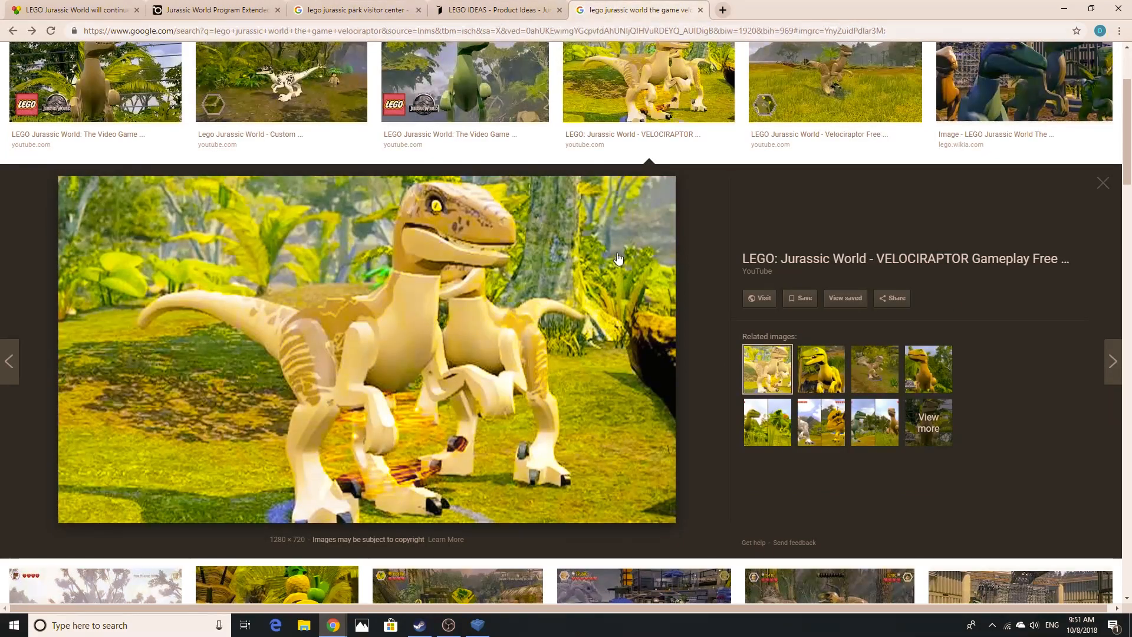
pyautogui.scroll(-3)
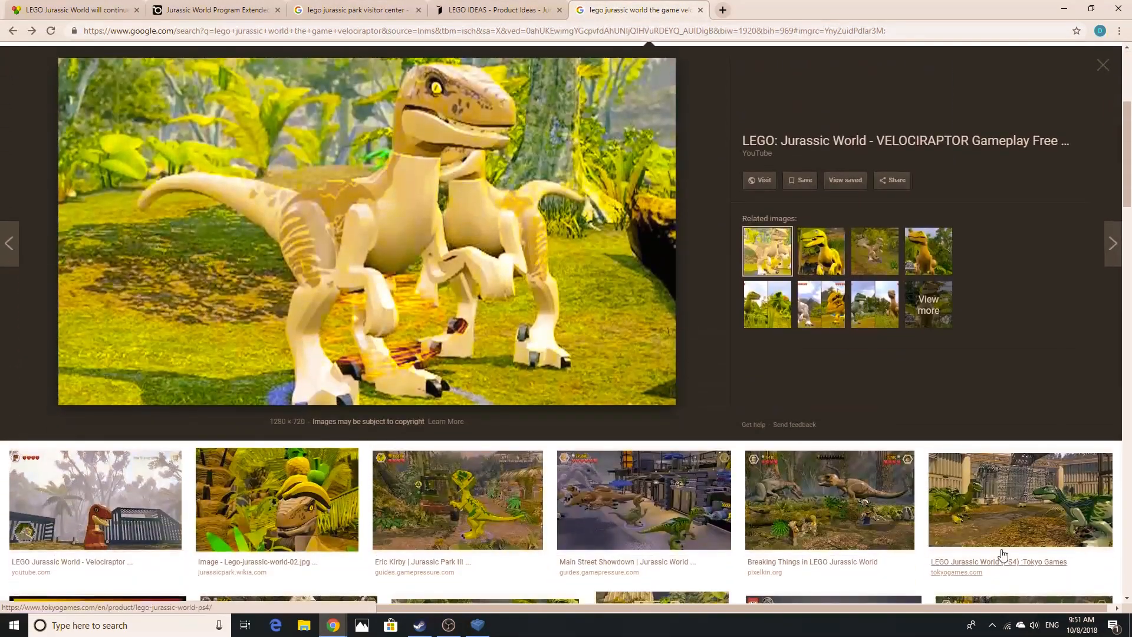
pyautogui.click(829, 500)
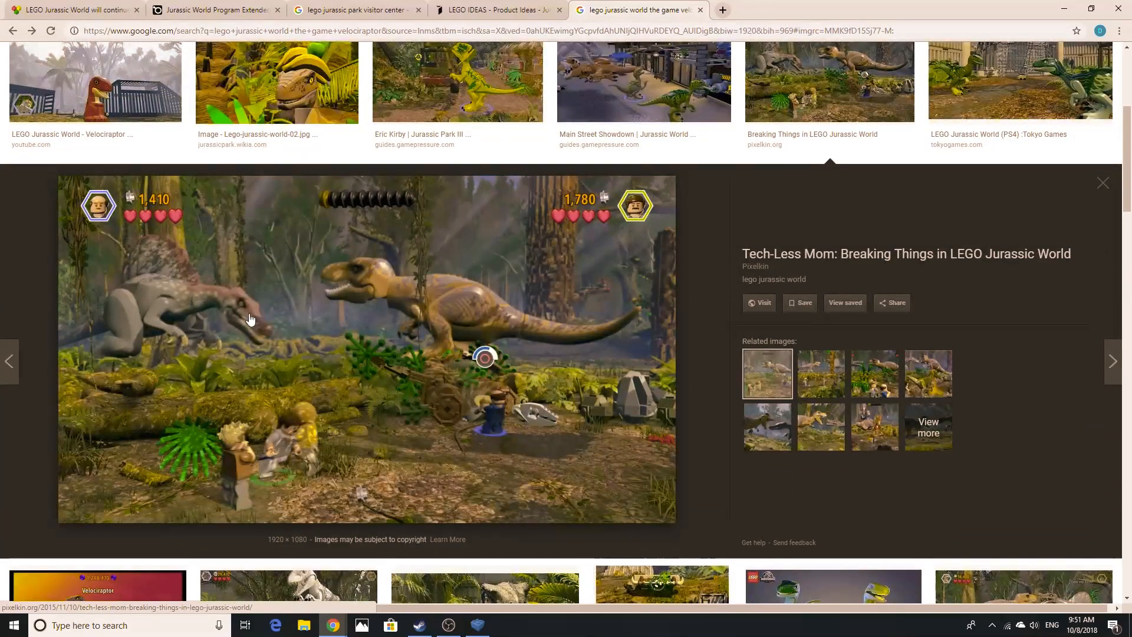
pyautogui.moveTo(181, 293)
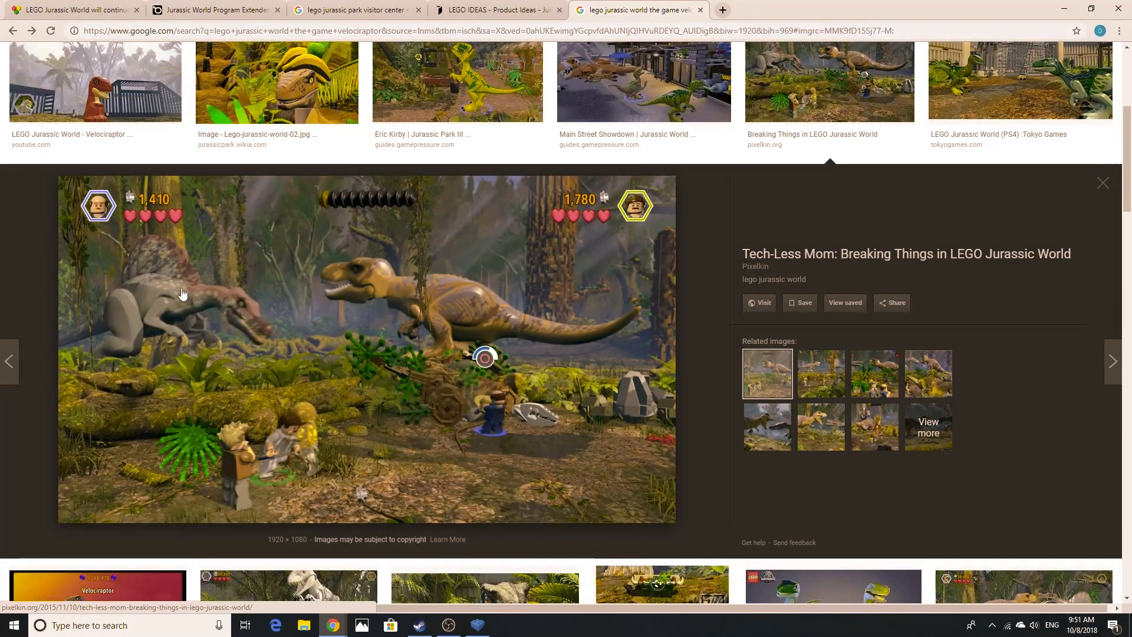
pyautogui.moveTo(106, 262)
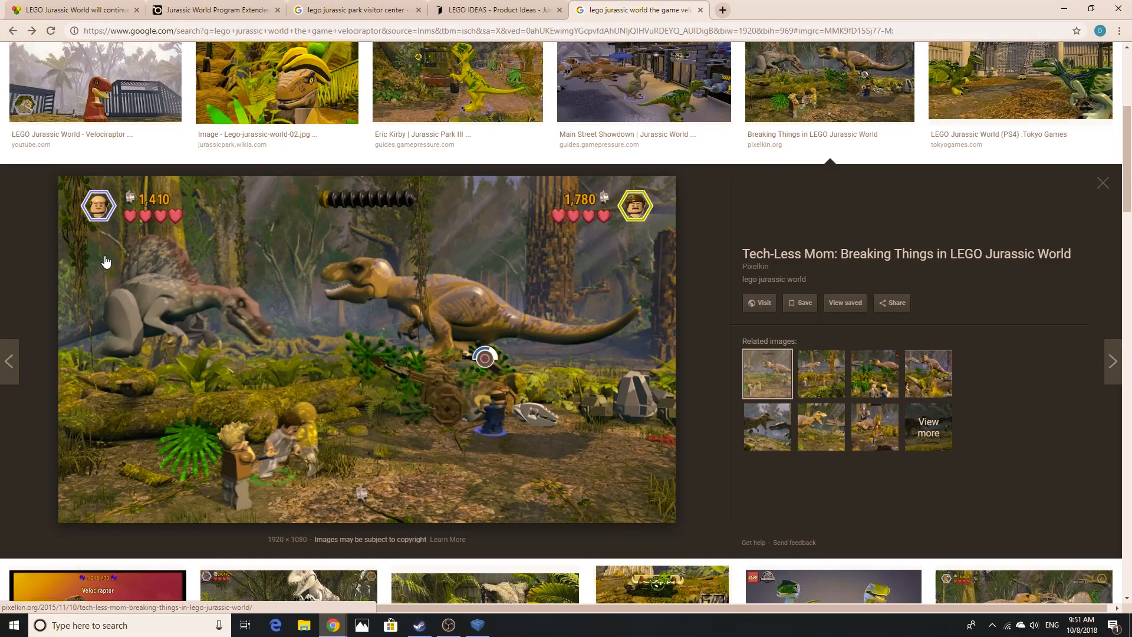
pyautogui.scroll(-3)
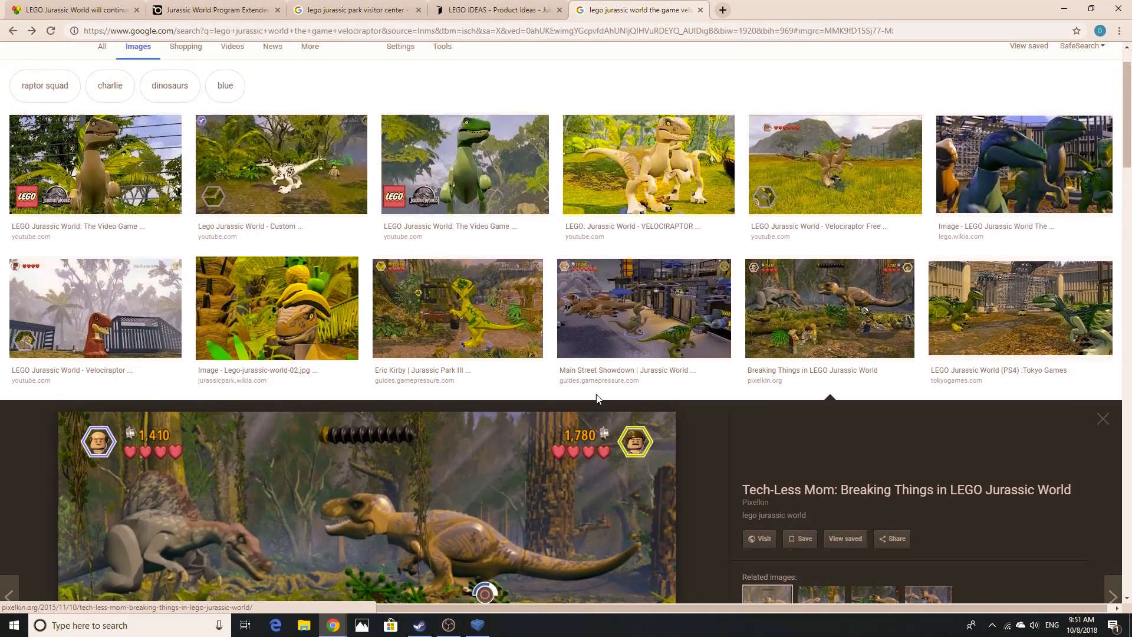
pyautogui.scroll(-3)
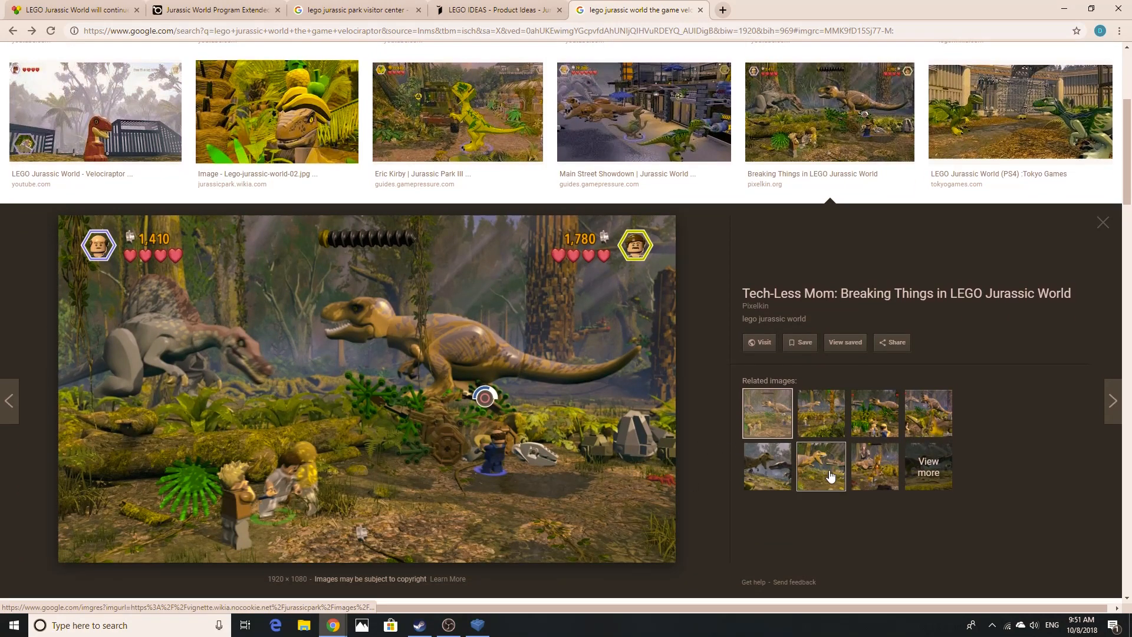
# Step: Preview a related Spinosaurus image, return to the 'Breaking Things' screenshot, and browse related images
pyautogui.click(874, 413)
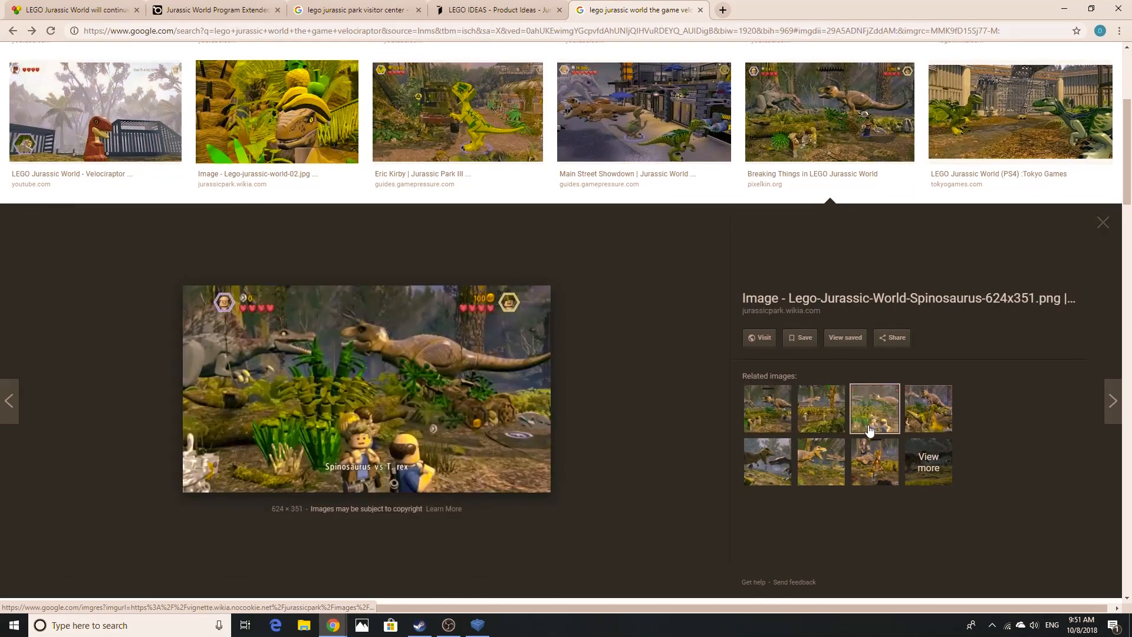
pyautogui.click(767, 408)
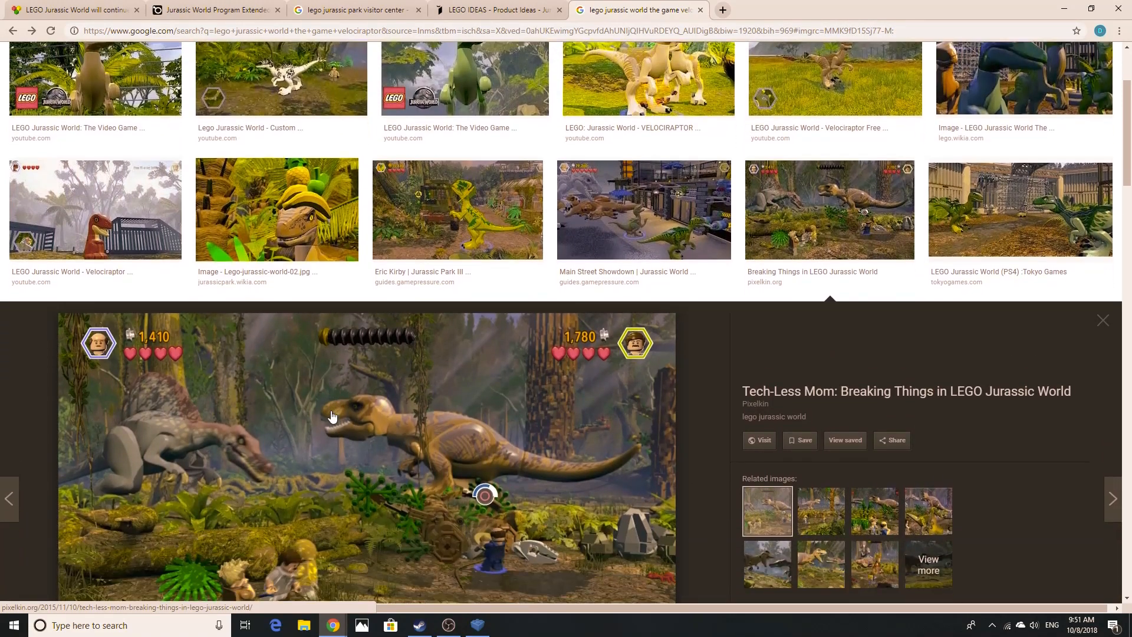
pyautogui.scroll(-3)
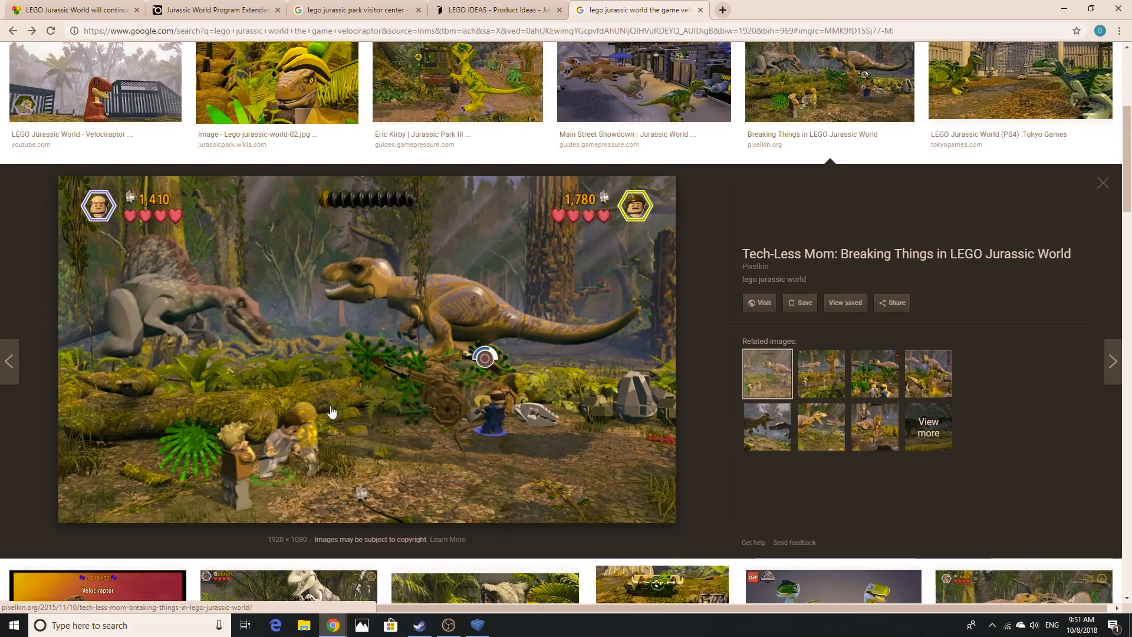
pyautogui.moveTo(294, 442)
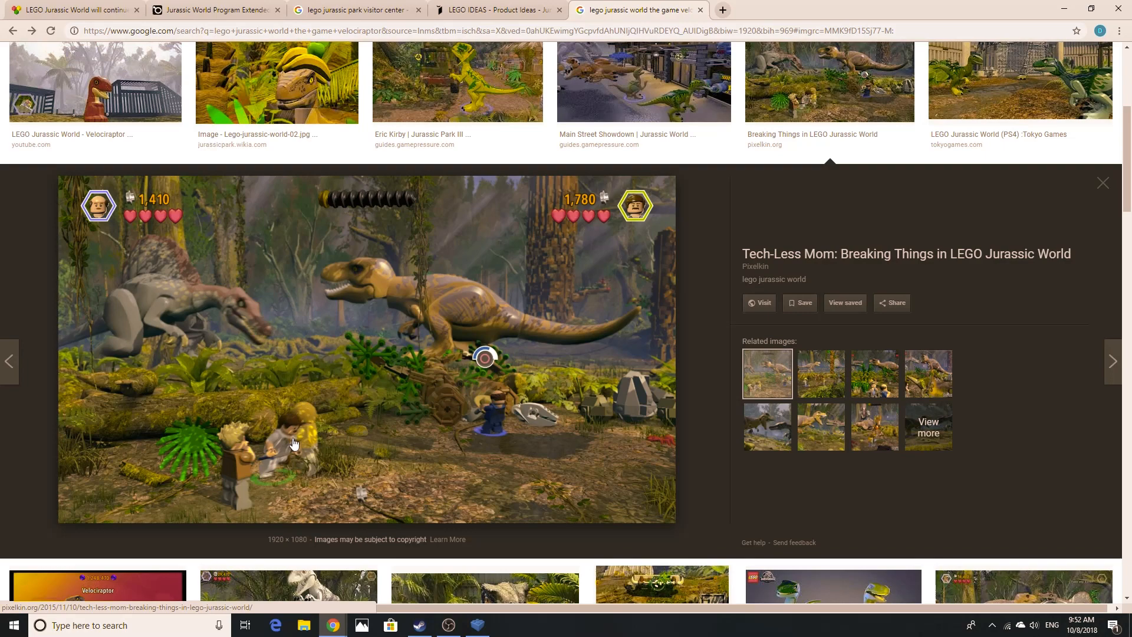
pyautogui.moveTo(463, 427)
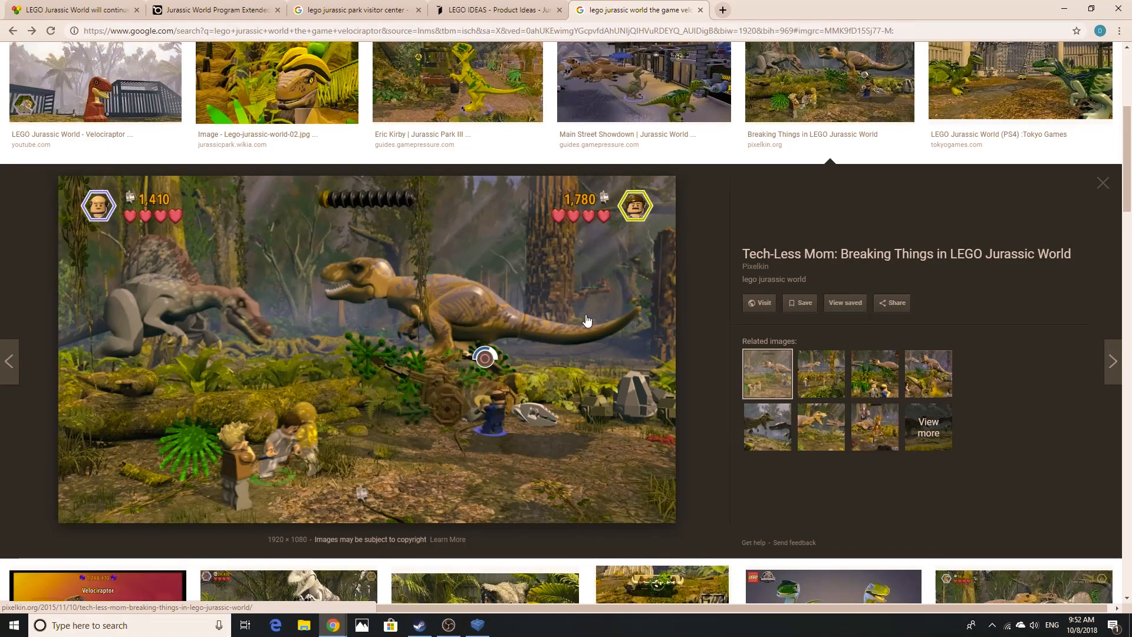
pyautogui.scroll(-3)
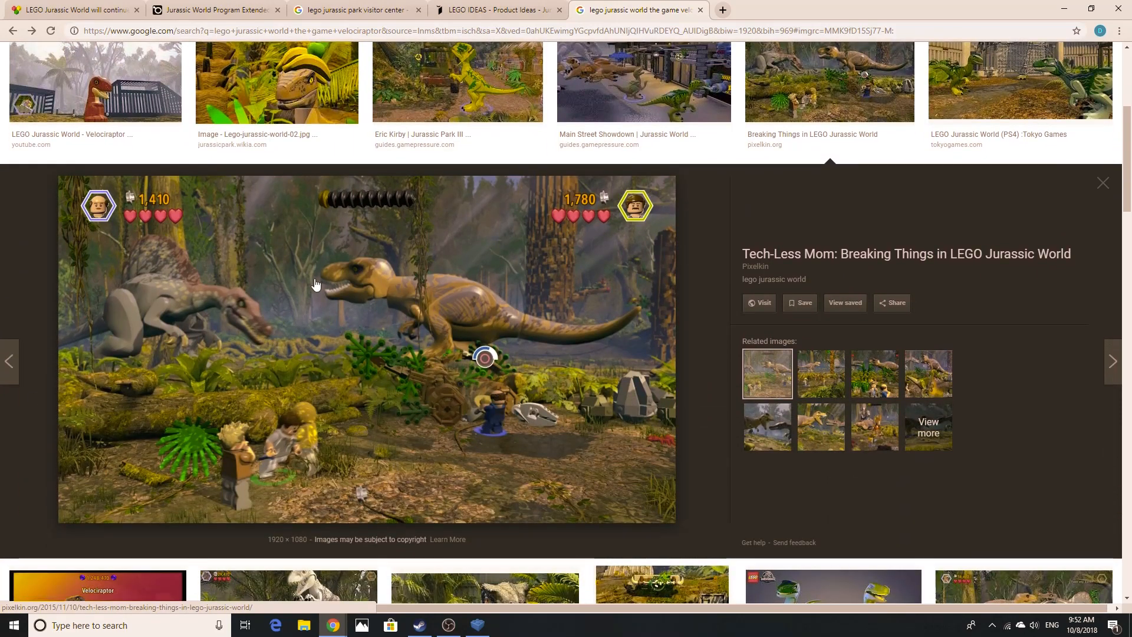
pyautogui.moveTo(545, 316)
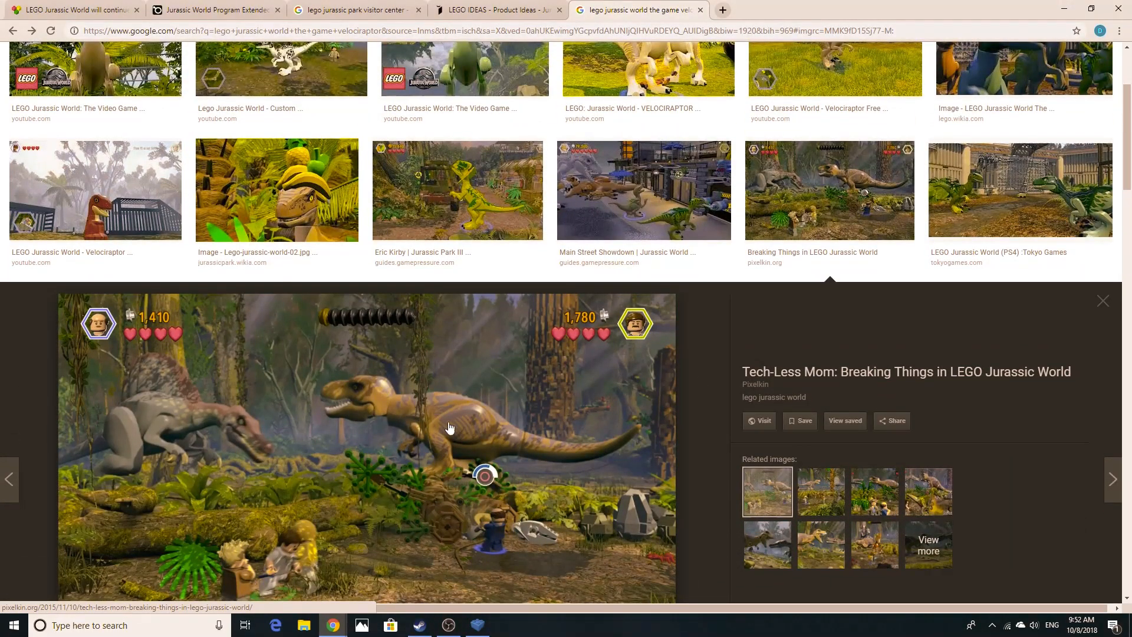
pyautogui.moveTo(461, 426)
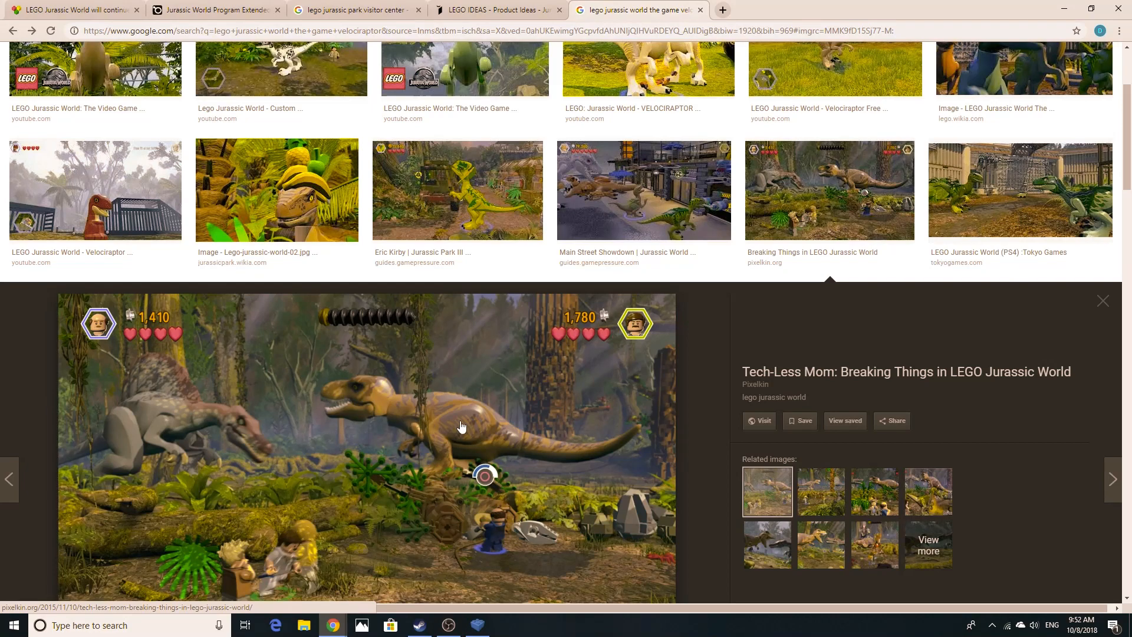
pyautogui.scroll(-3)
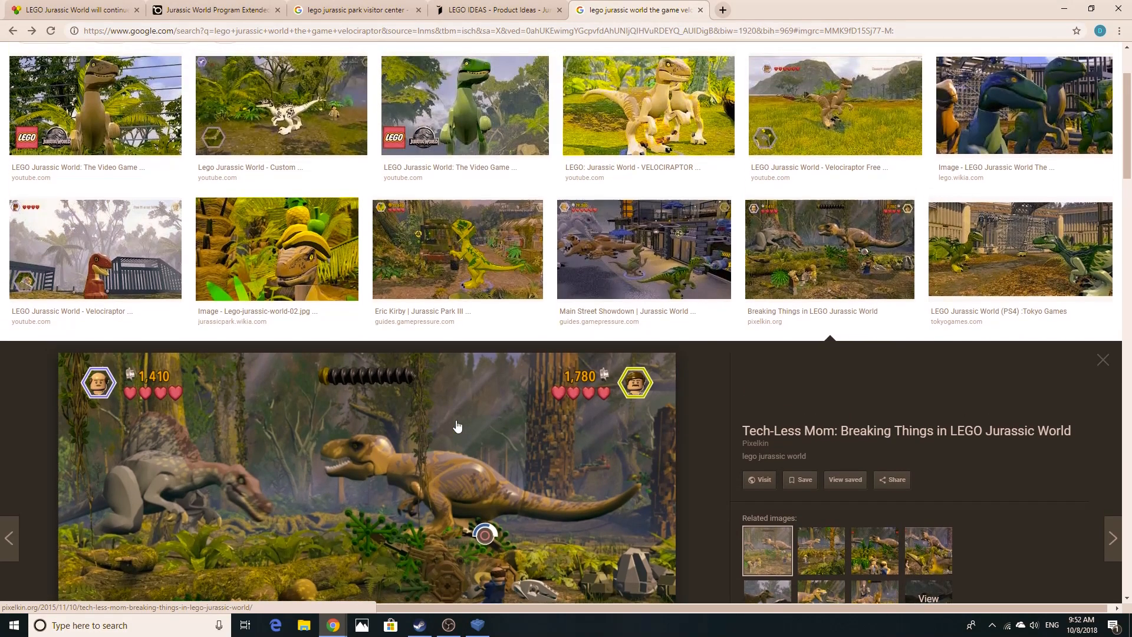
pyautogui.moveTo(454, 414)
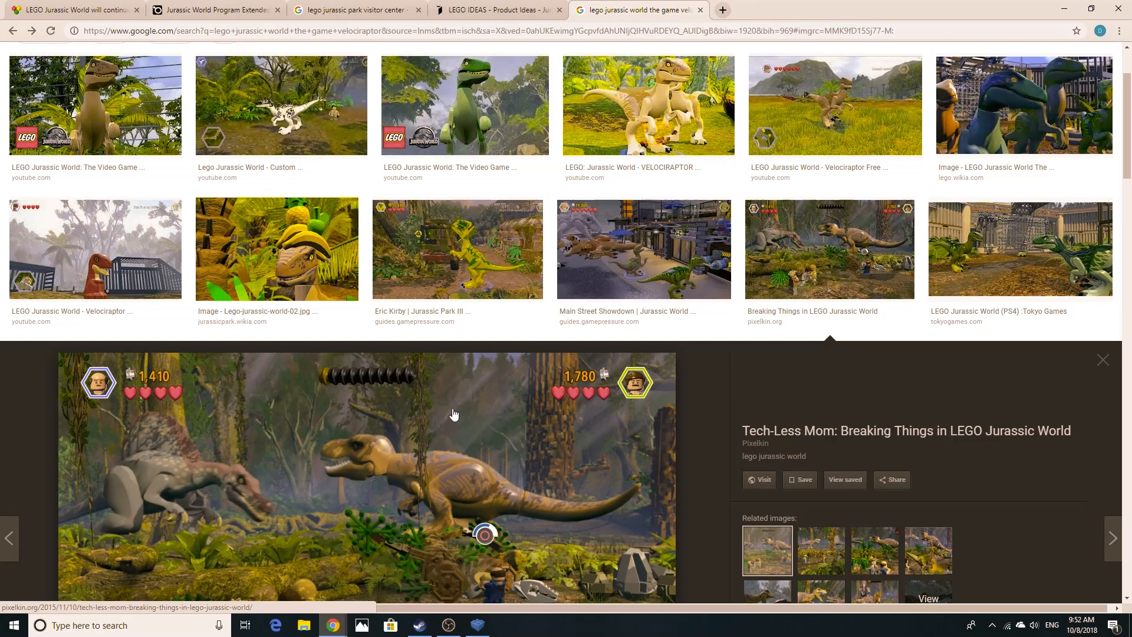
pyautogui.moveTo(418, 500)
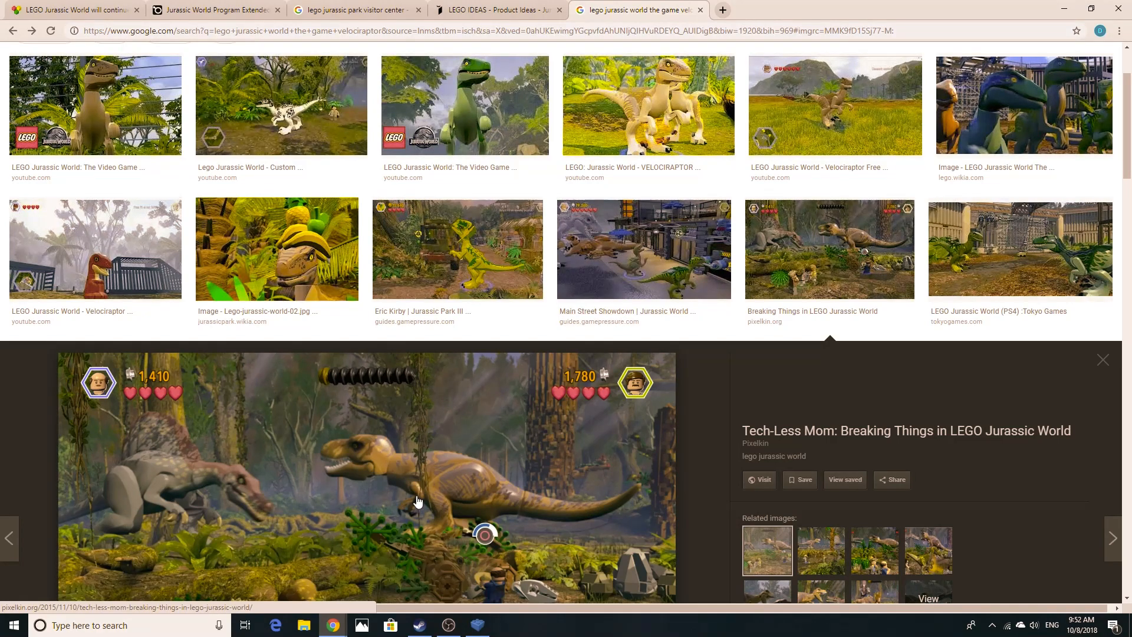
pyautogui.moveTo(400, 476)
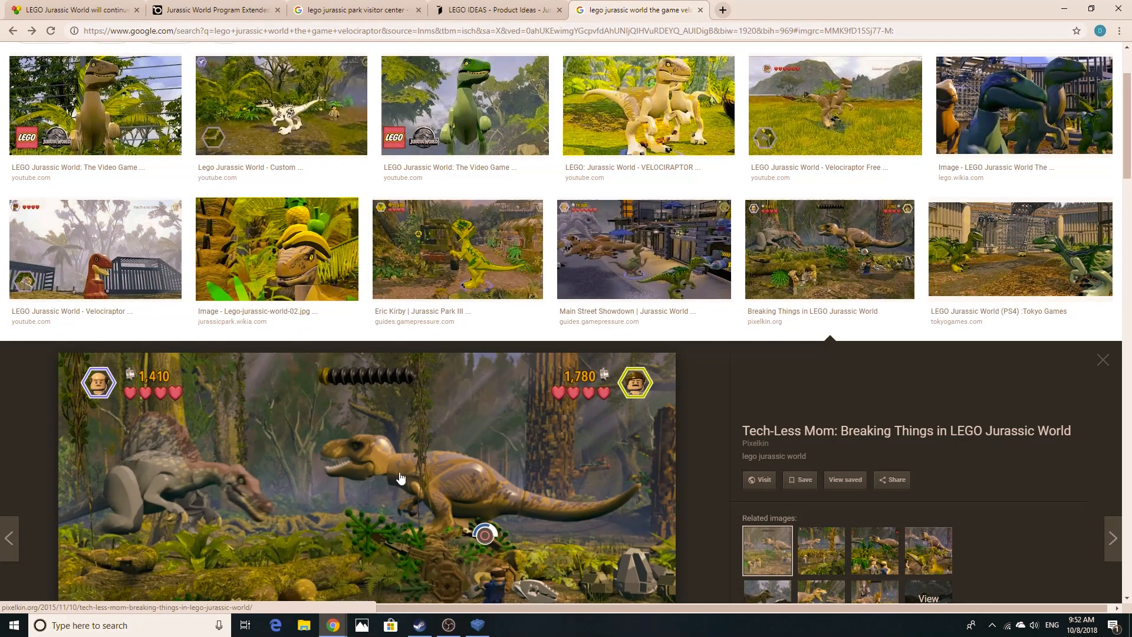
pyautogui.moveTo(409, 470)
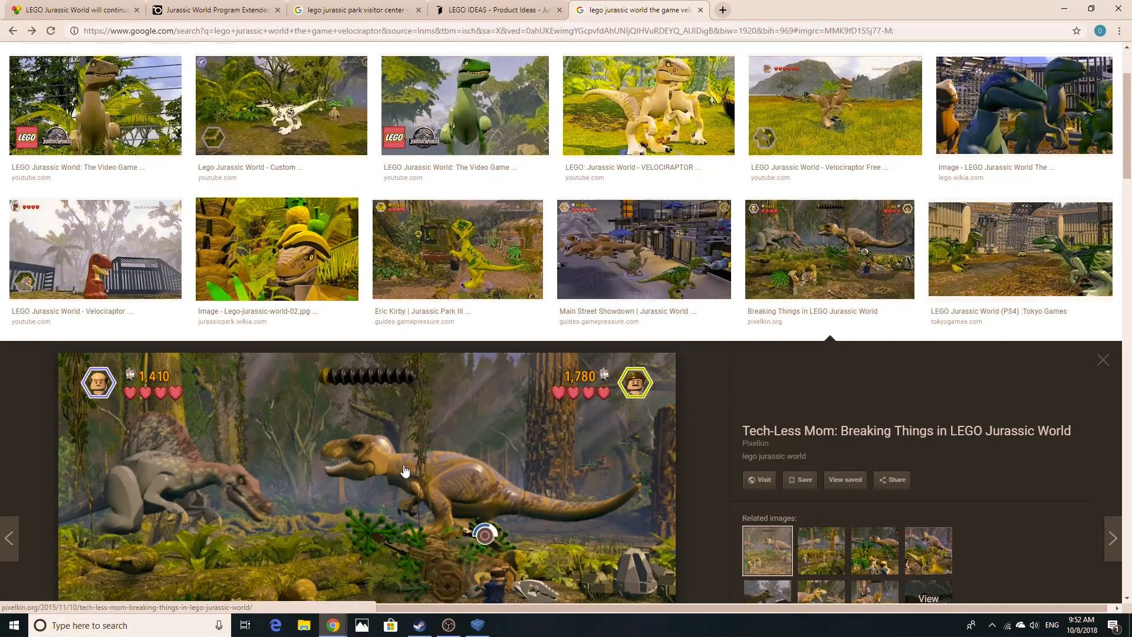
pyautogui.moveTo(507, 527)
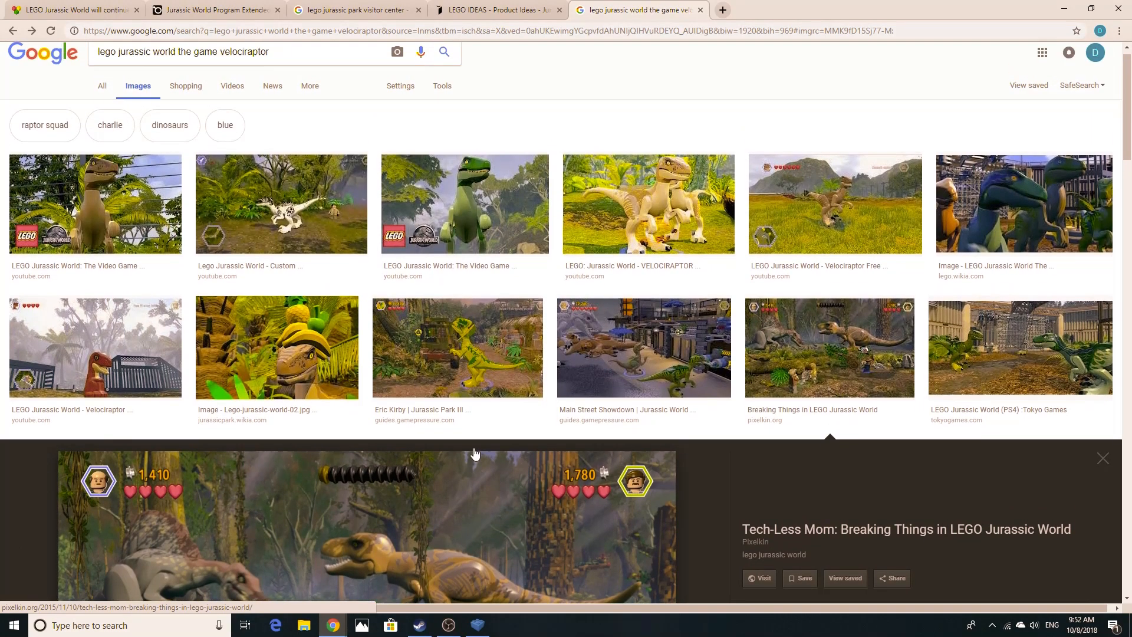
pyautogui.scroll(-3)
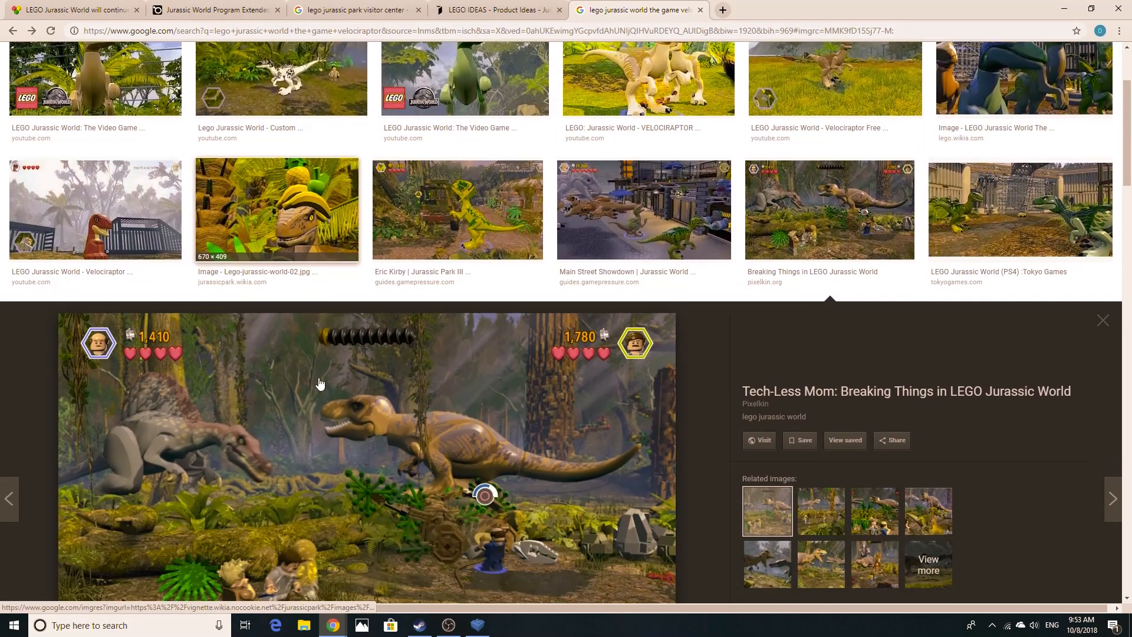
# Step: Preview the 'Breaking Things in LEGO Jurassic World' T. rex and Spinosaurus image further down the results
pyautogui.scroll(-3)
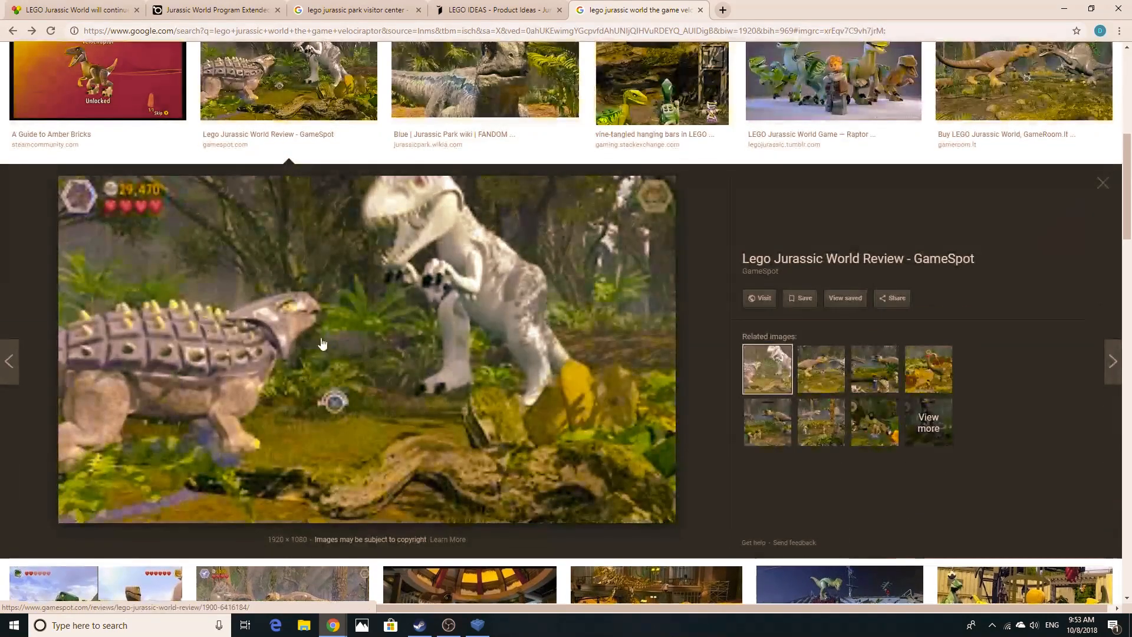
pyautogui.scroll(-3)
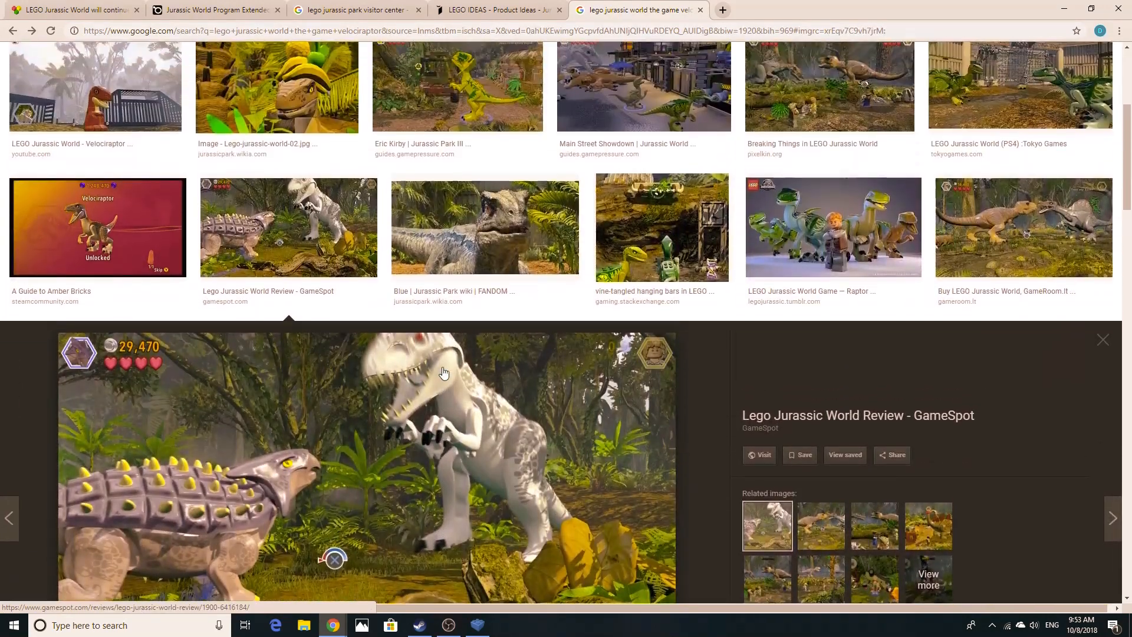
pyautogui.click(1102, 339)
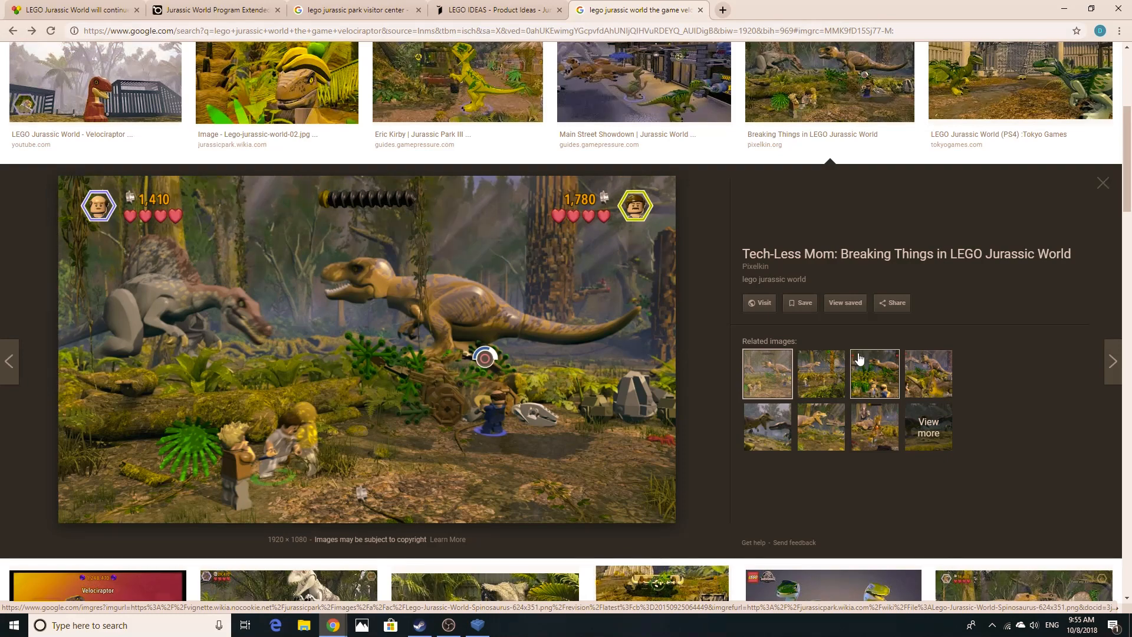
pyautogui.moveTo(786, 92)
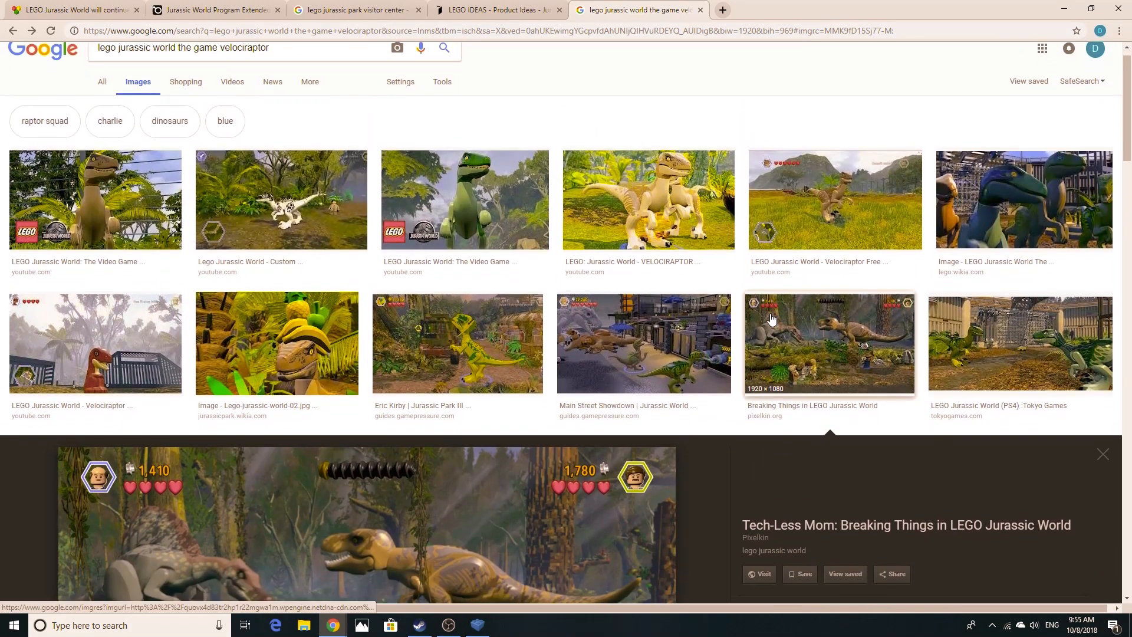
# Step: Preview the 'WB Games & LEGO reveal first trailer' image of the brick-built T. rex and jeep
pyautogui.scroll(-3)
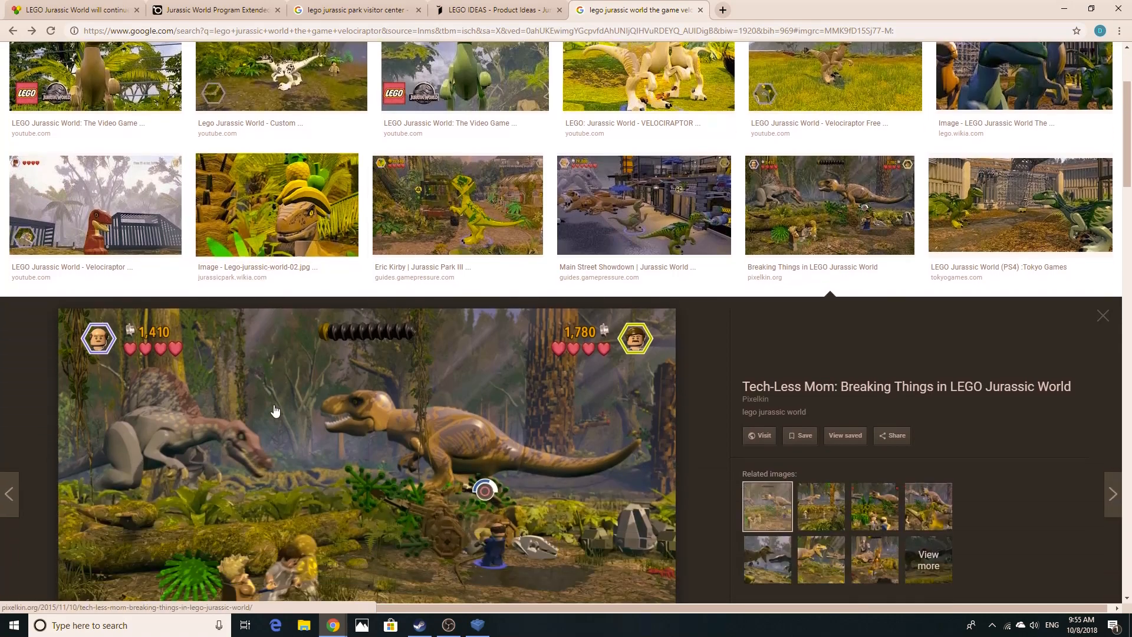
pyautogui.scroll(-3)
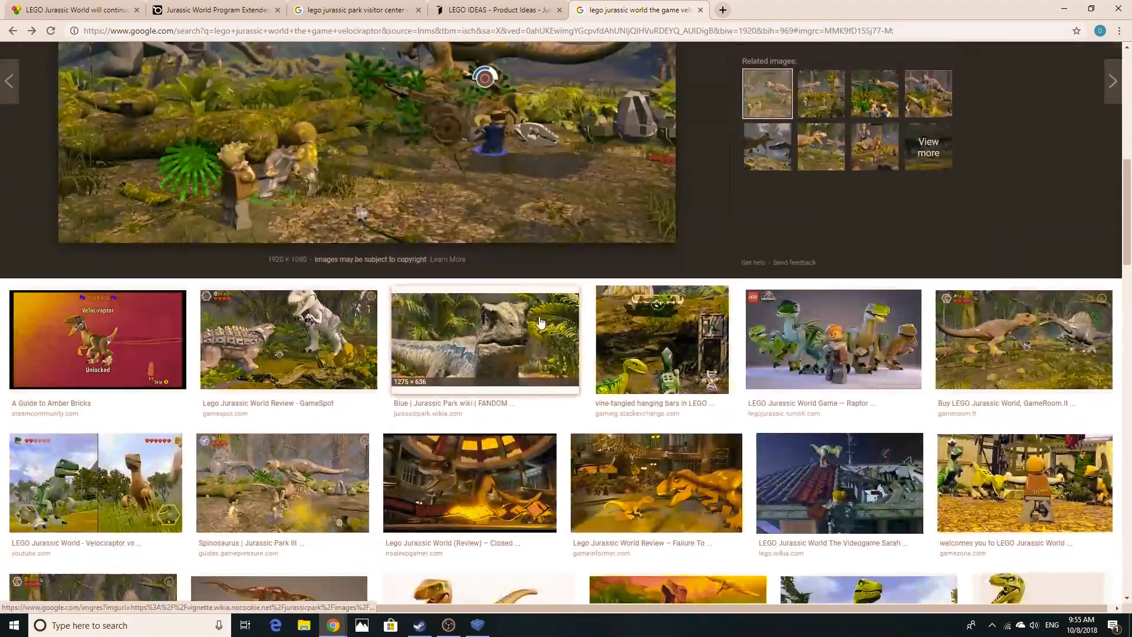
pyautogui.scroll(-3)
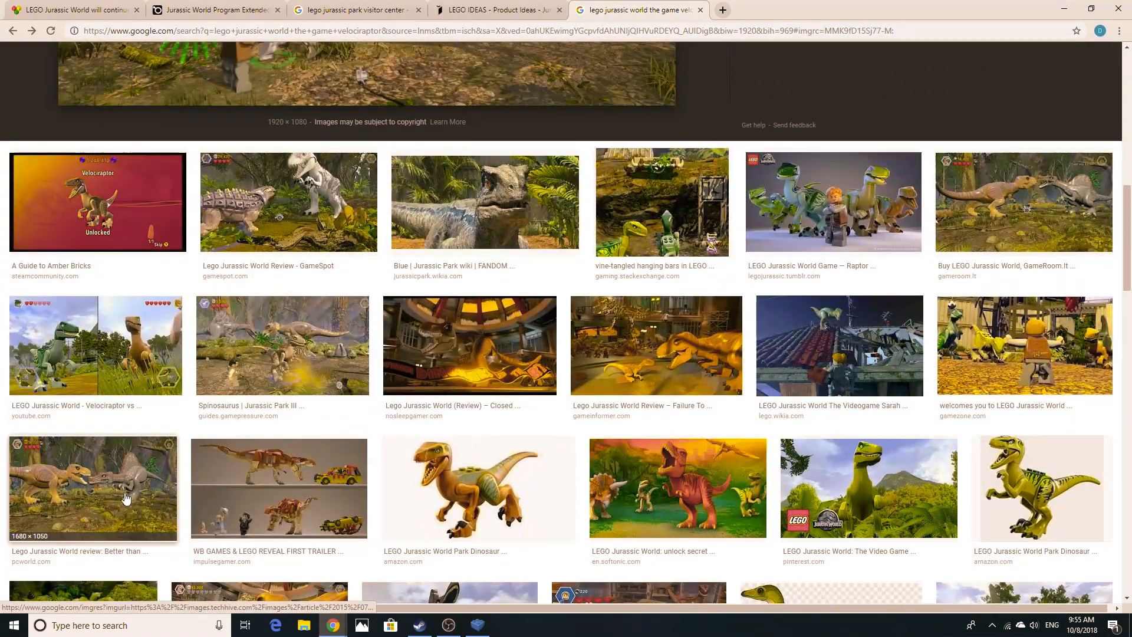
pyautogui.click(92, 488)
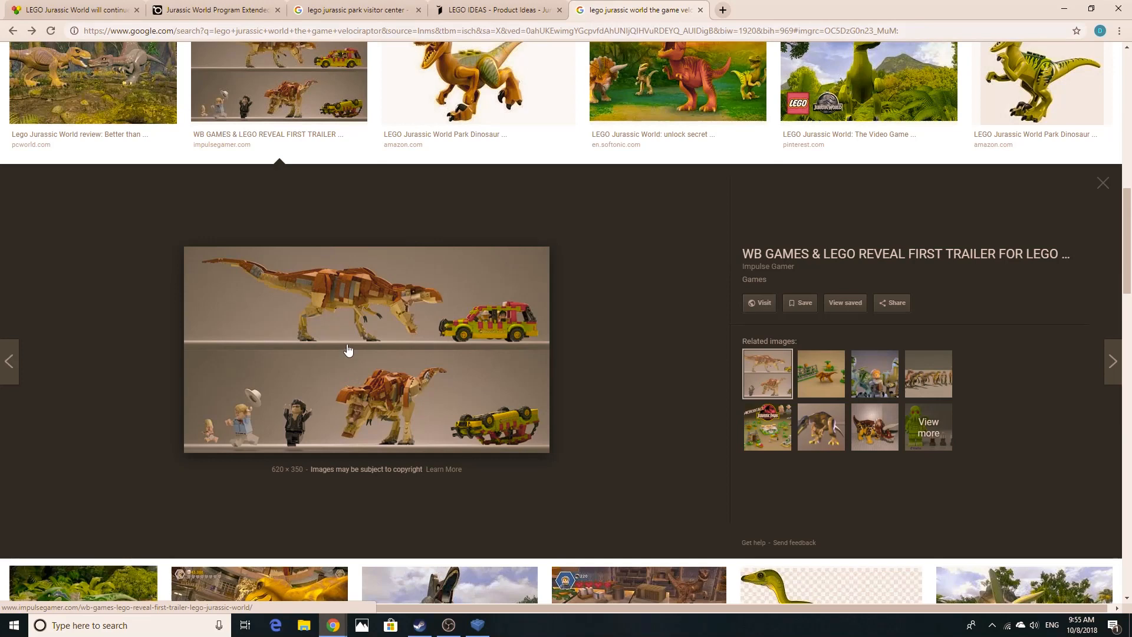
pyautogui.moveTo(343, 341)
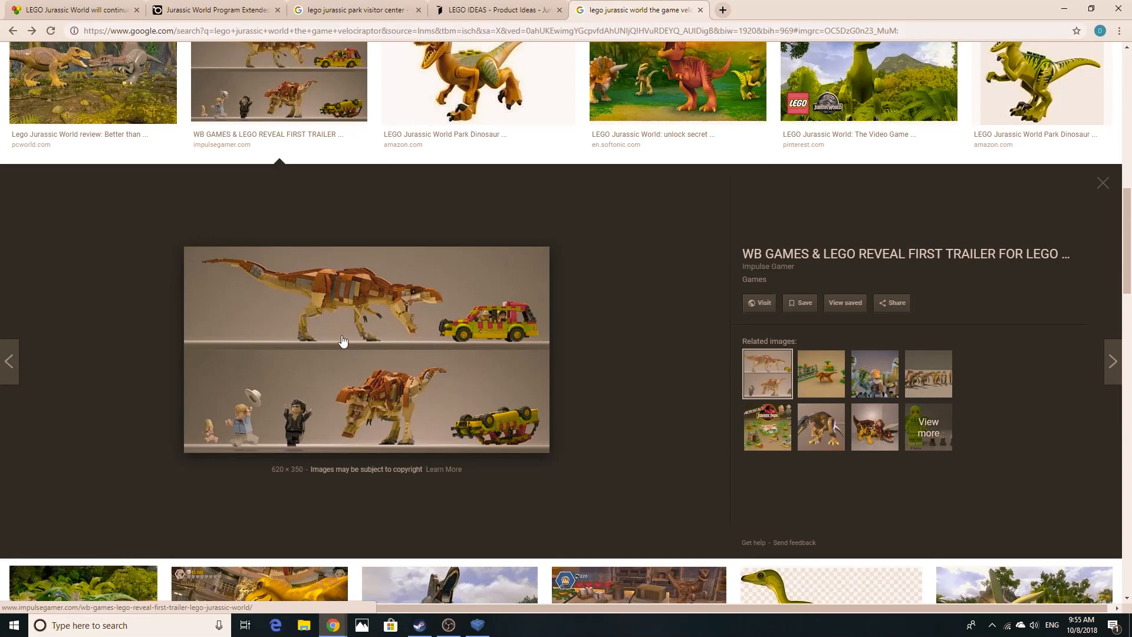
pyautogui.scroll(-3)
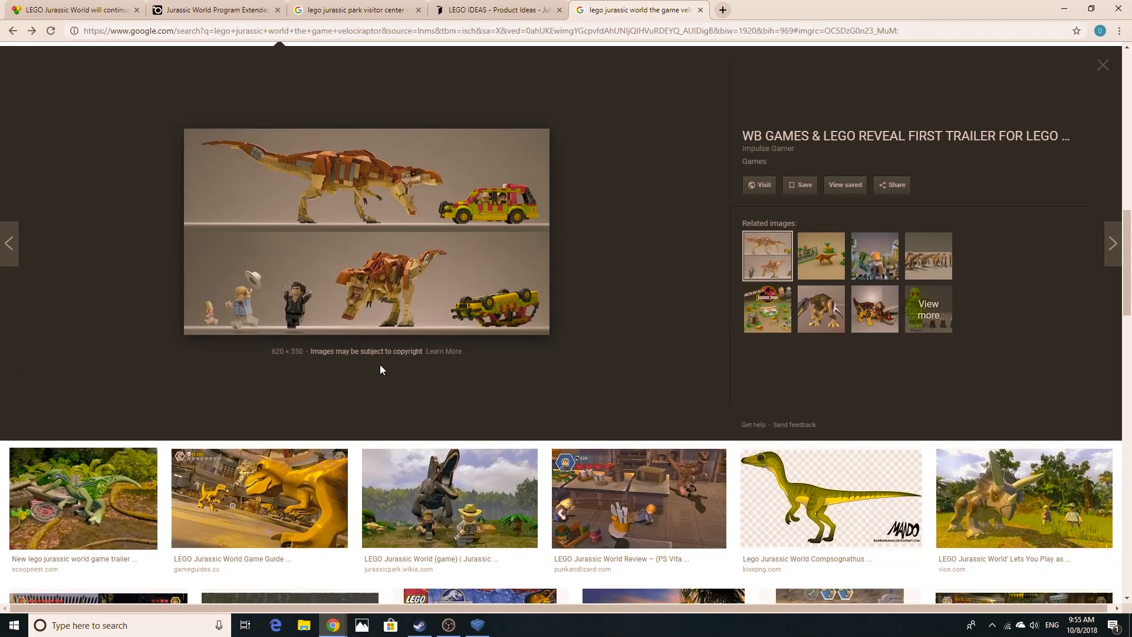
pyautogui.moveTo(375, 335)
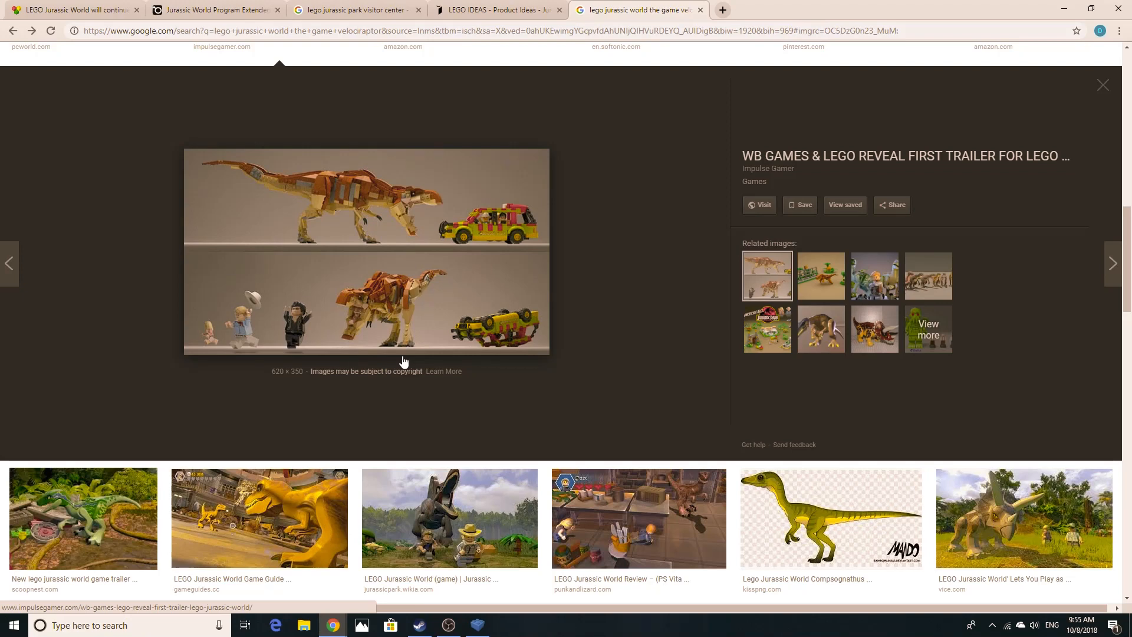
pyautogui.moveTo(585, 419)
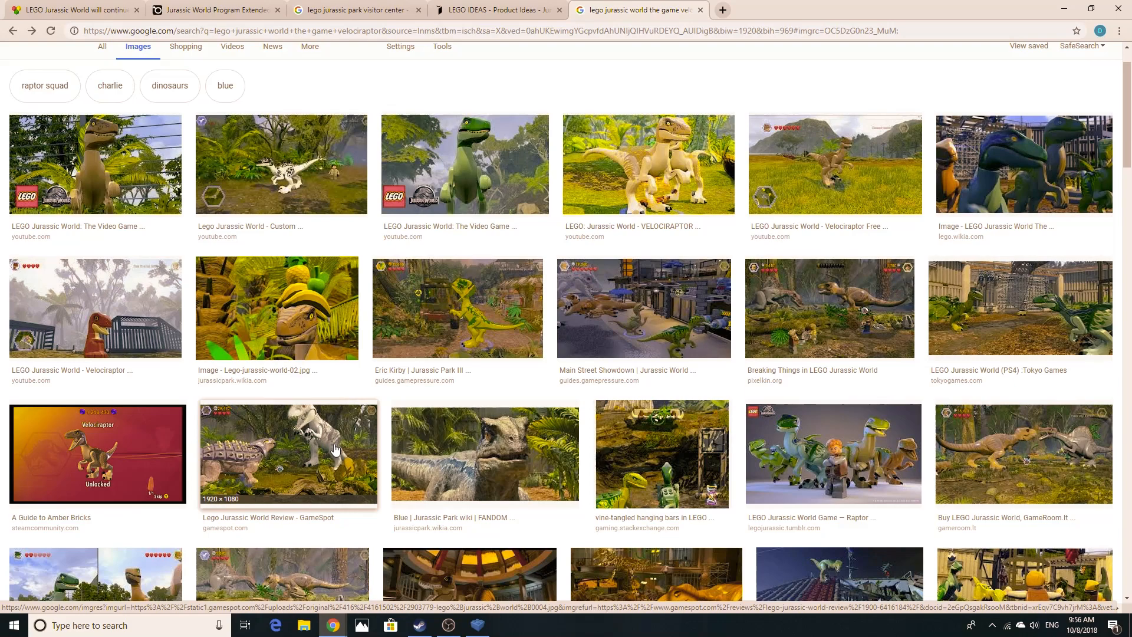
# Step: Preview the GameSpot LEGO Jurassic World review screenshot, then the GameRoom.lt T. rex versus Spinosaurus image
pyautogui.click(288, 453)
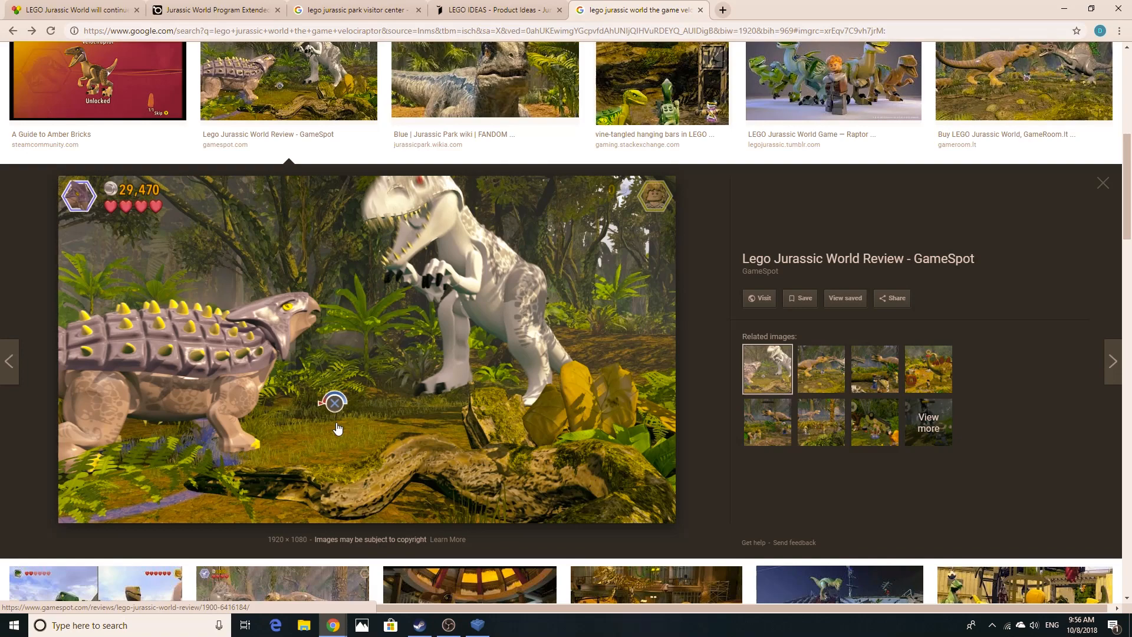
pyautogui.click(1103, 183)
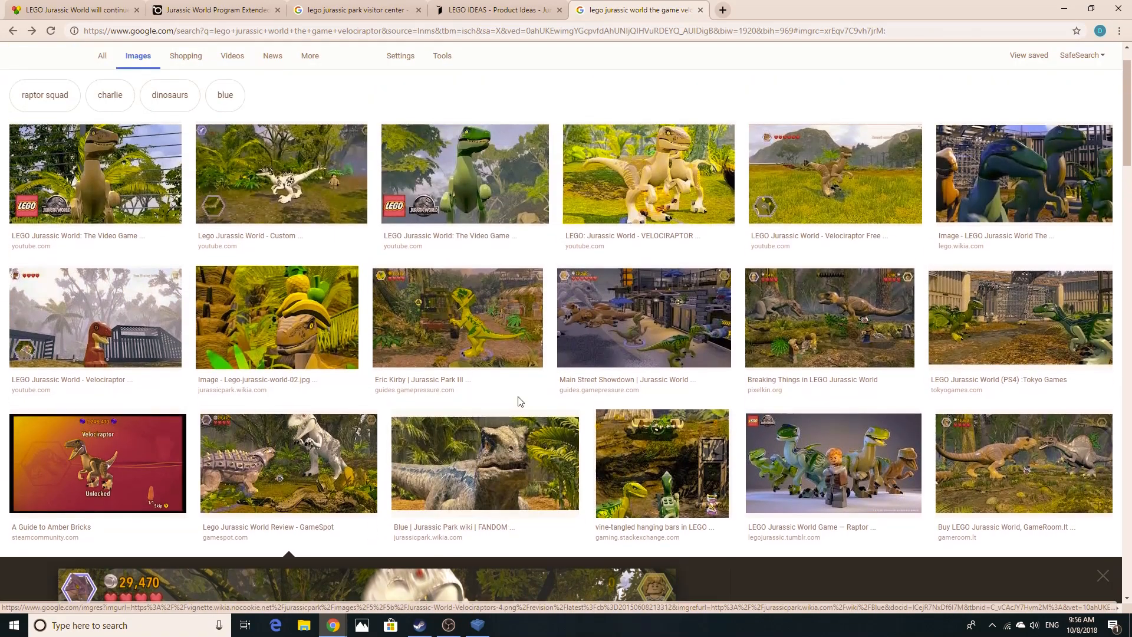
pyautogui.moveTo(498, 297)
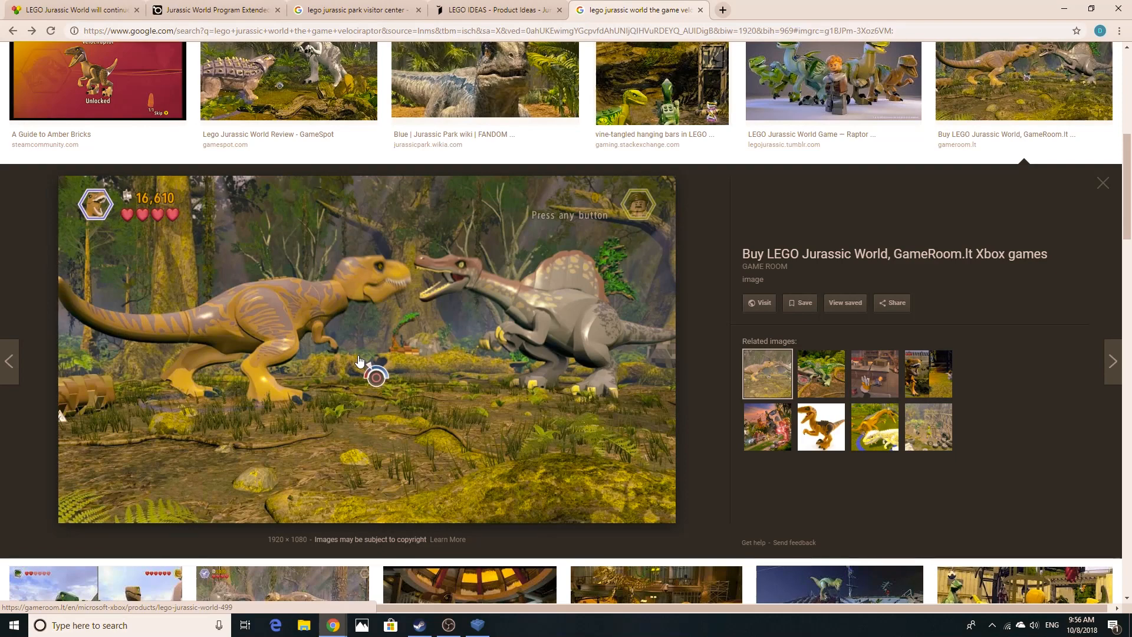
pyautogui.click(213, 10)
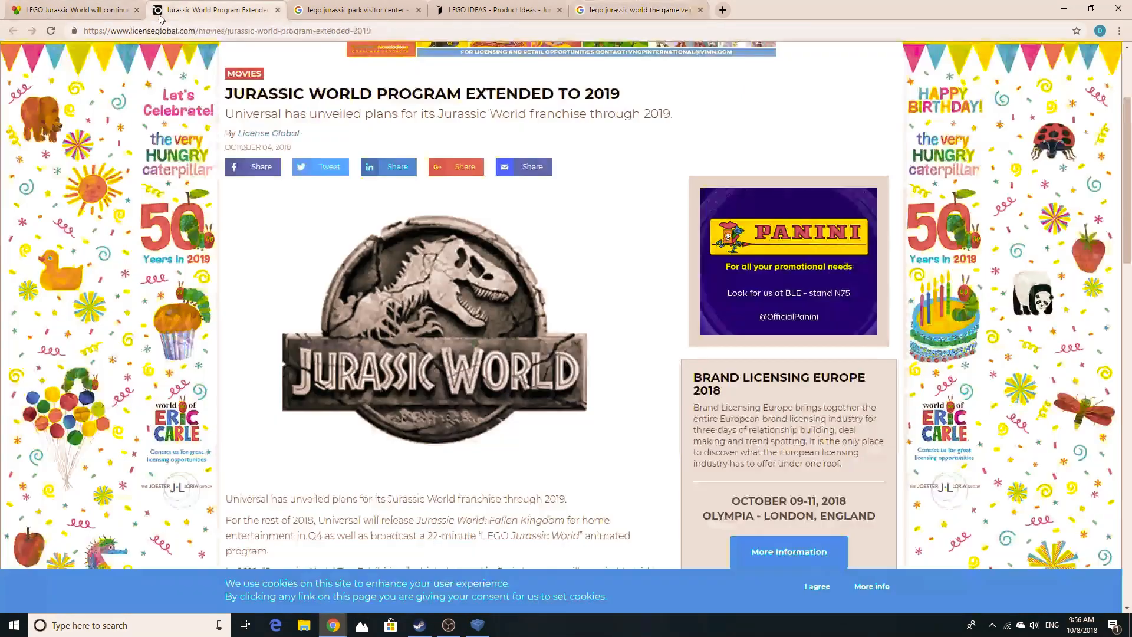
pyautogui.scroll(-3)
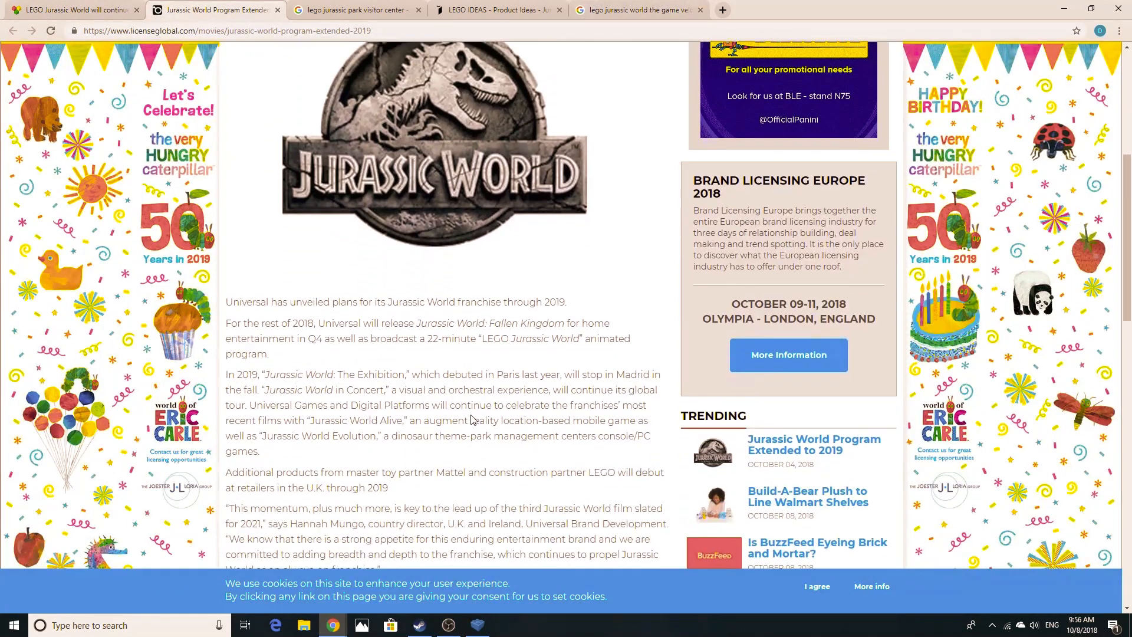
pyautogui.scroll(-3)
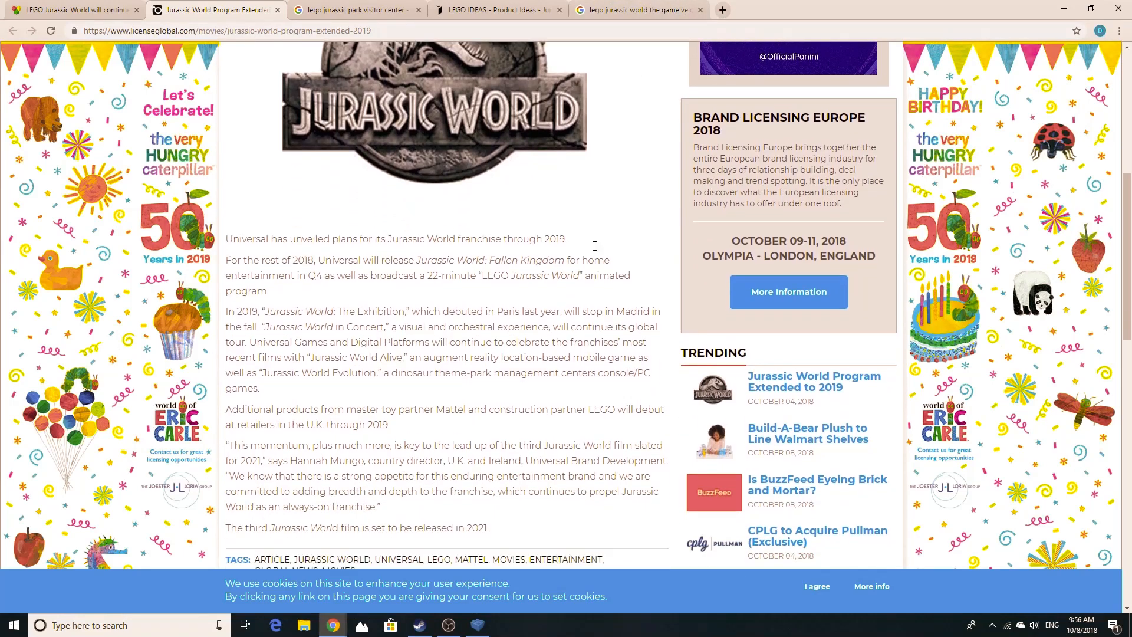
pyautogui.scroll(-3)
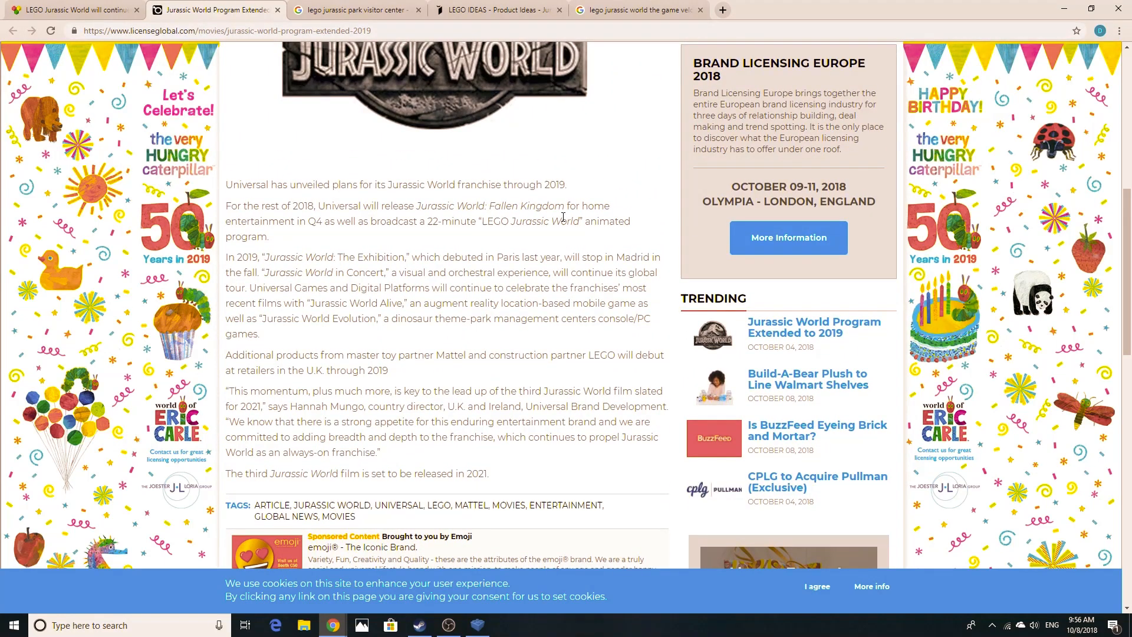
pyautogui.click(638, 10)
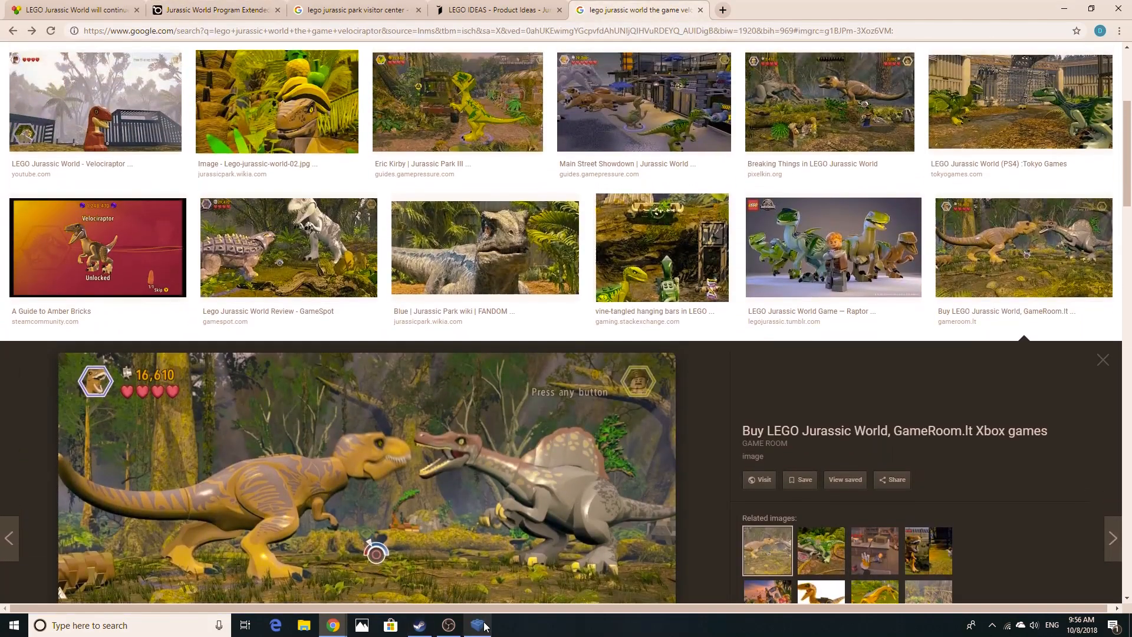
# Step: Bring LEGO Digital Designer forward and load the Baryonyx (with Jurassic World Trailer Scene) model
pyautogui.click(475, 625)
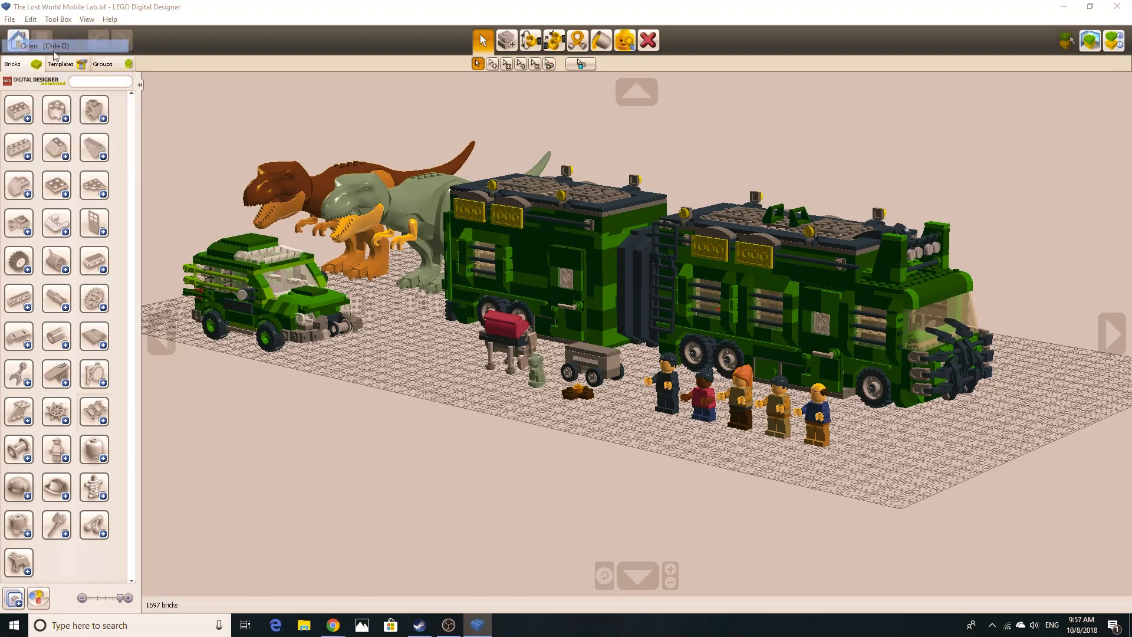
pyautogui.click(29, 46)
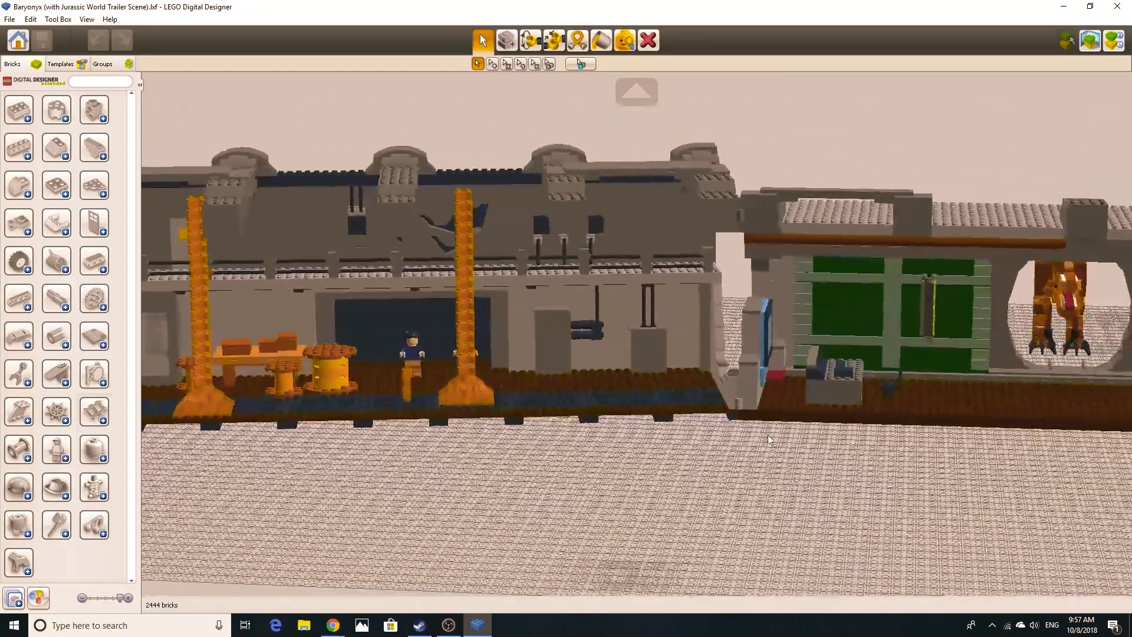
# Step: Orbit the Baryonyx trailer scene and show the saved dinosaur-part and minifigure templates
pyautogui.moveTo(769, 439); pyautogui.dragTo(364, 411)
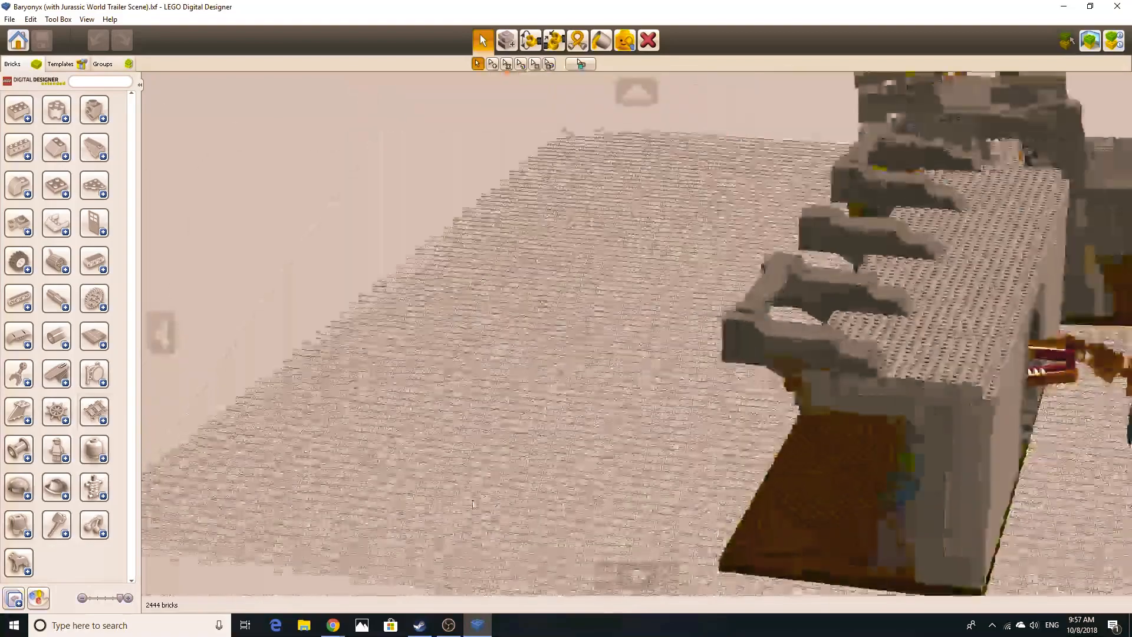
pyautogui.click(60, 64)
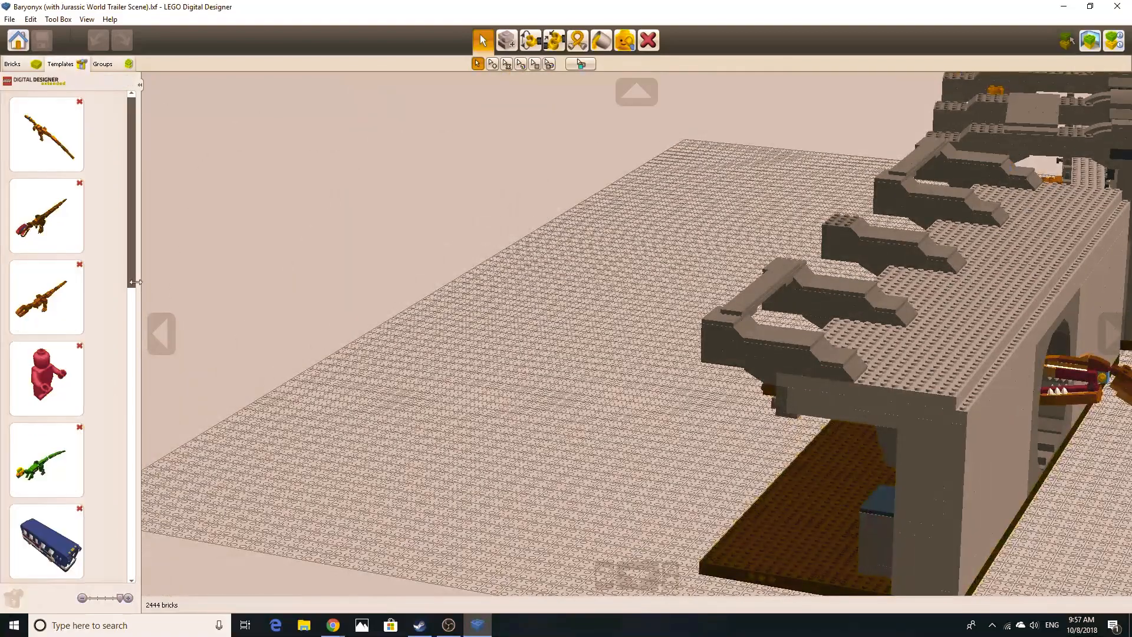
pyautogui.scroll(-3)
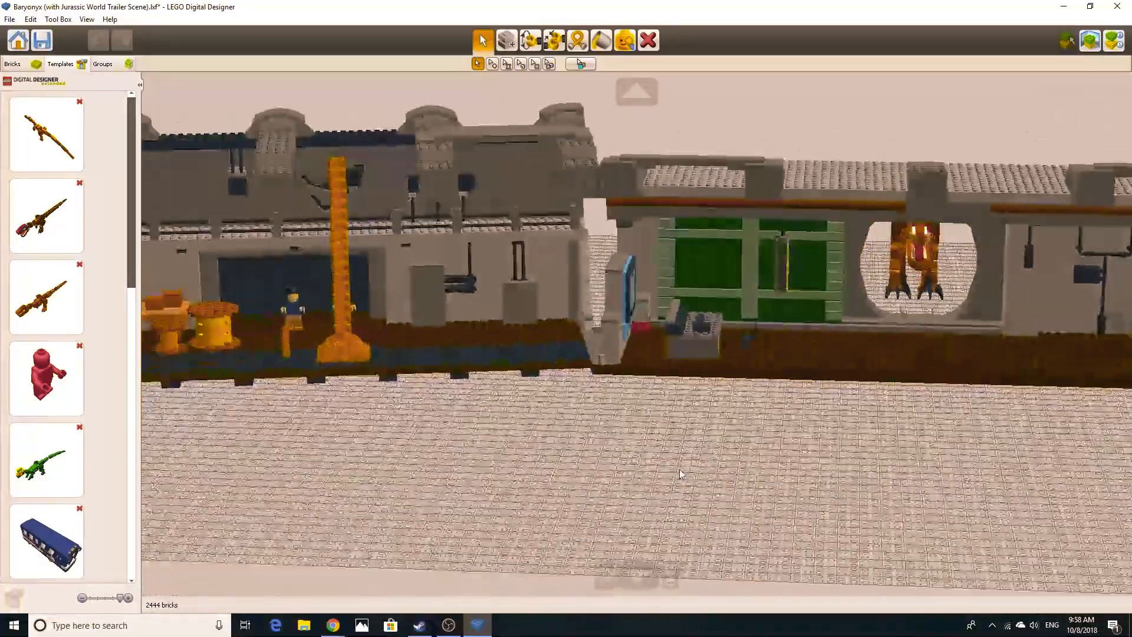
pyautogui.moveTo(679, 475); pyautogui.dragTo(811, 478)
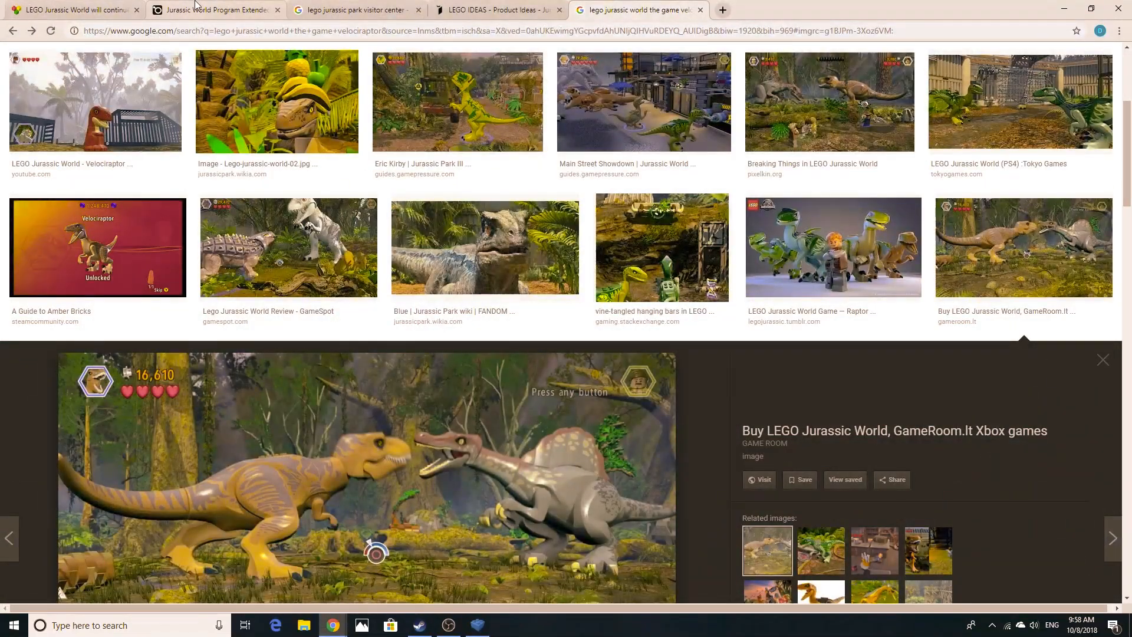
# Step: Revisit the Jurassic World Program Extended article, then bring the Baryonyx scene build back to the front
pyautogui.click(215, 10)
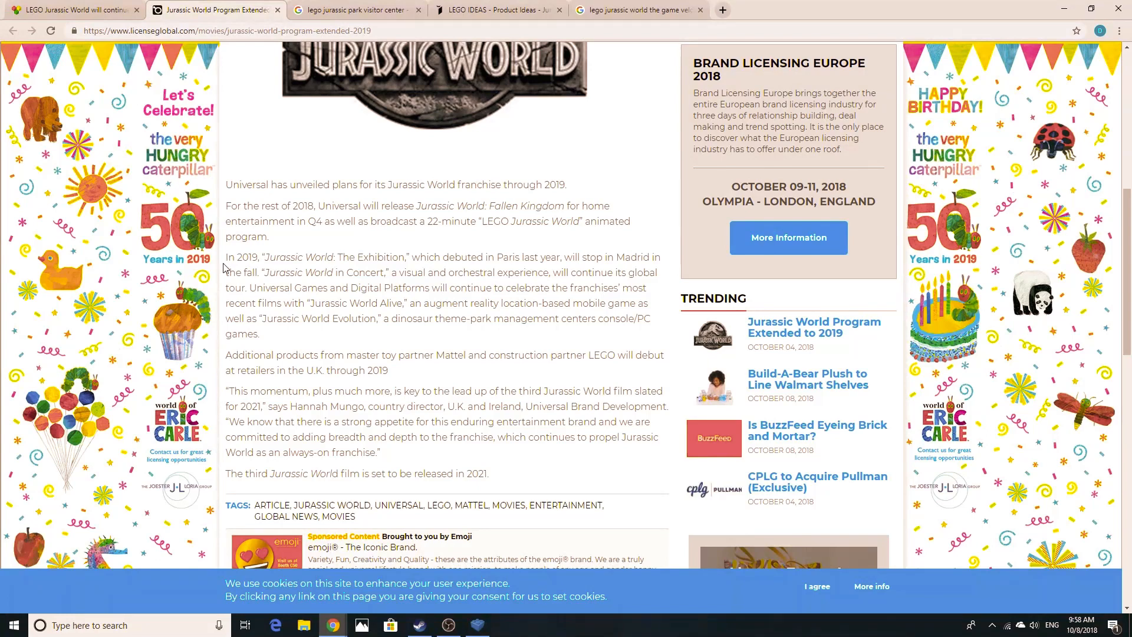
pyautogui.moveTo(226, 257); pyautogui.dragTo(259, 334)
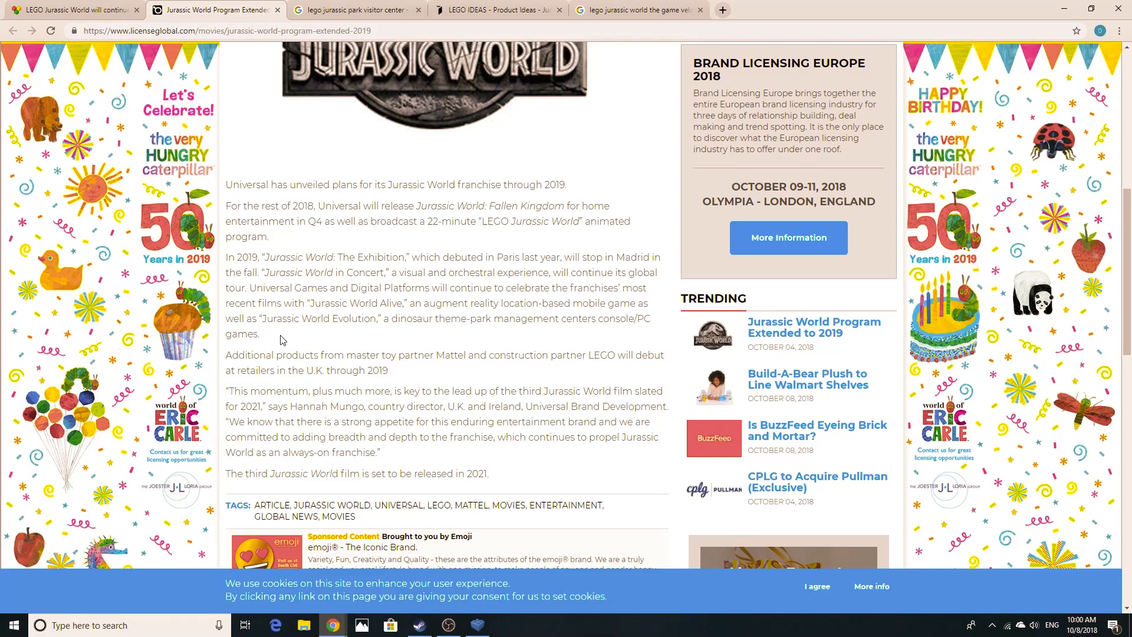
pyautogui.click(476, 625)
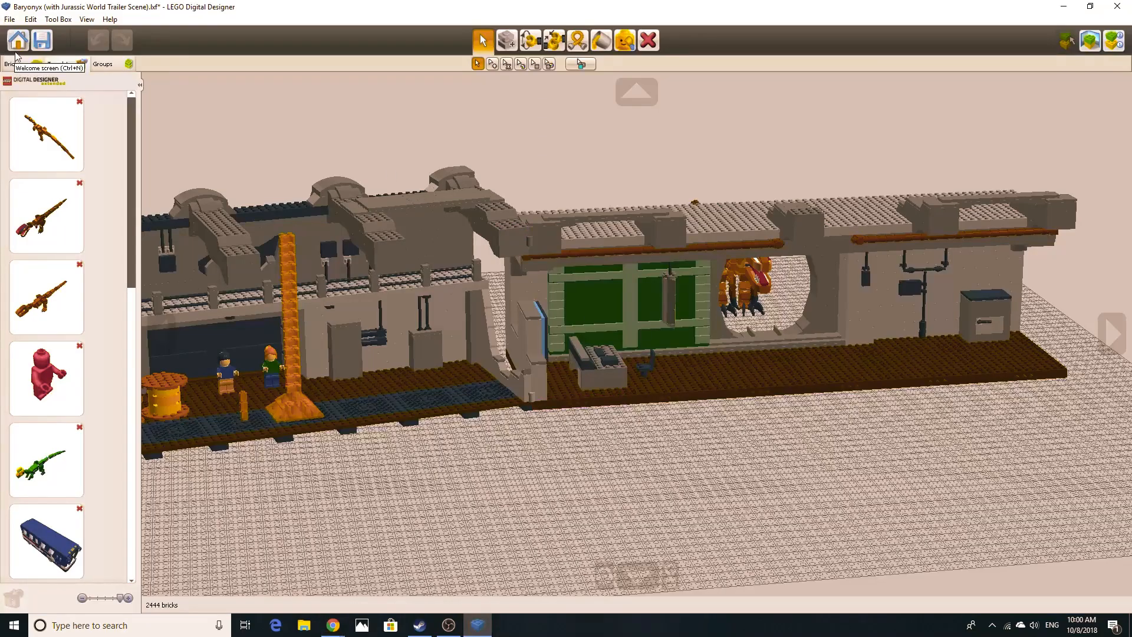
# Step: Discard the Baryonyx scene changes, load The Lost World Mobile Lab model and dismiss the removed-brick warning
pyautogui.click(10, 19)
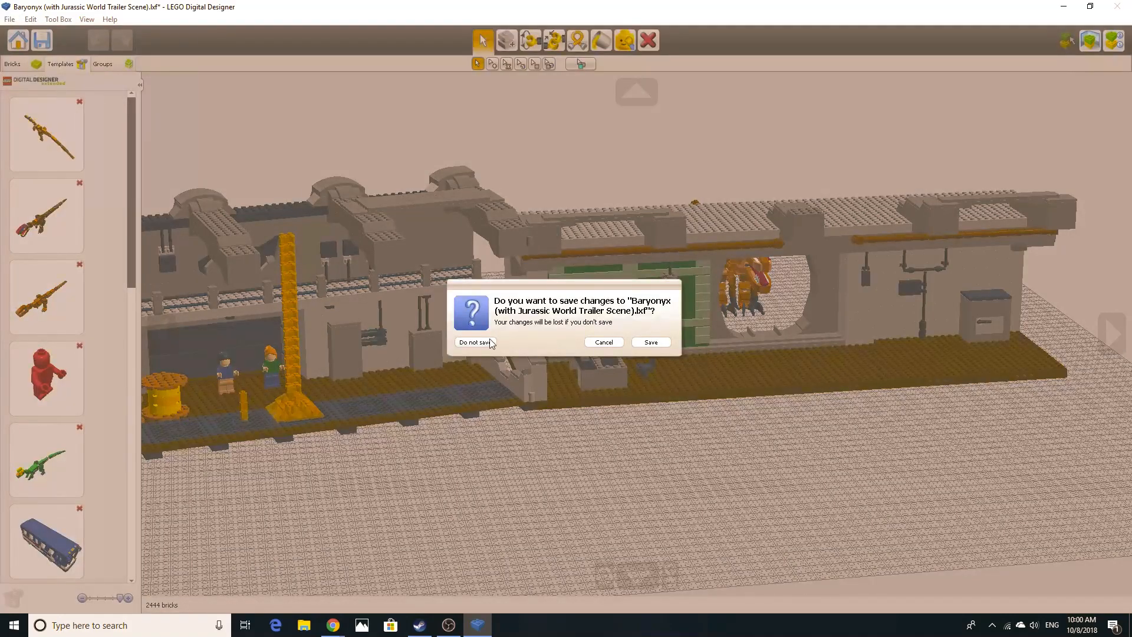
pyautogui.click(473, 342)
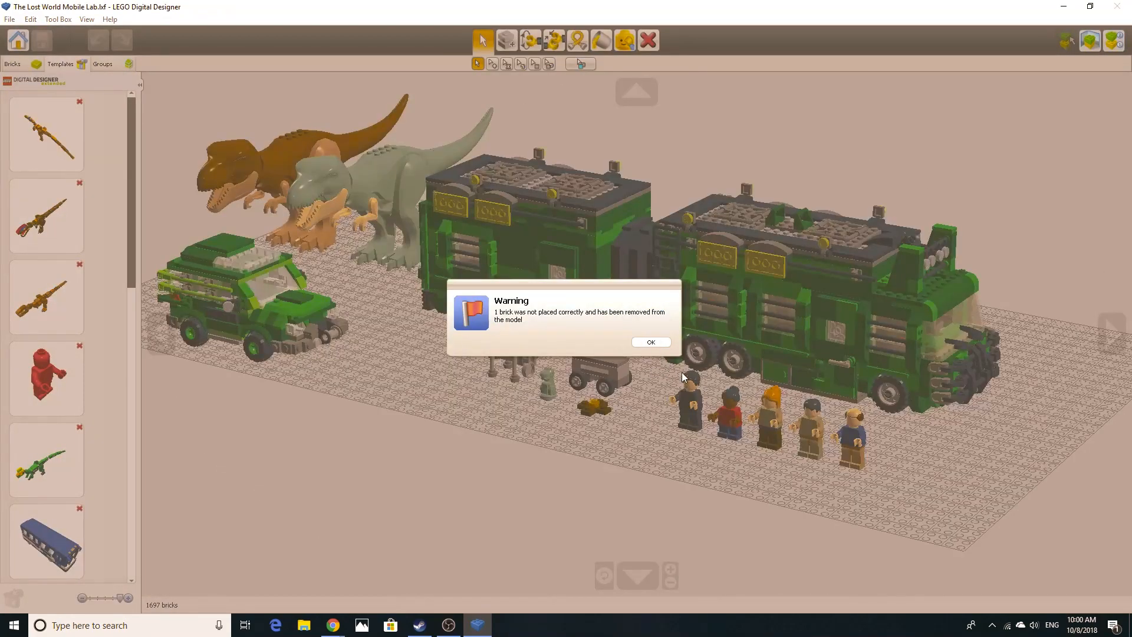
pyautogui.click(649, 342)
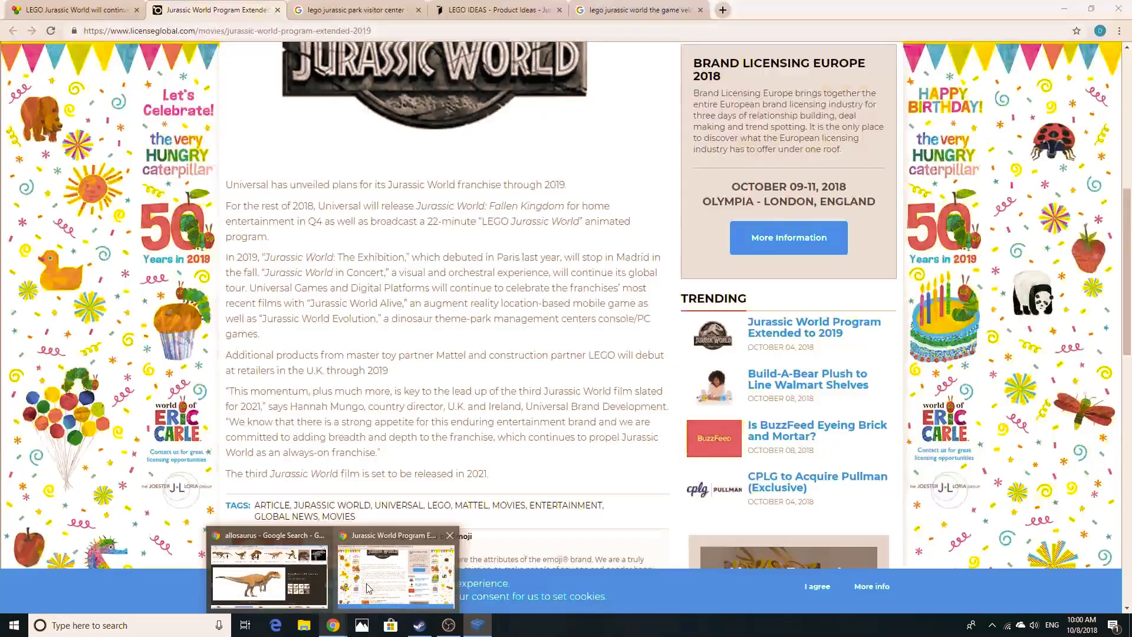
# Step: Replace 'velociraptor' with 'mobile lab' in the Google Images search for the LEGO Jurassic World game
pyautogui.click(638, 9)
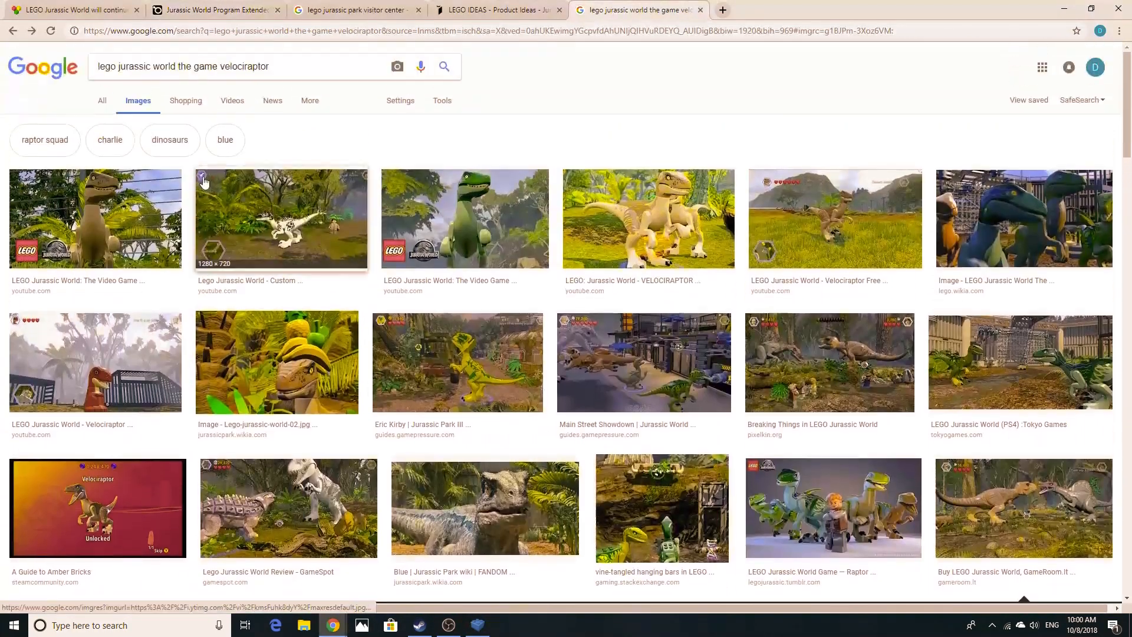
pyautogui.doubleClick(245, 66)
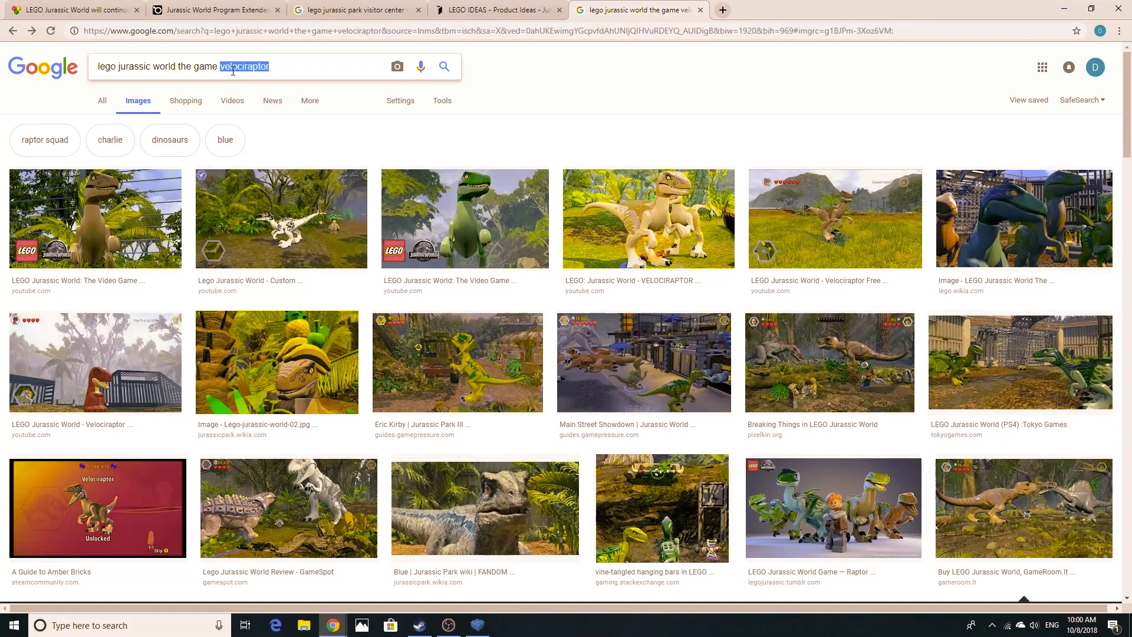
pyautogui.write('mobile lab')
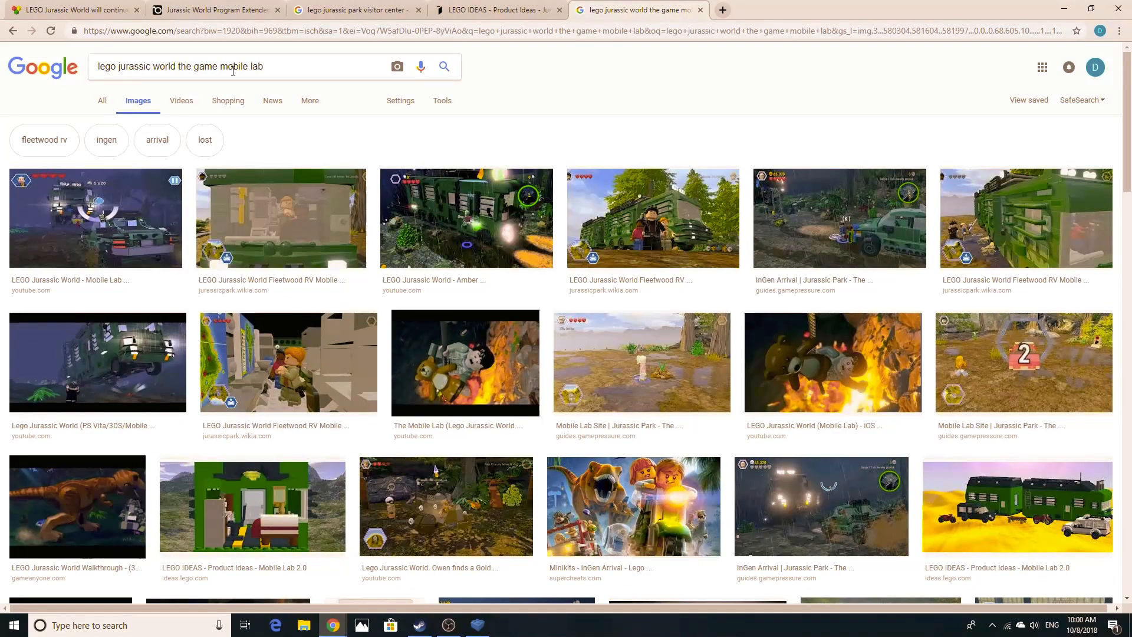
# Step: Preview the Jurassic Park wiki screenshot of the Fleetwood RV Mobile Lab in-game
pyautogui.click(466, 219)
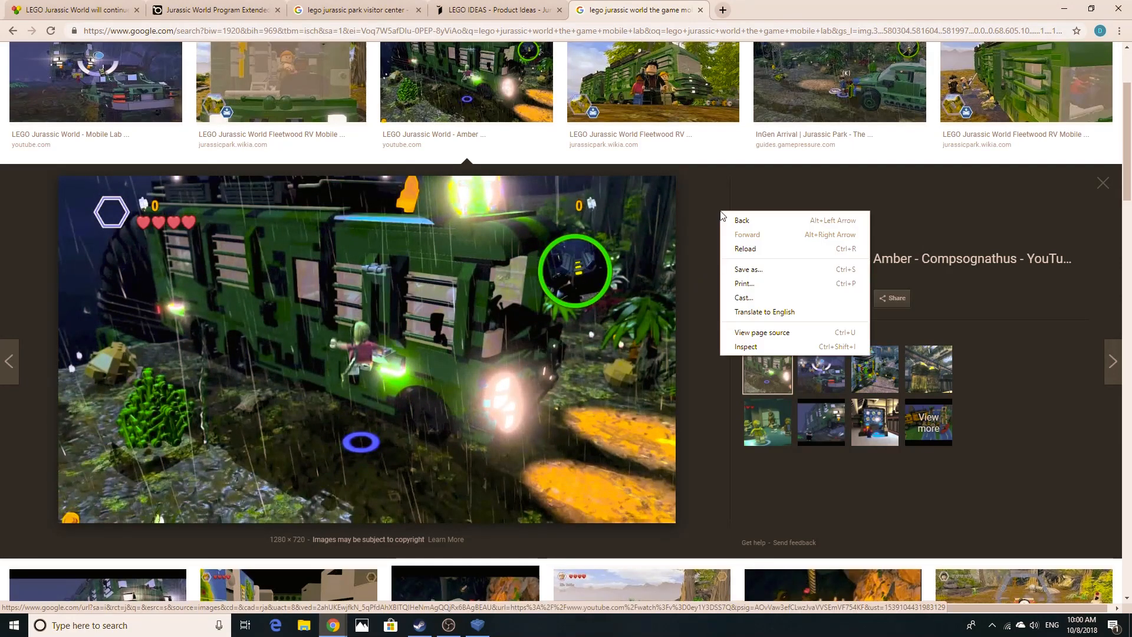
pyautogui.click(400, 325)
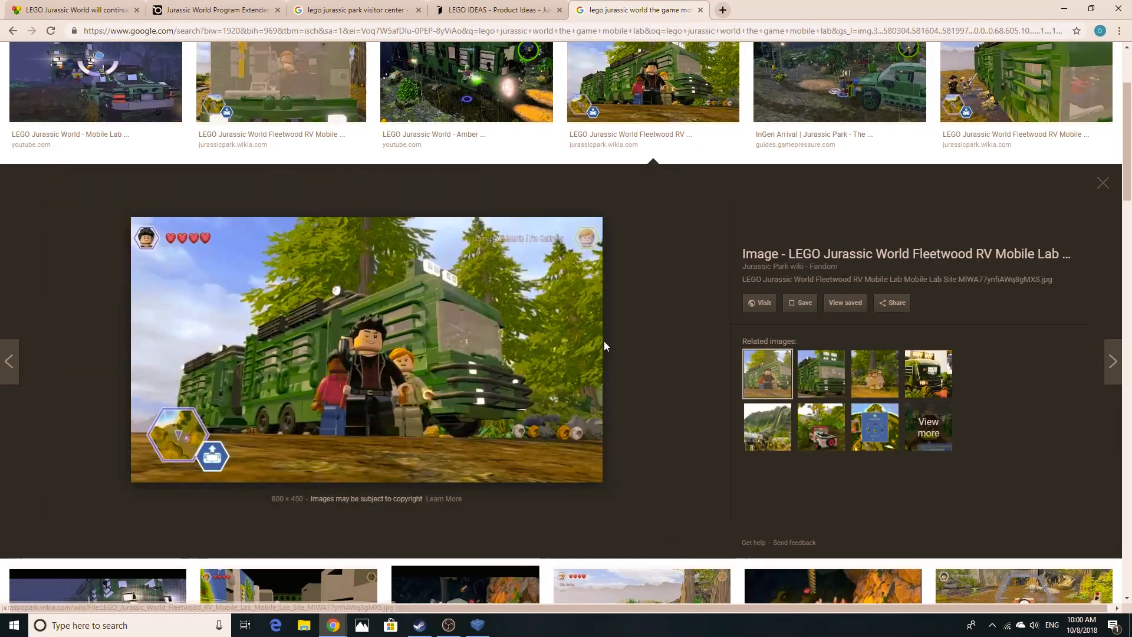
pyautogui.moveTo(309, 395)
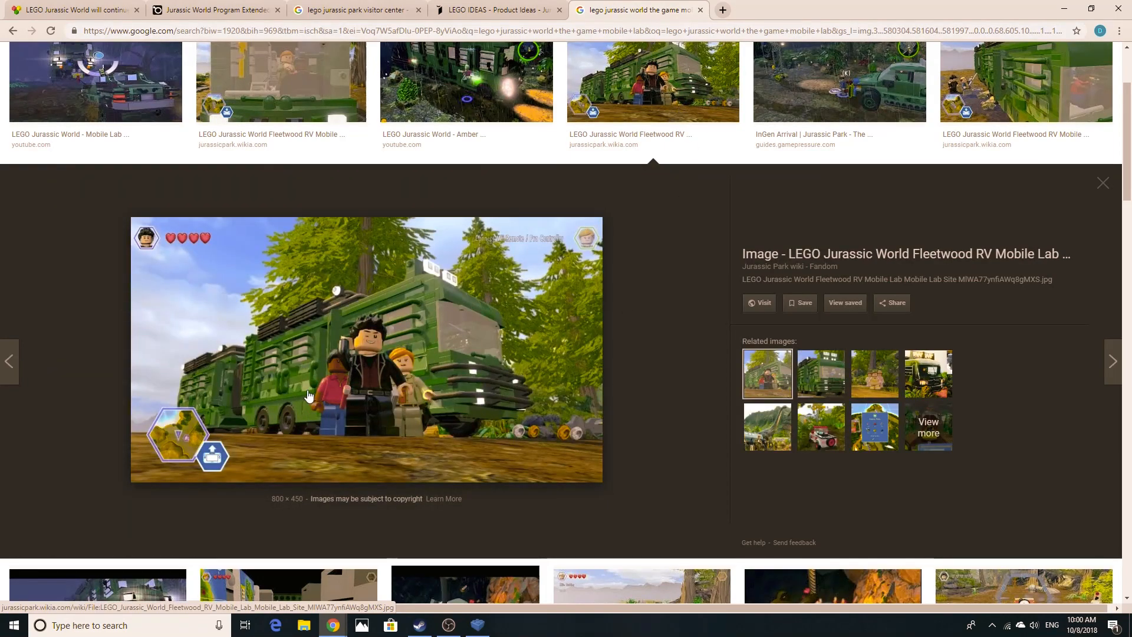
pyautogui.moveTo(294, 425)
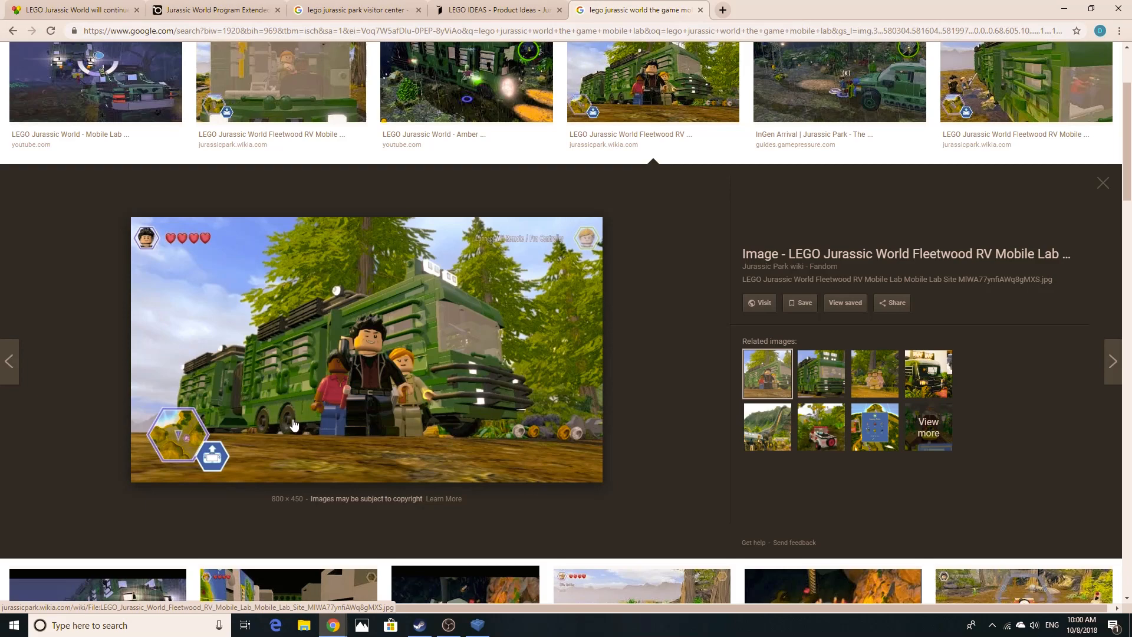
pyautogui.moveTo(408, 536)
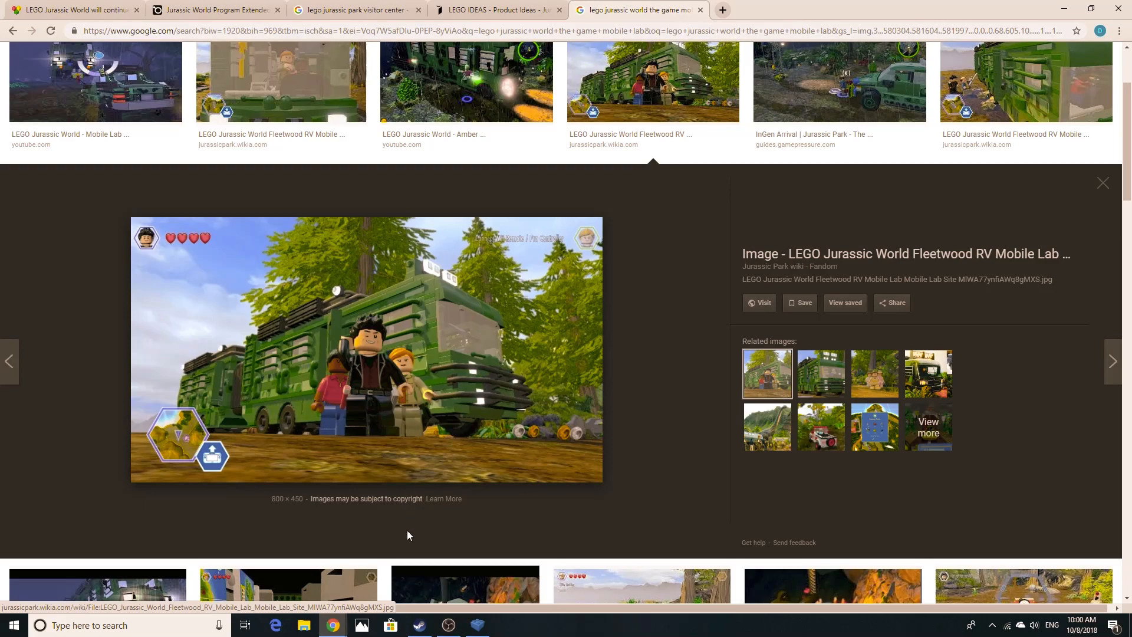
pyautogui.click(448, 625)
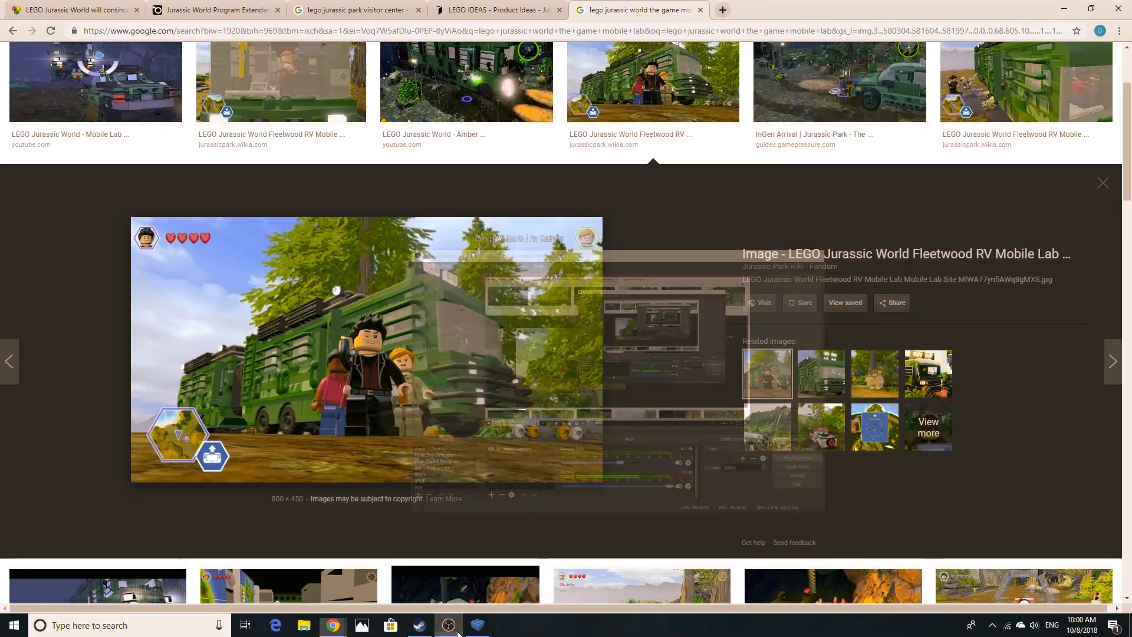
pyautogui.click(477, 625)
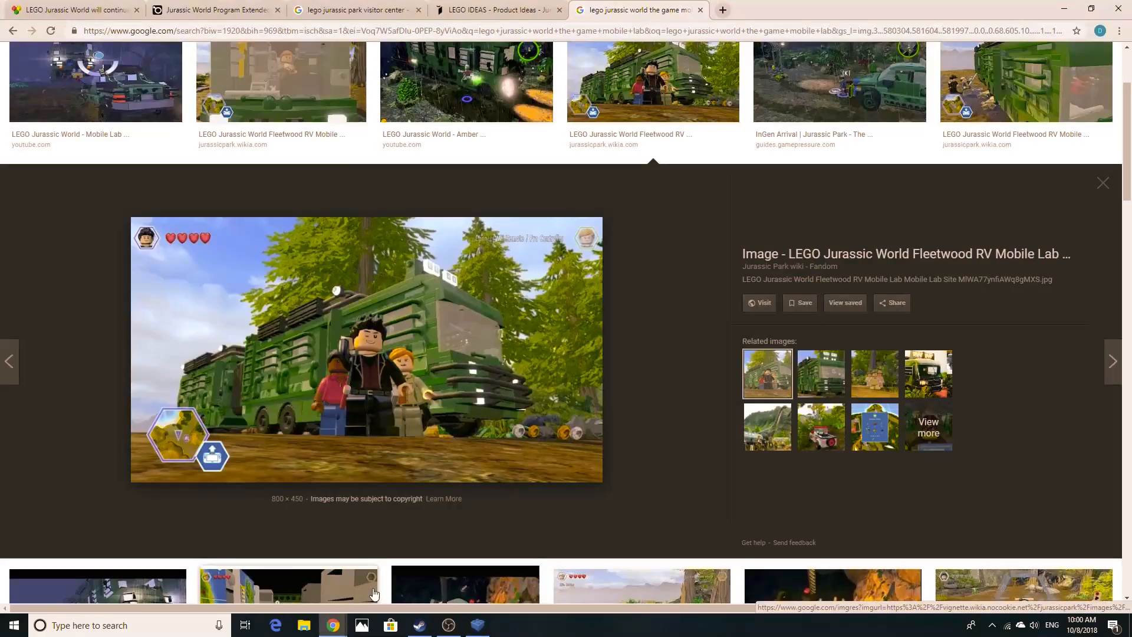
pyautogui.scroll(-3)
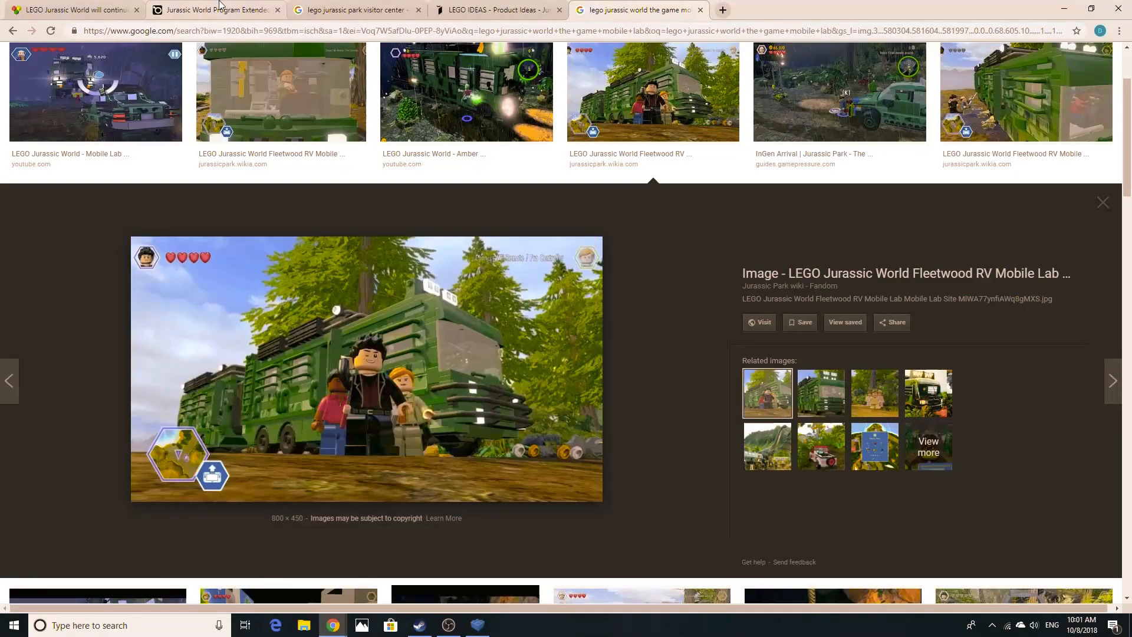
pyautogui.click(215, 9)
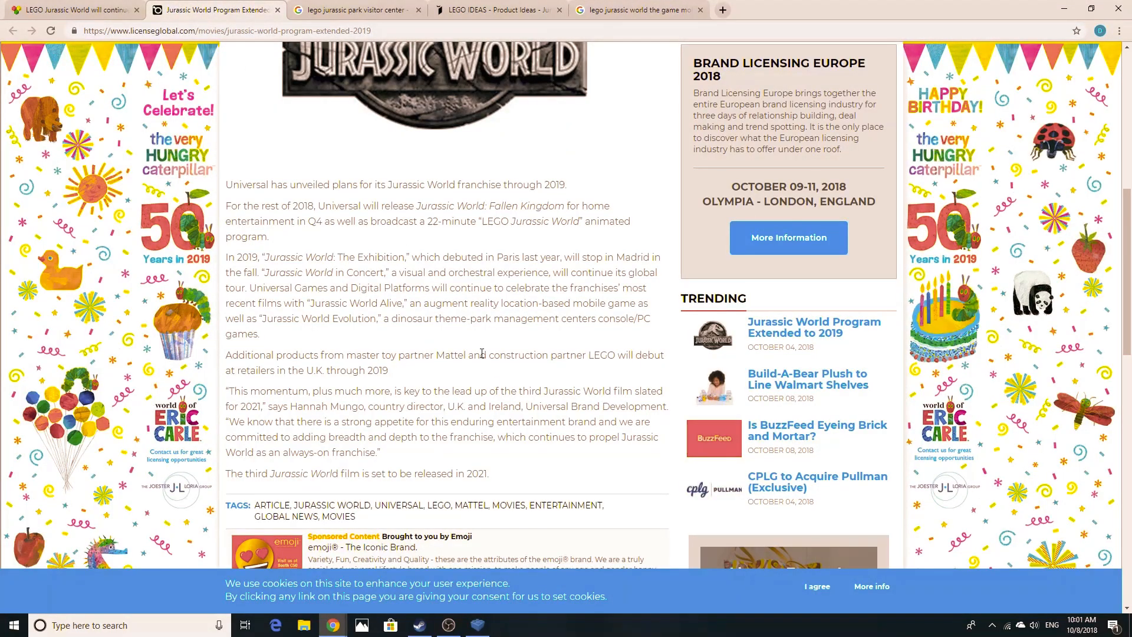
pyautogui.moveTo(488, 355); pyautogui.dragTo(569, 355)
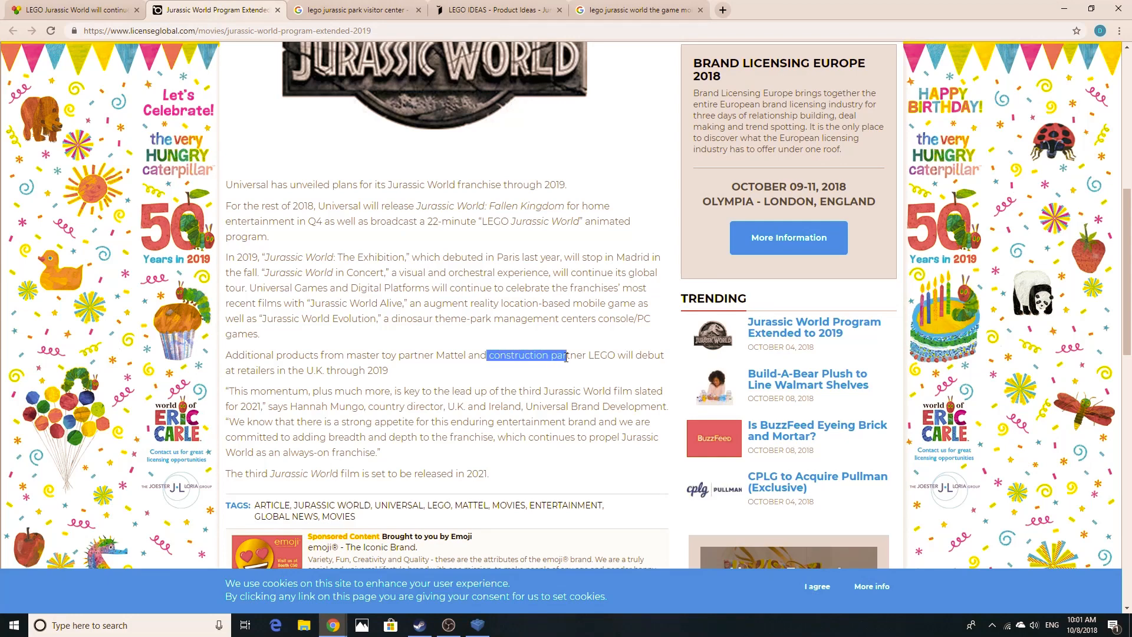
pyautogui.click(285, 357)
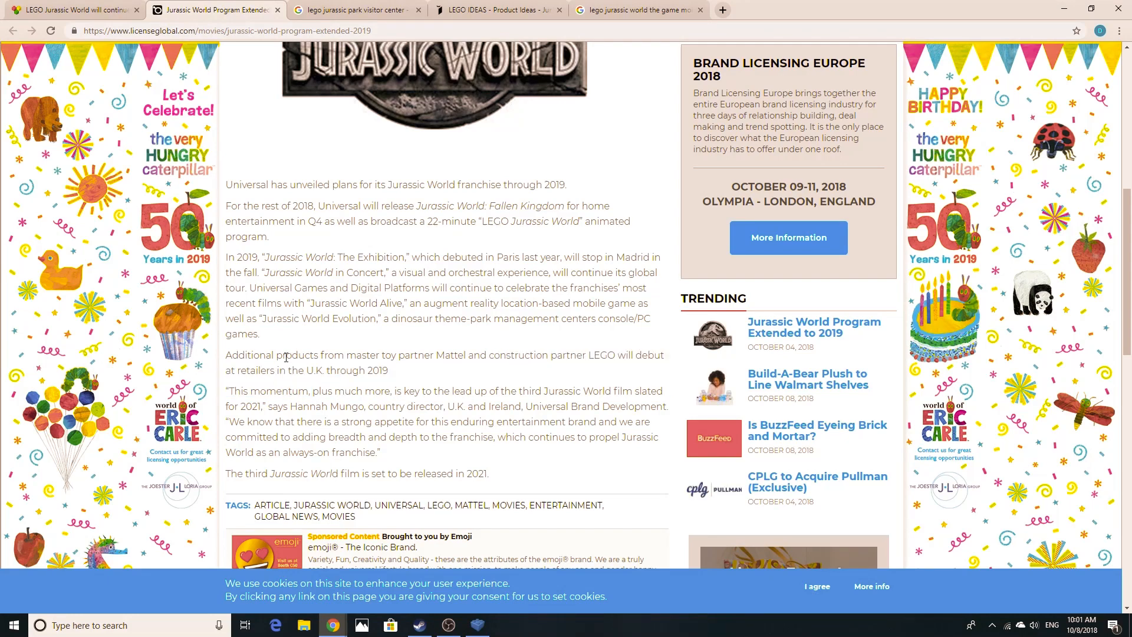
pyautogui.moveTo(239, 260)
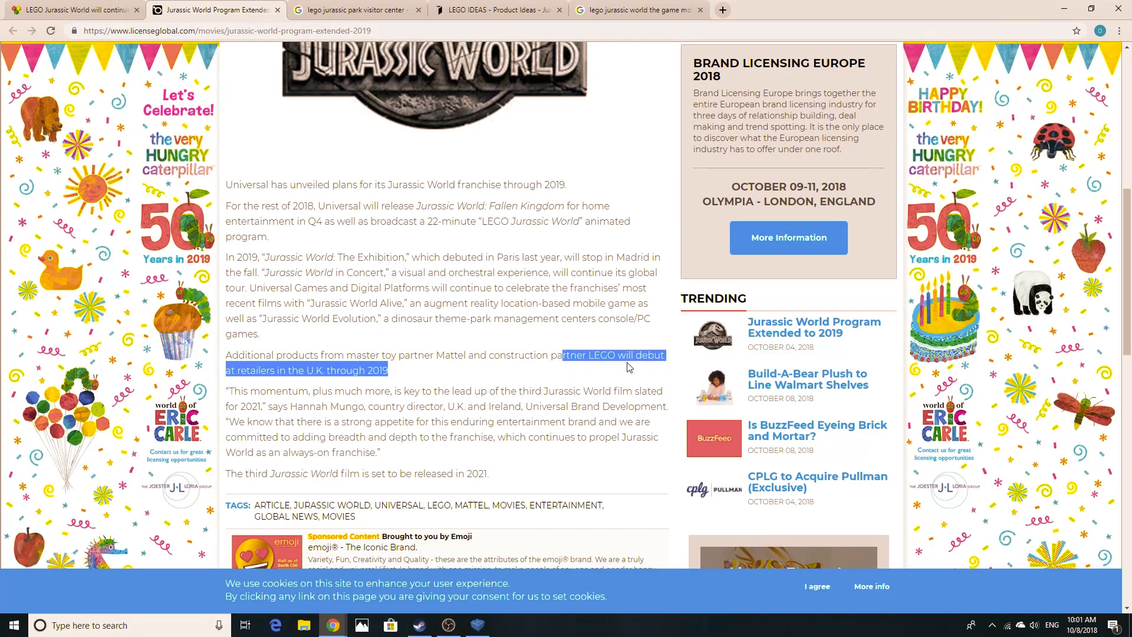
pyautogui.click(255, 56)
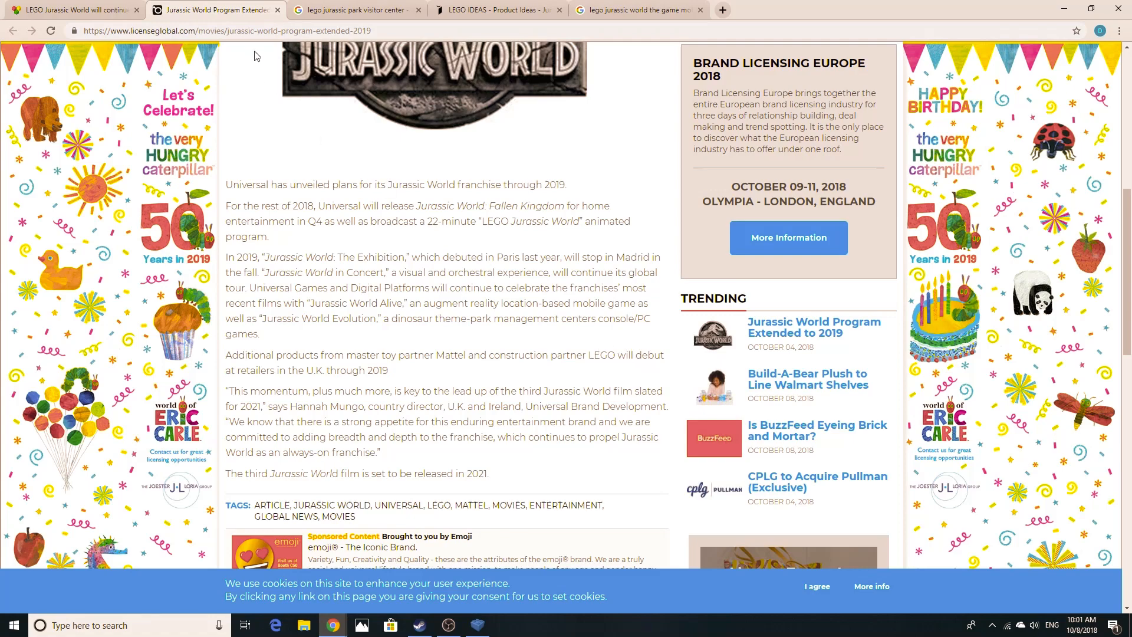
pyautogui.click(636, 9)
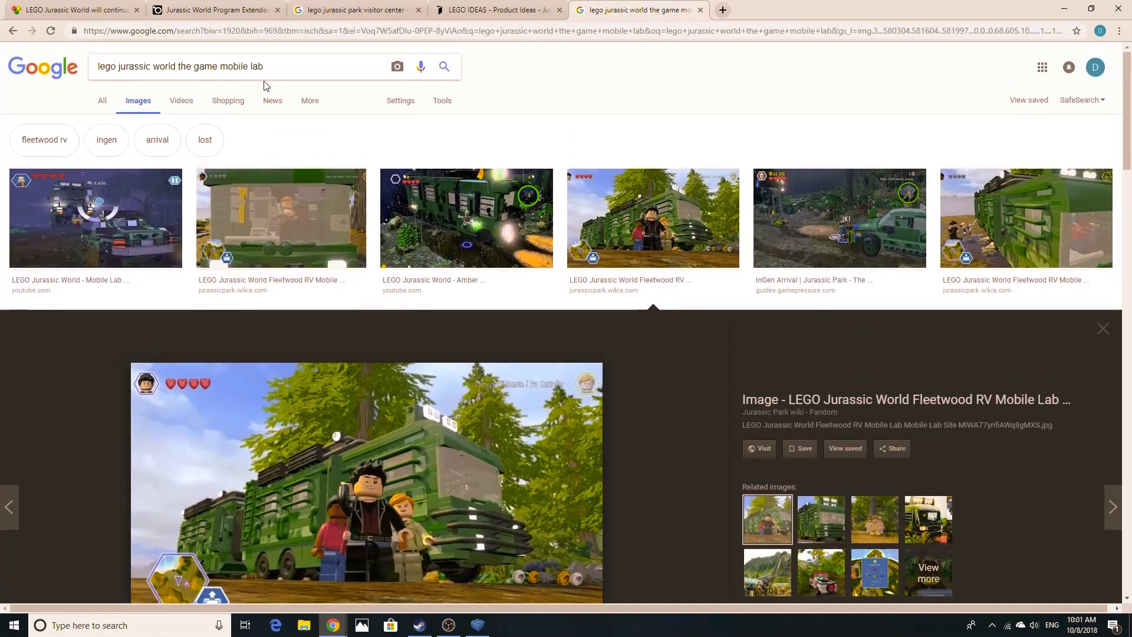
# Step: Search images for 'lego jurassic world blue owen' and preview the Fallen Kingdom minifigure pack picture
pyautogui.doubleClick(220, 66)
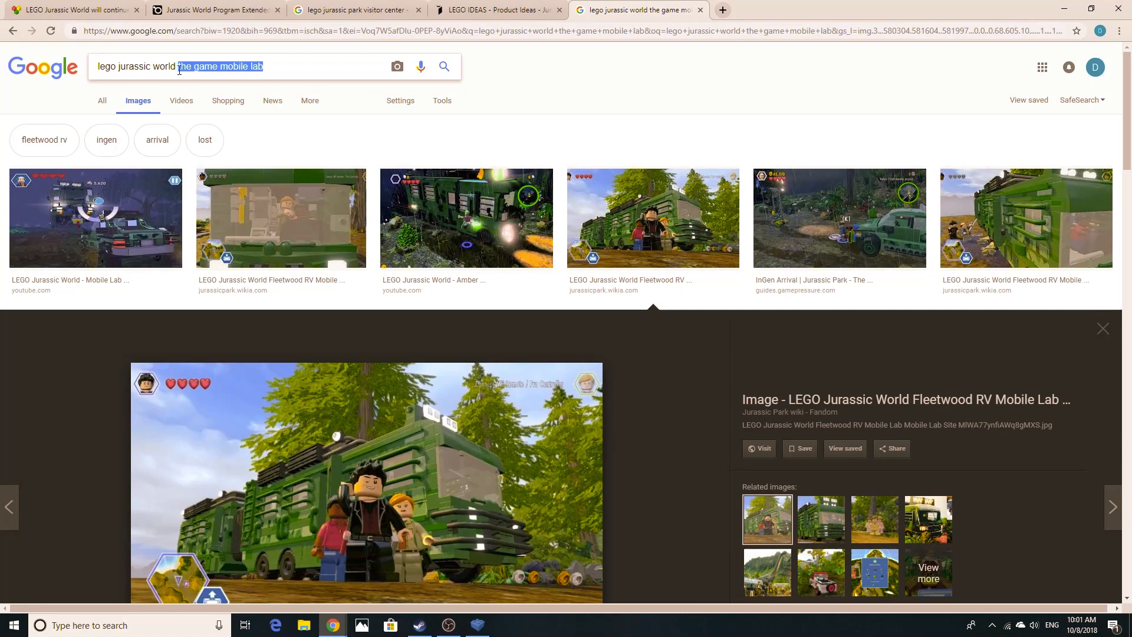
pyautogui.write('p')
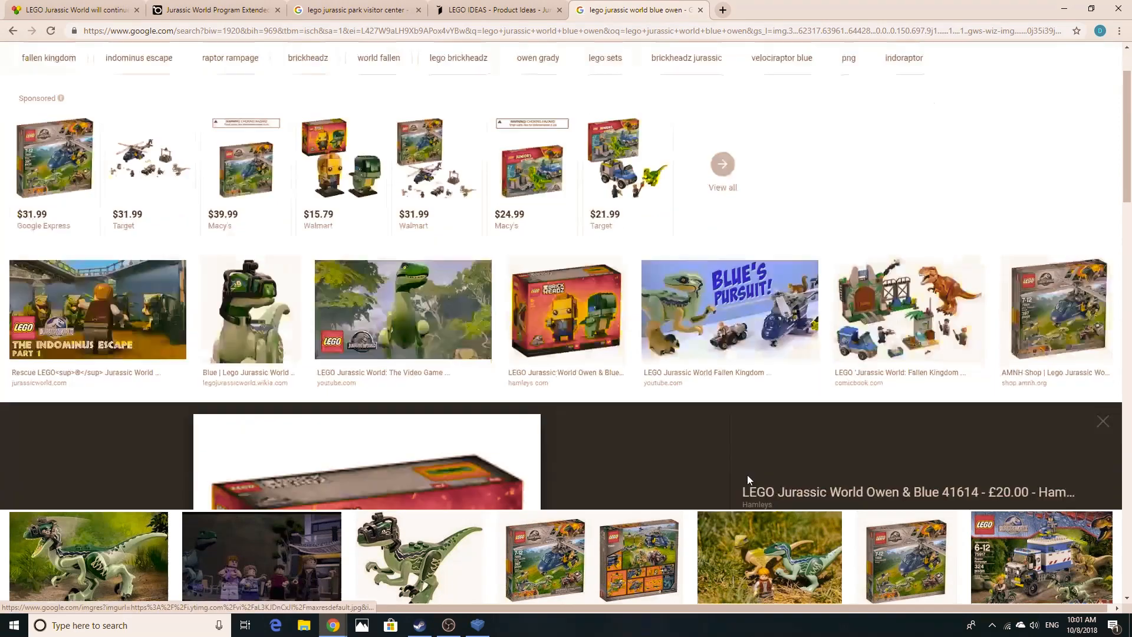
pyautogui.scroll(-3)
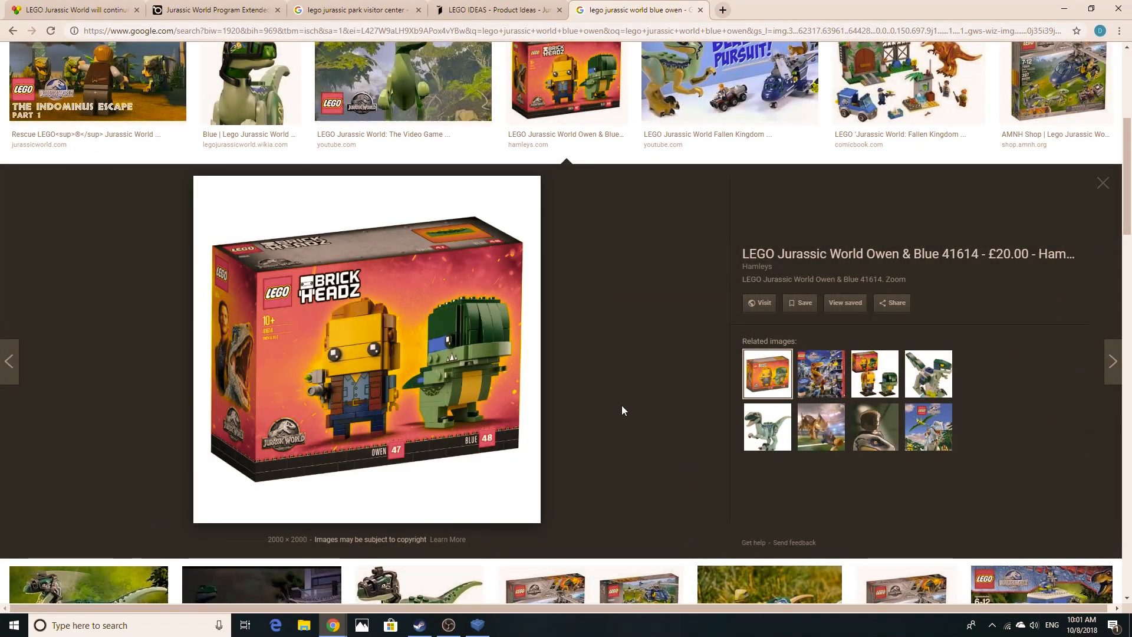
pyautogui.scroll(-3)
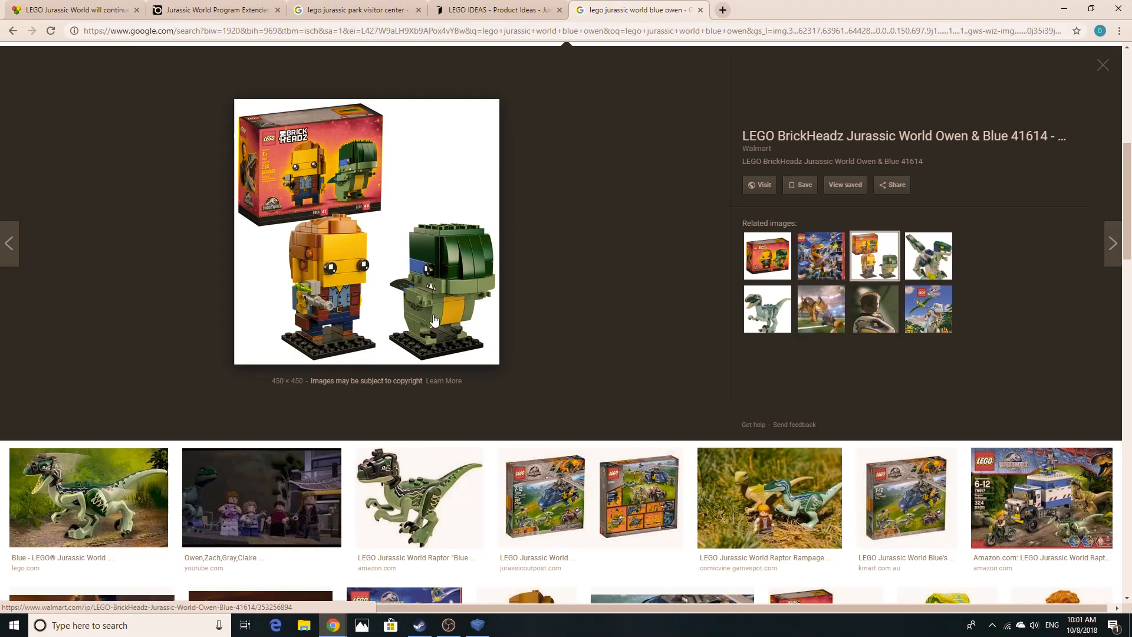
pyautogui.scroll(-3)
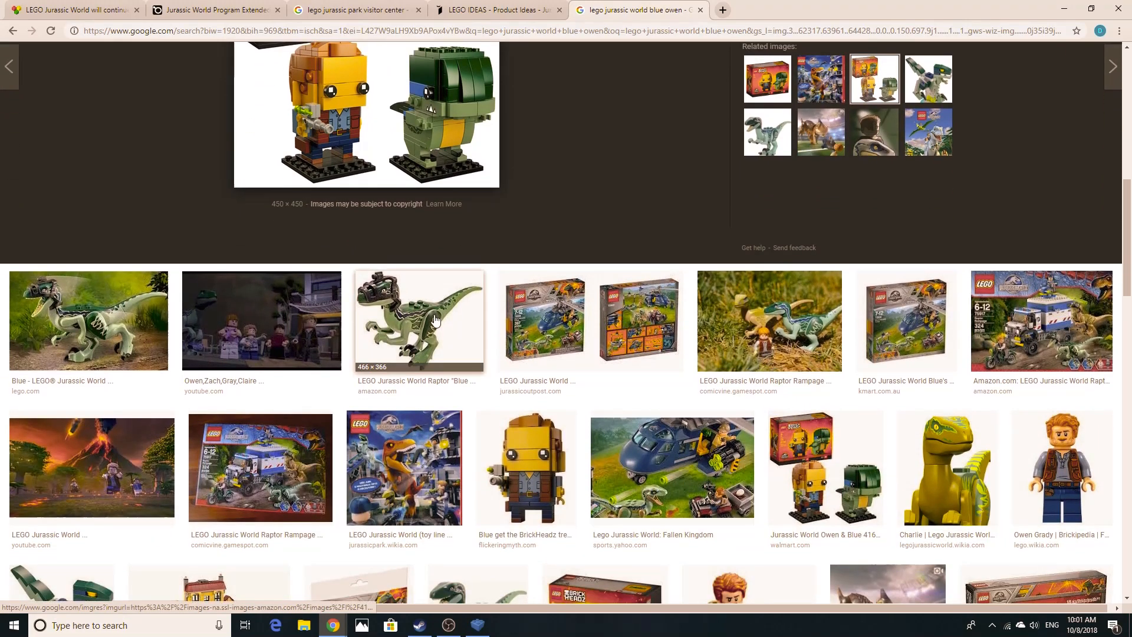
pyautogui.scroll(-3)
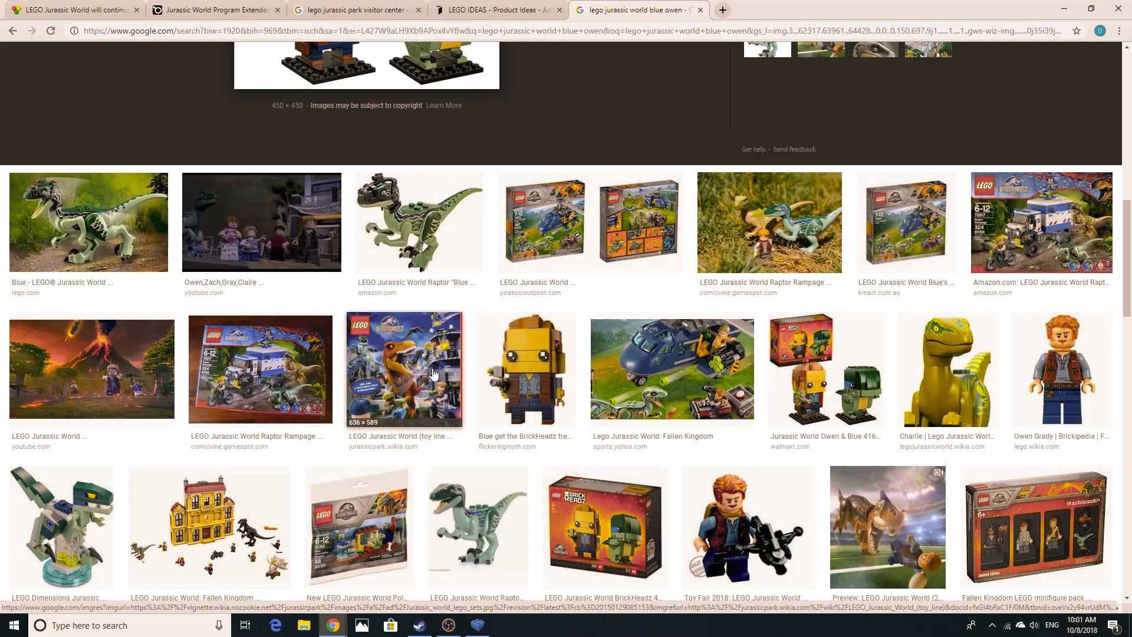
pyautogui.click(1035, 527)
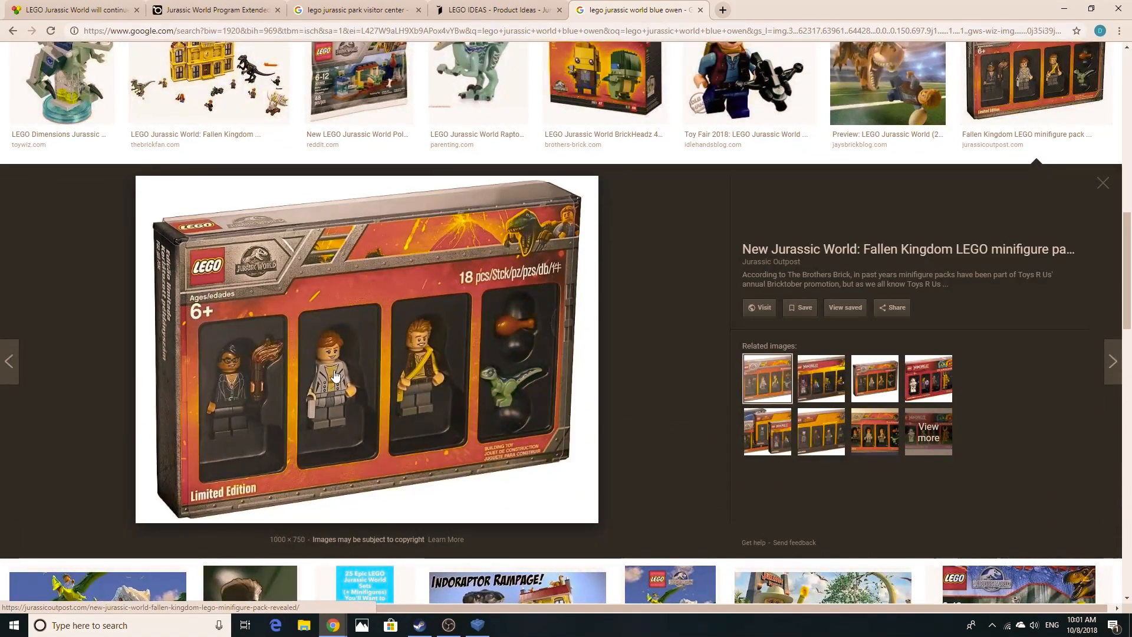
pyautogui.moveTo(667, 420)
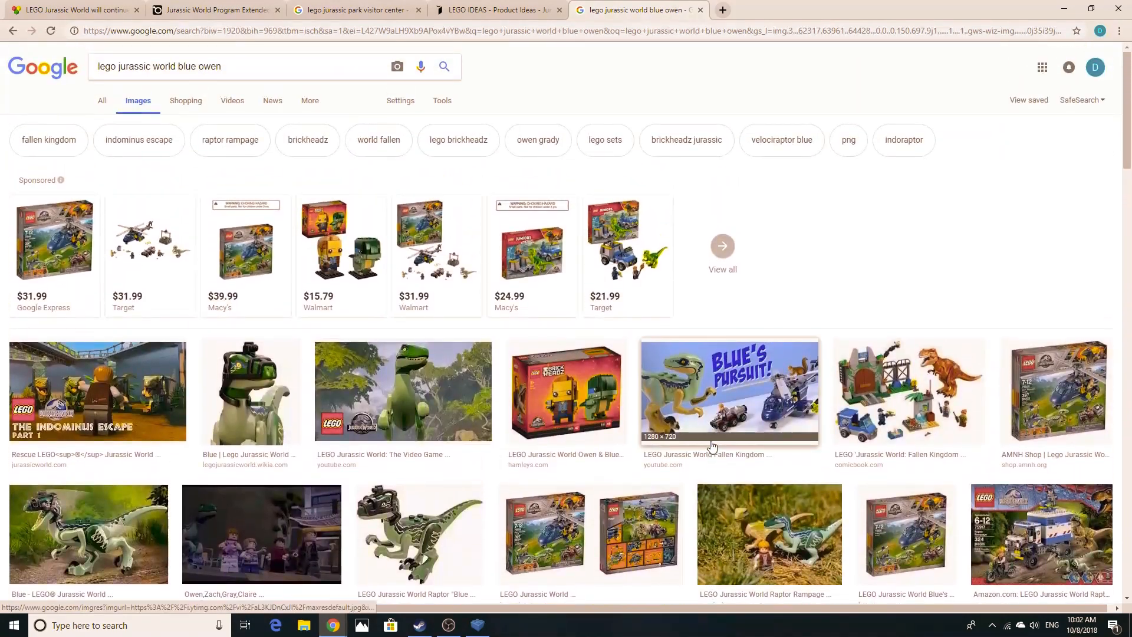
pyautogui.moveTo(826, 240)
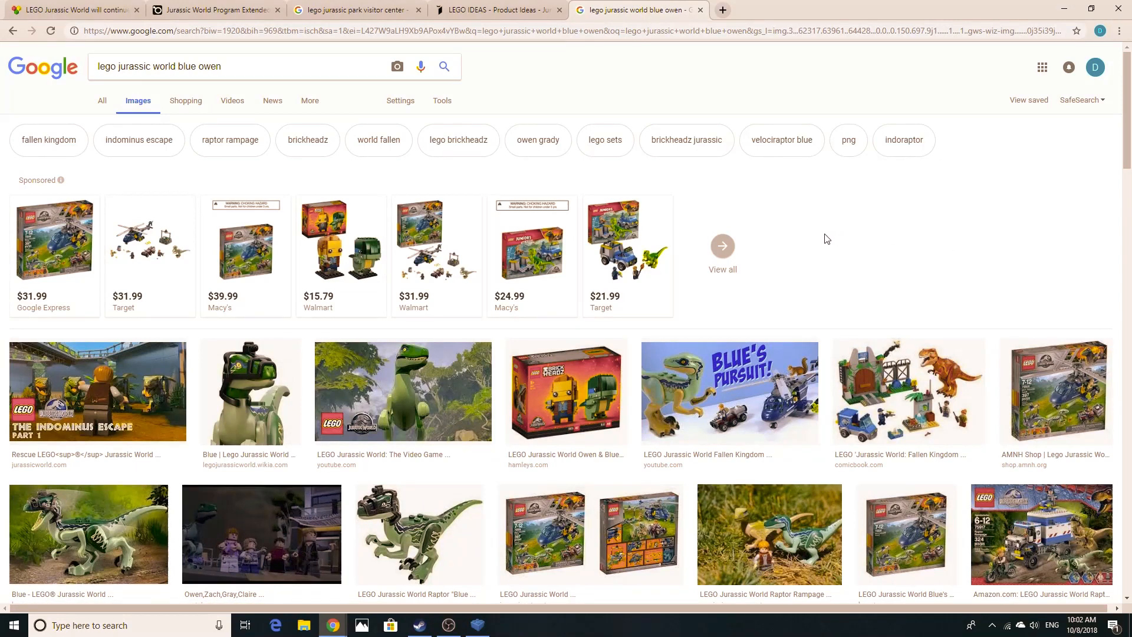